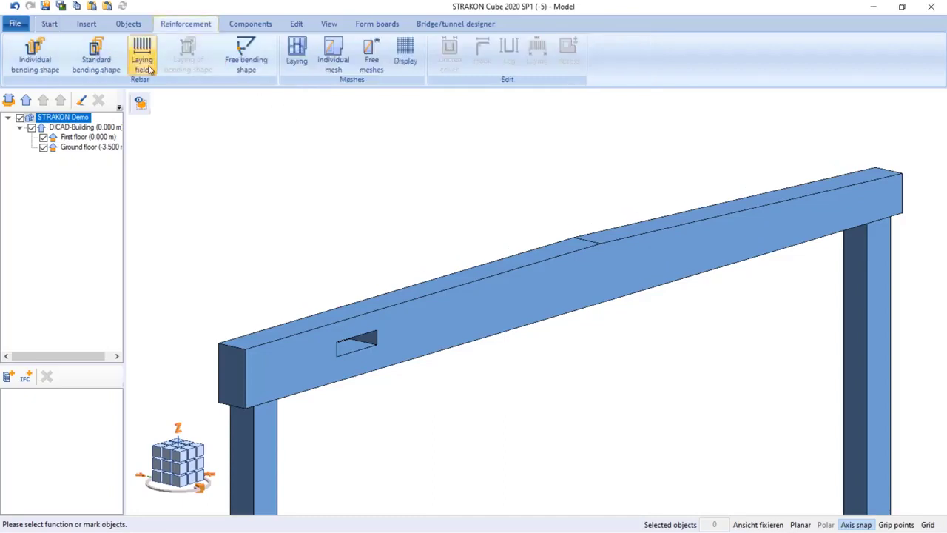
mouse_move(141, 56)
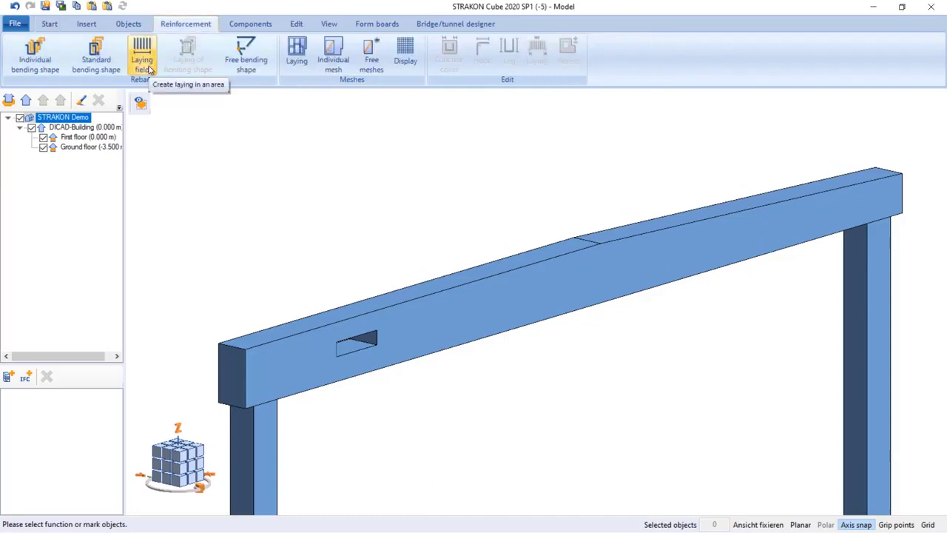
Lay a field of 10.0 mm stirrups at 25 cm spacing across the whole beam.
click(142, 55)
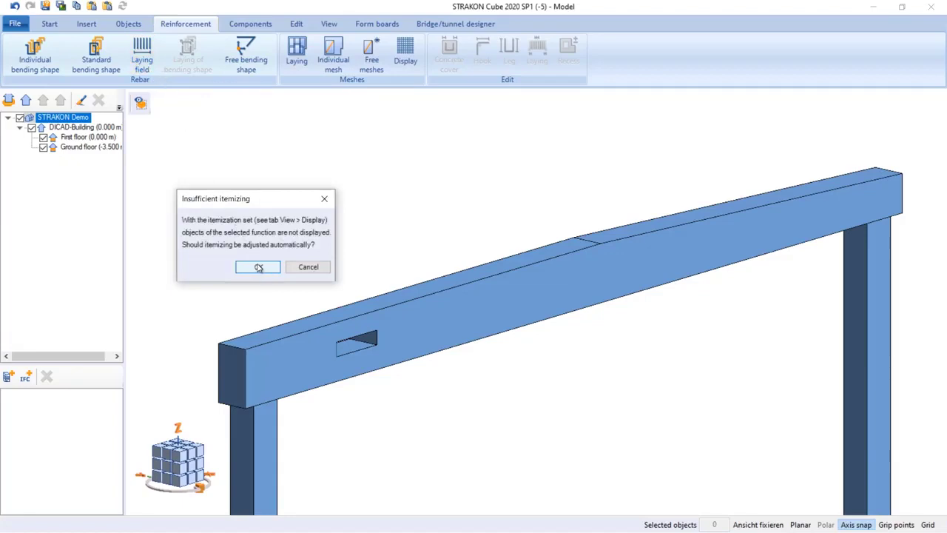
mouse_move(259, 273)
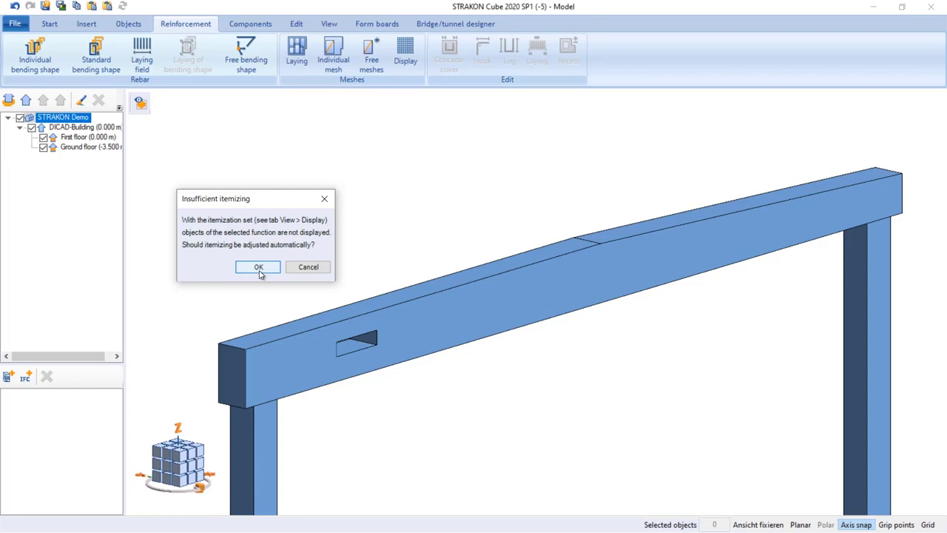
click(258, 266)
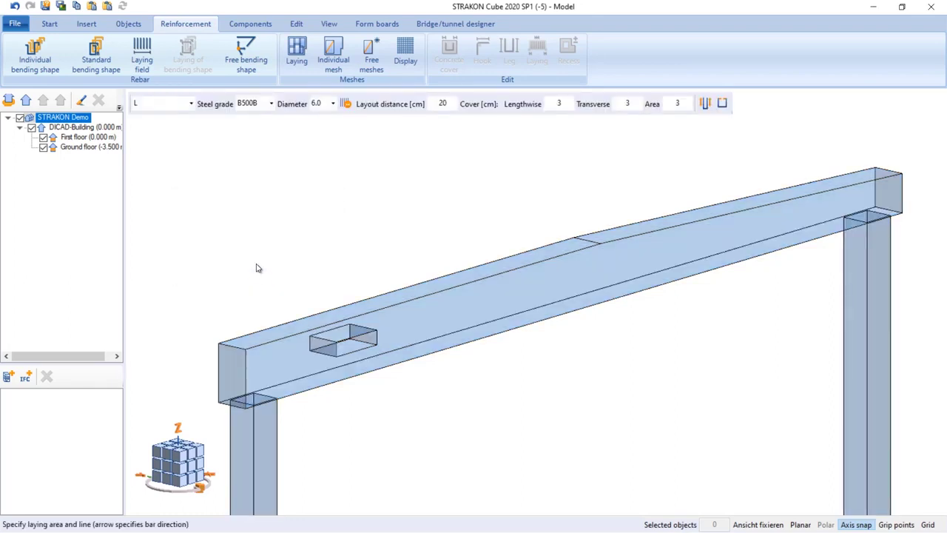
click(191, 104)
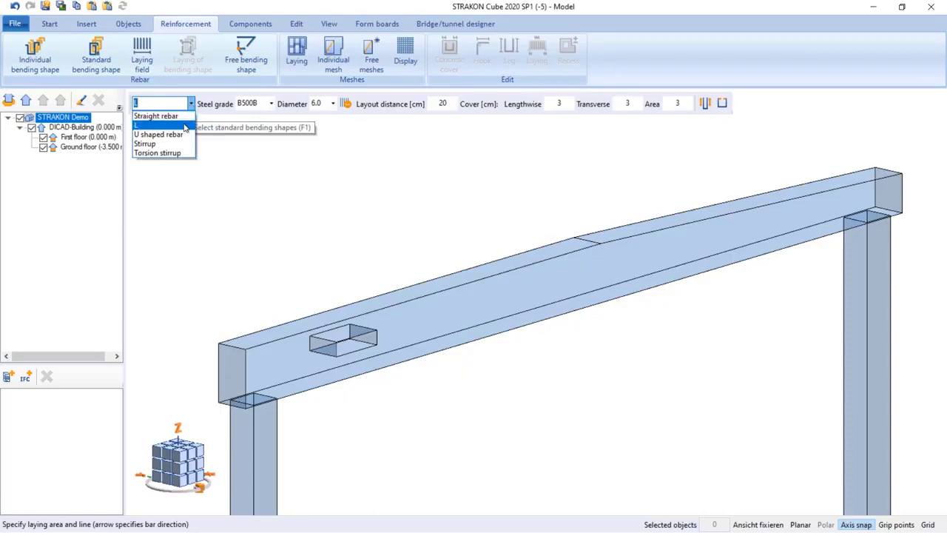
click(146, 143)
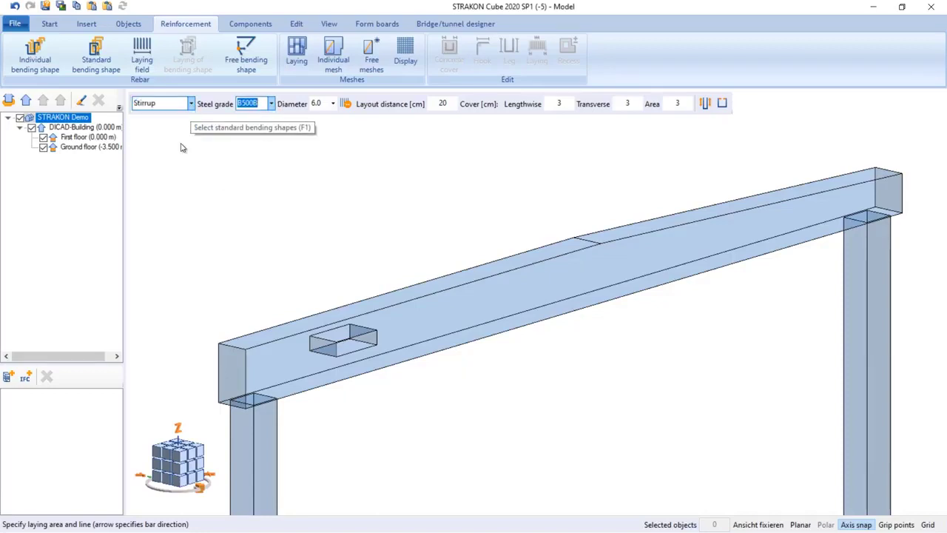
mouse_move(333, 104)
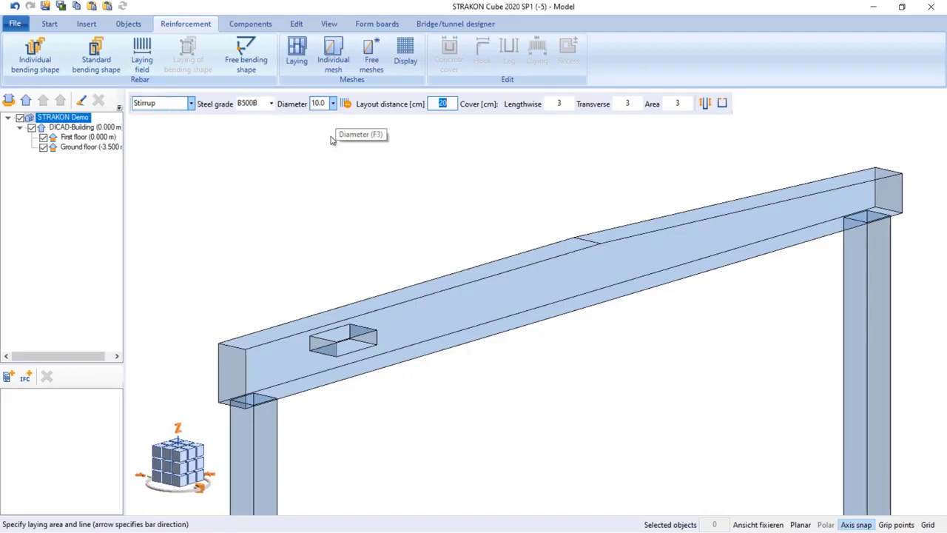
mouse_move(443, 104)
text(25)
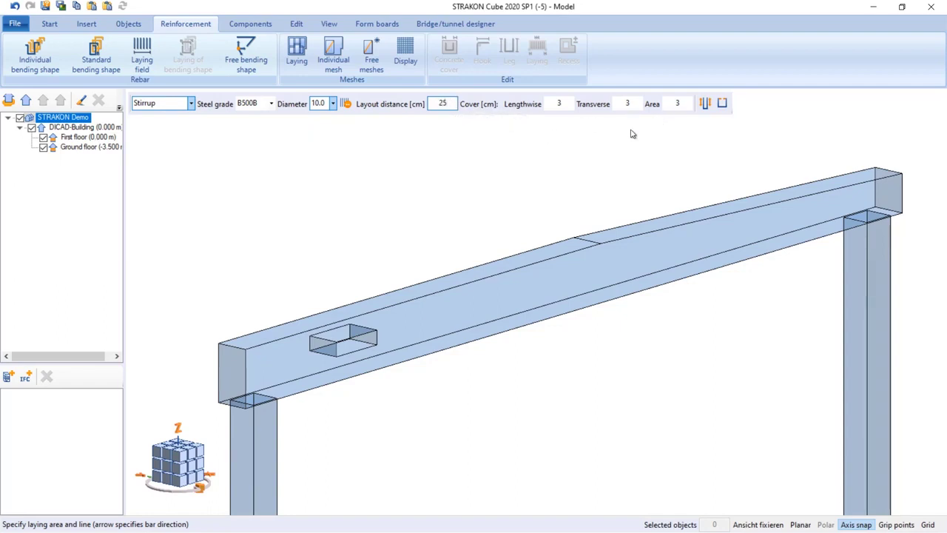
click(561, 263)
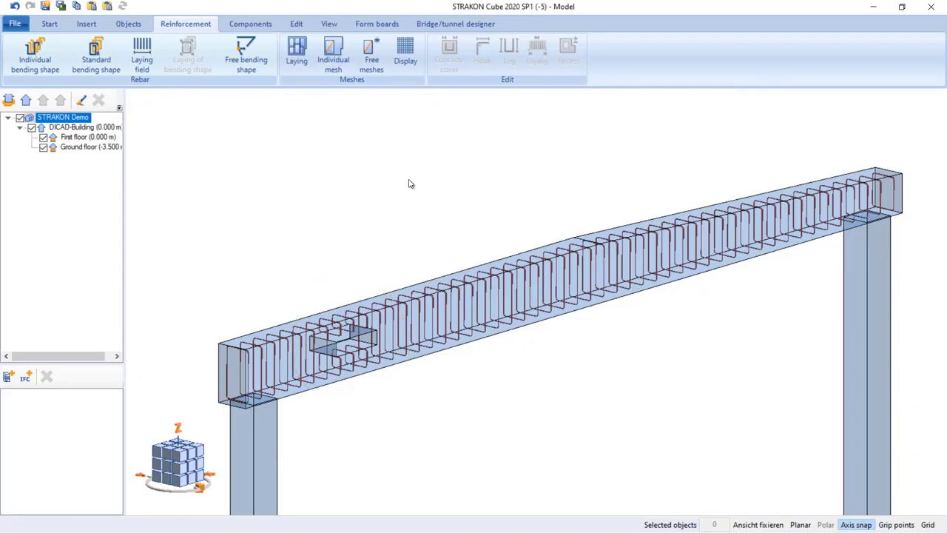
Undo the laying field and set up a standard Stirrup bending shape with diameter 10.0.
click(95, 55)
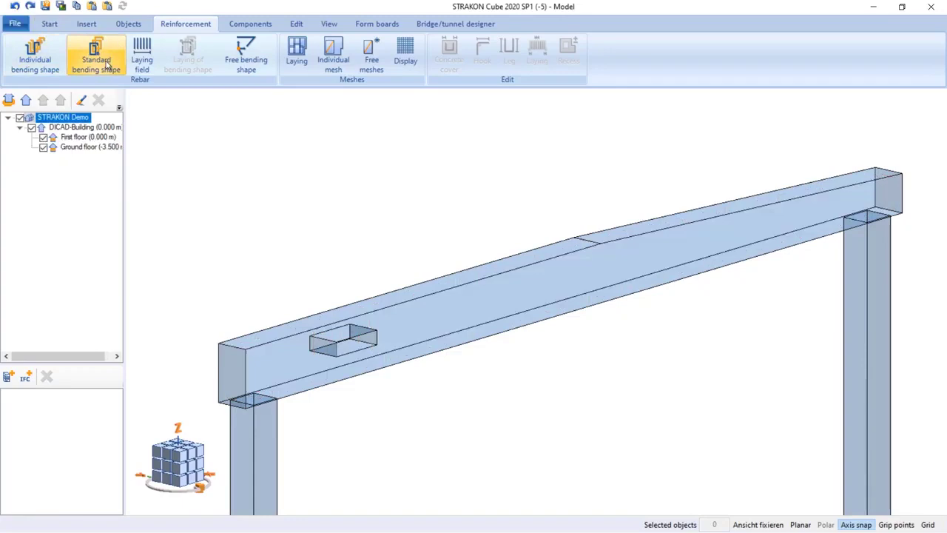
mouse_move(95, 55)
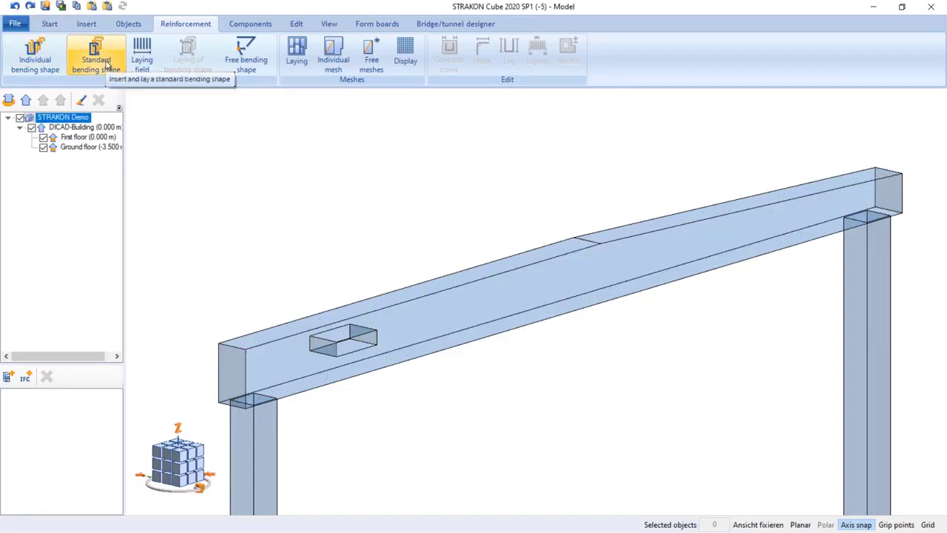
click(95, 56)
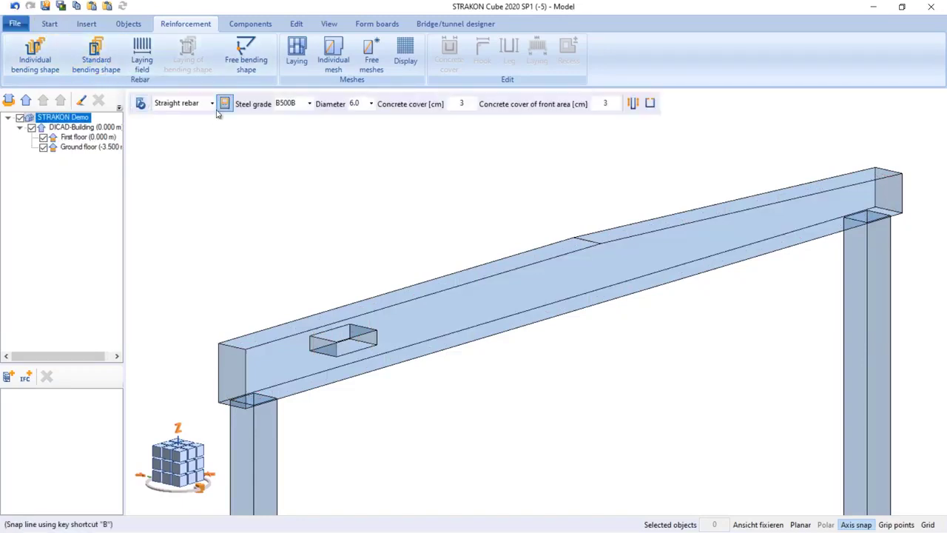
click(212, 103)
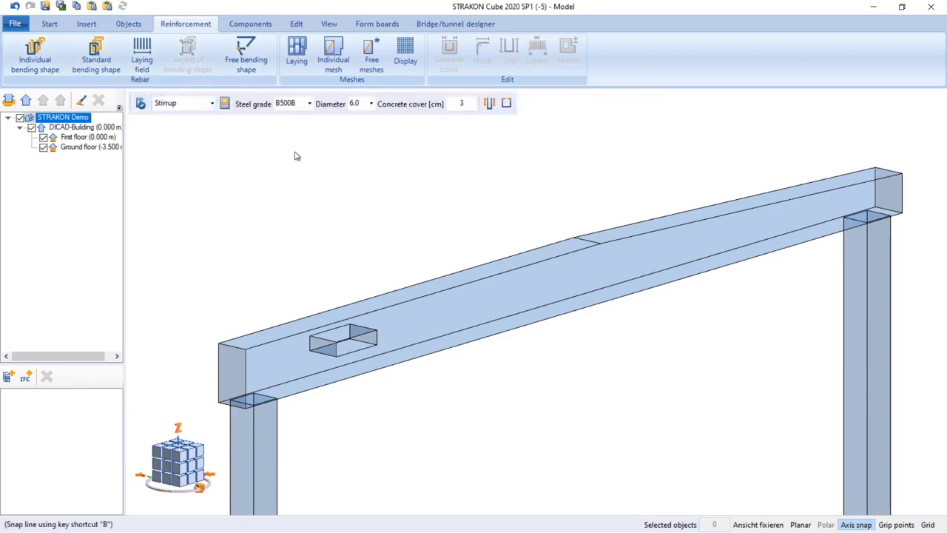
click(370, 103)
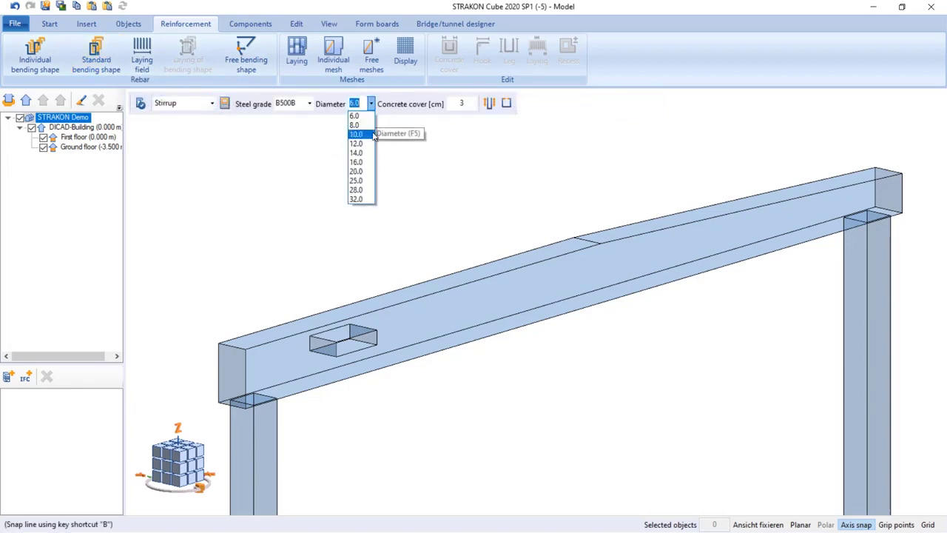
click(356, 134)
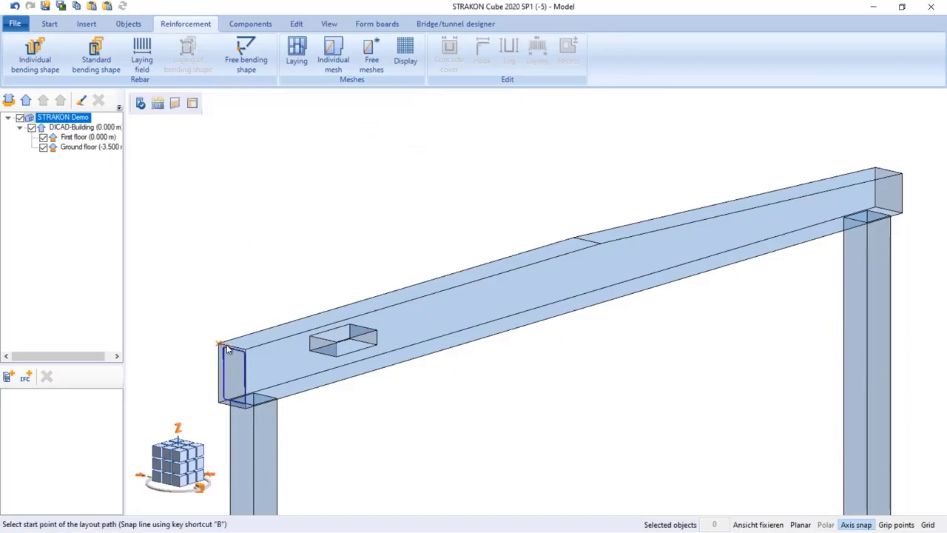
Lay the stirrups along the beam in stretches, with four stirrups over the opening.
click(244, 349)
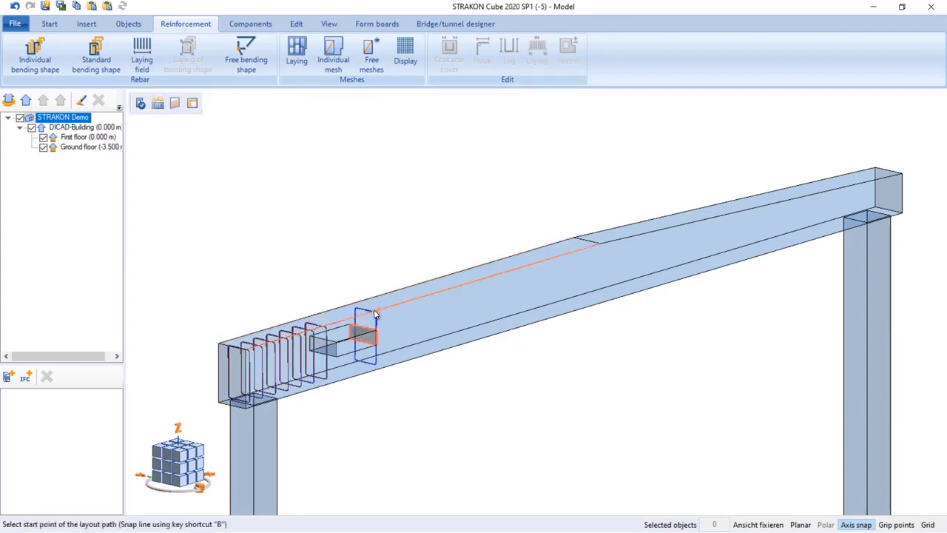
click(592, 251)
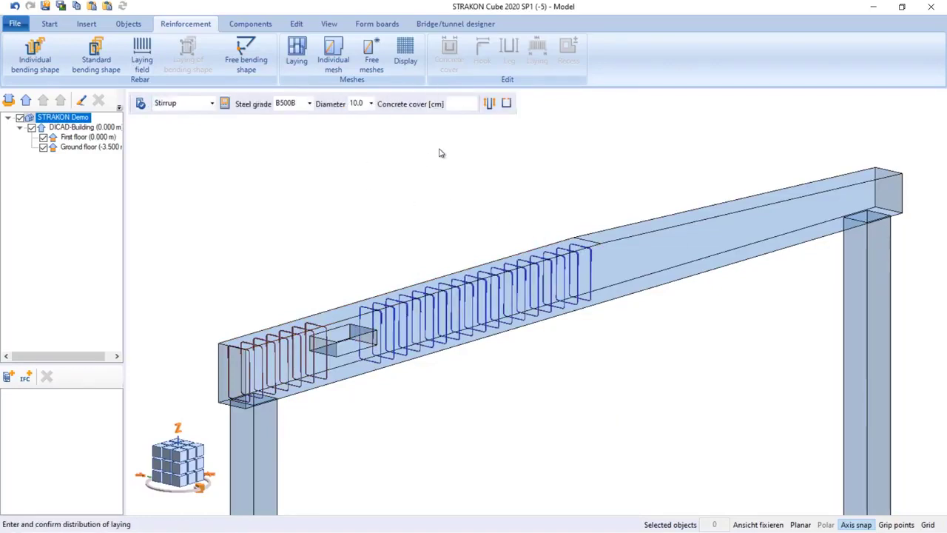
text(3)
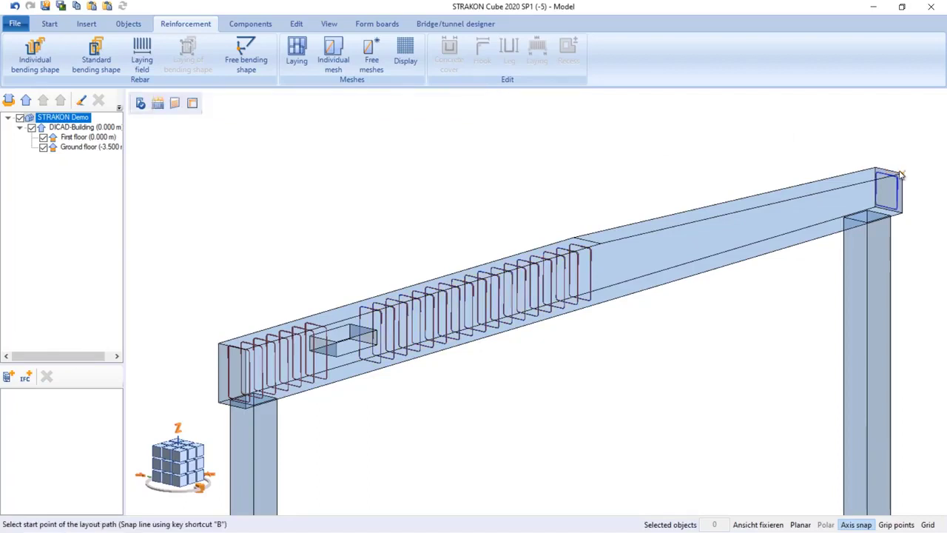
click(901, 173)
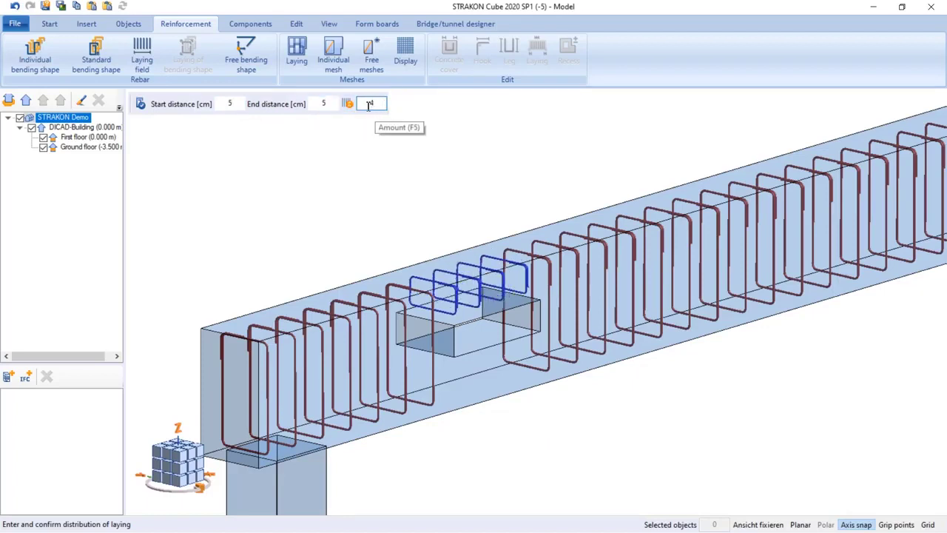
text(4)
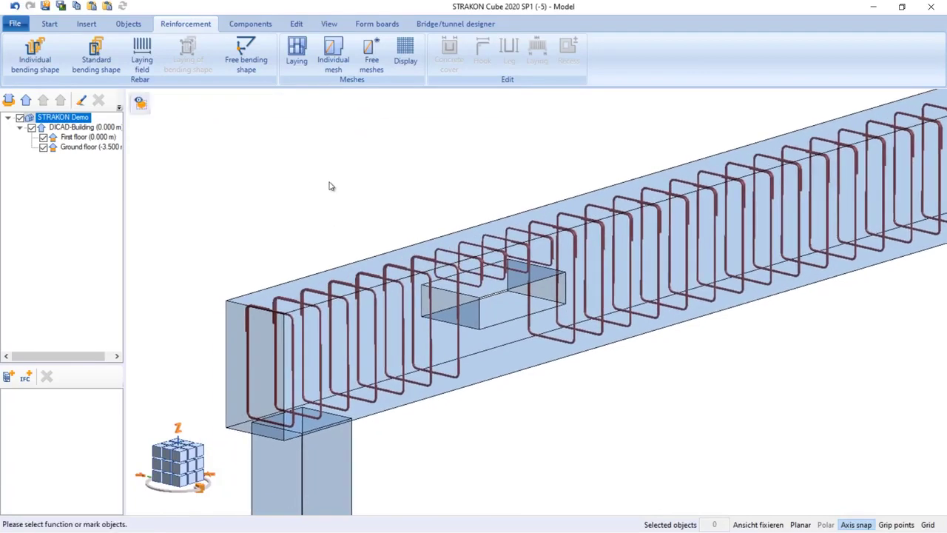
Draw an individual 8 mm bar shape beside the beam opening and confirm it.
click(35, 56)
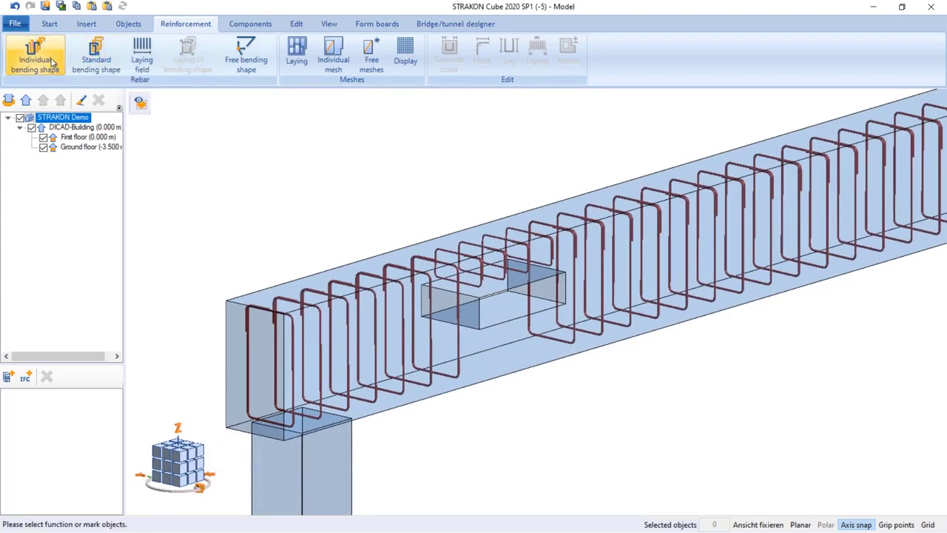
click(34, 55)
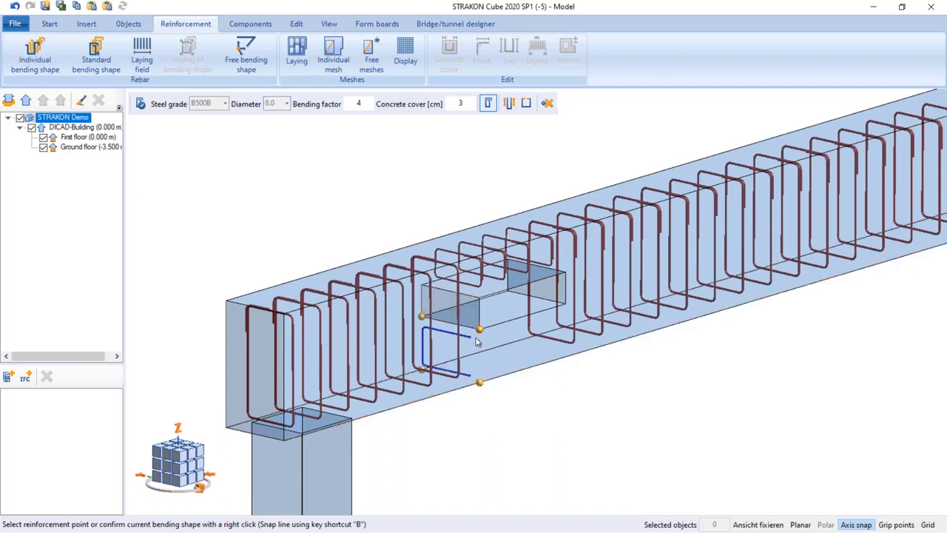
right_click(478, 340)
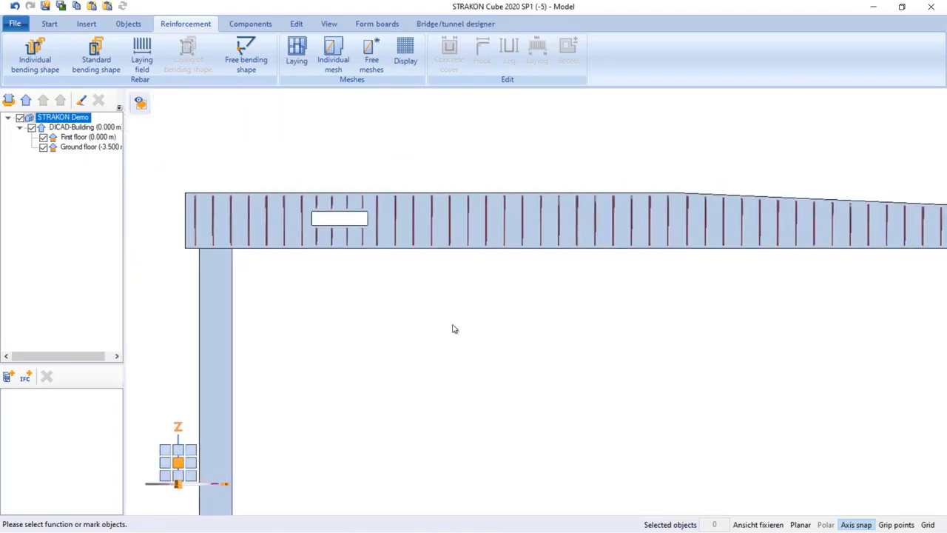
Set the stirrup path point at the beam's far end and set up a straight 8 mm B500B standard bar.
click(758, 524)
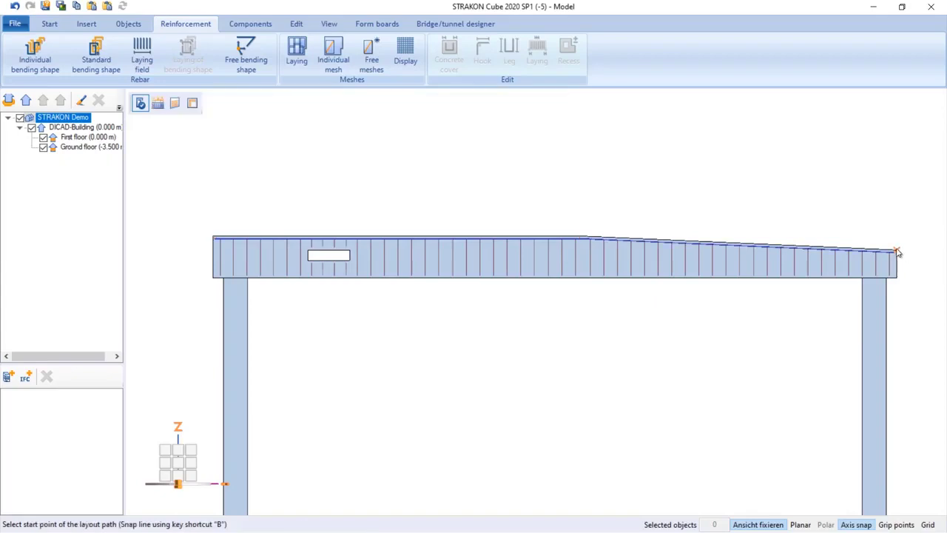
click(895, 252)
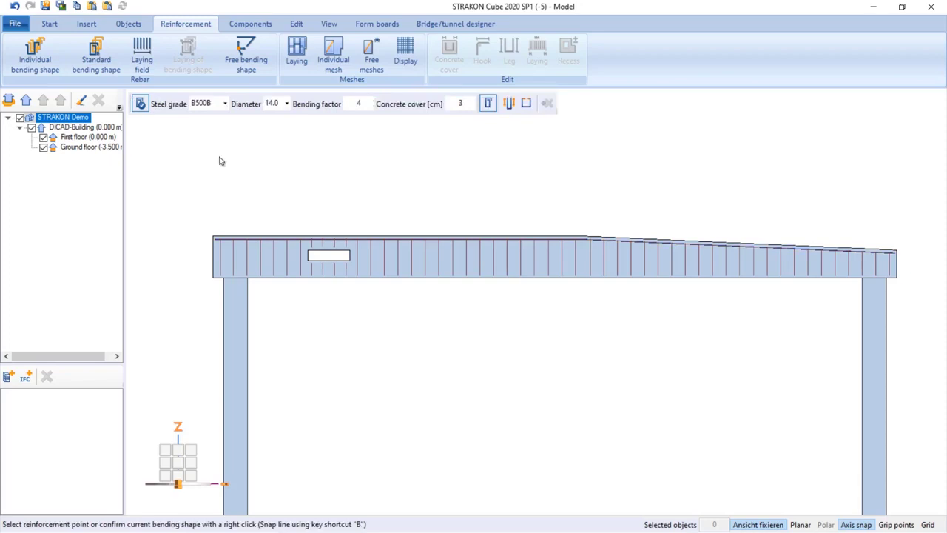
click(96, 56)
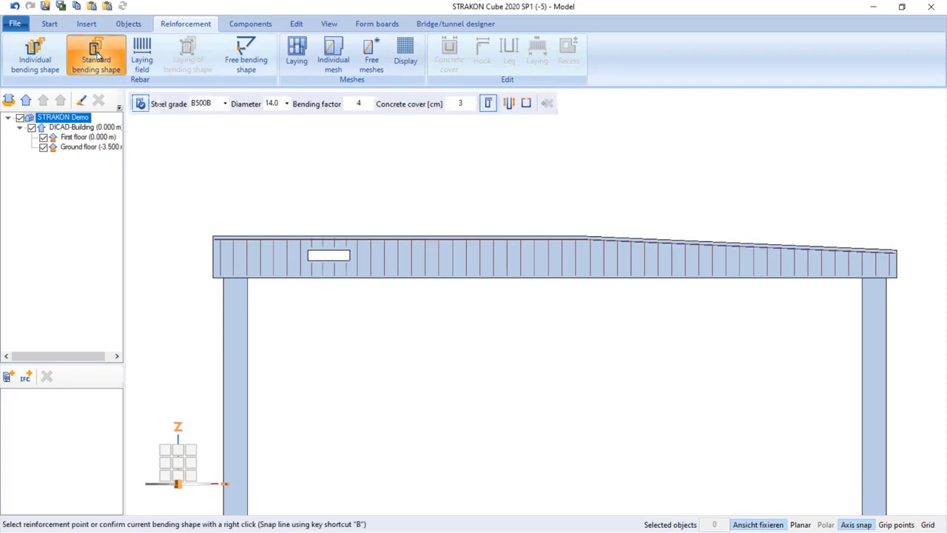
click(34, 55)
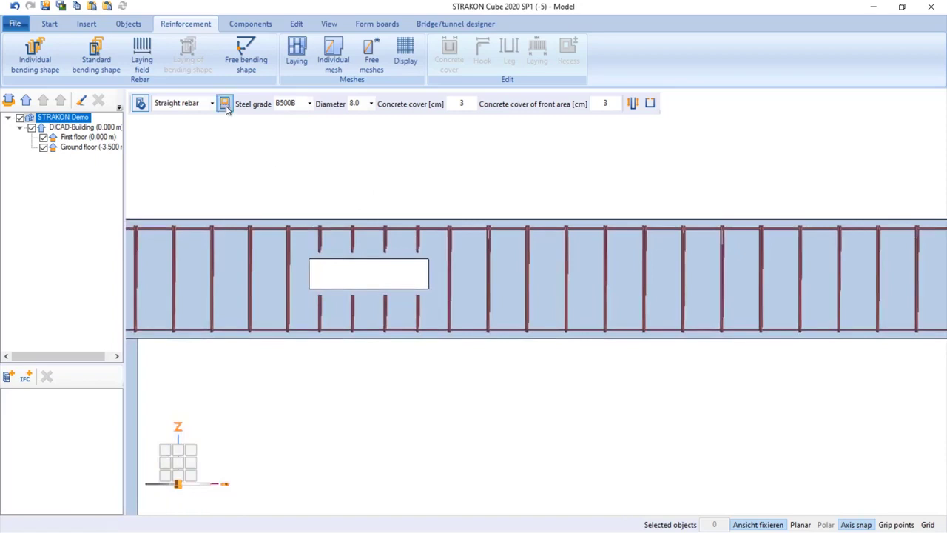
mouse_move(224, 103)
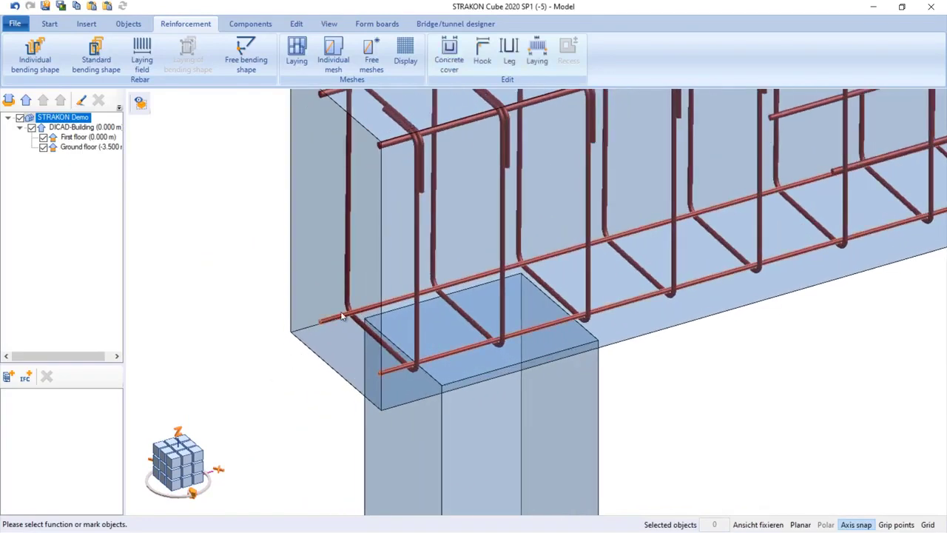
Redistribute the bottom bars to amount 4, add end hooks, and set diameter 20.
click(537, 53)
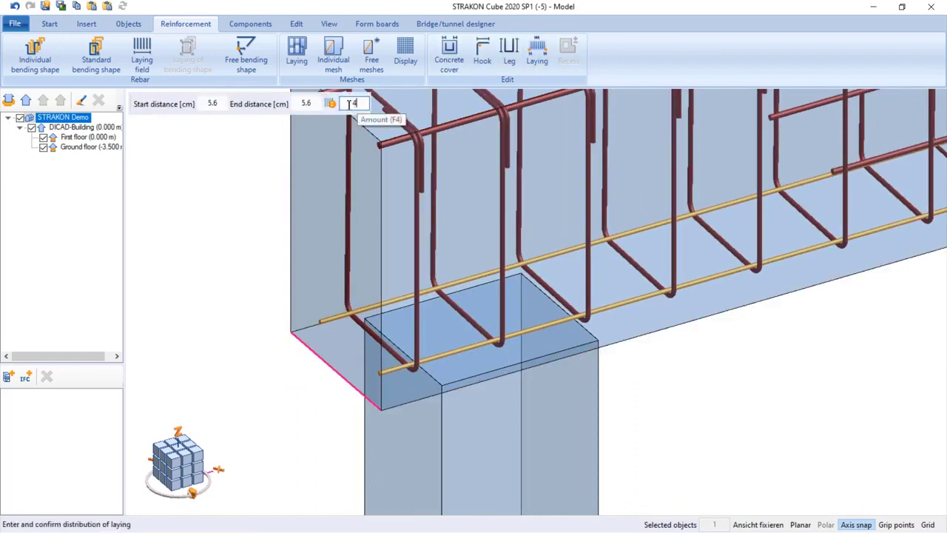
key(Return)
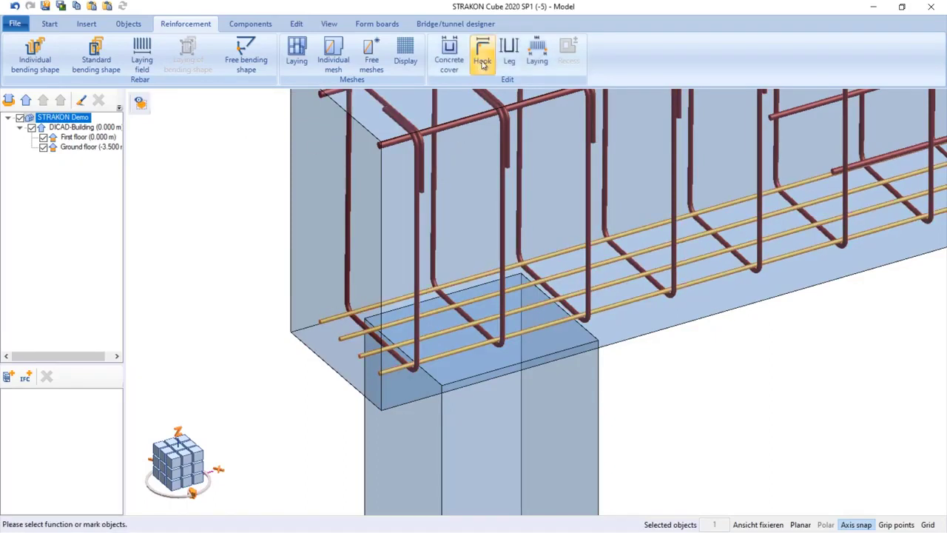
click(482, 51)
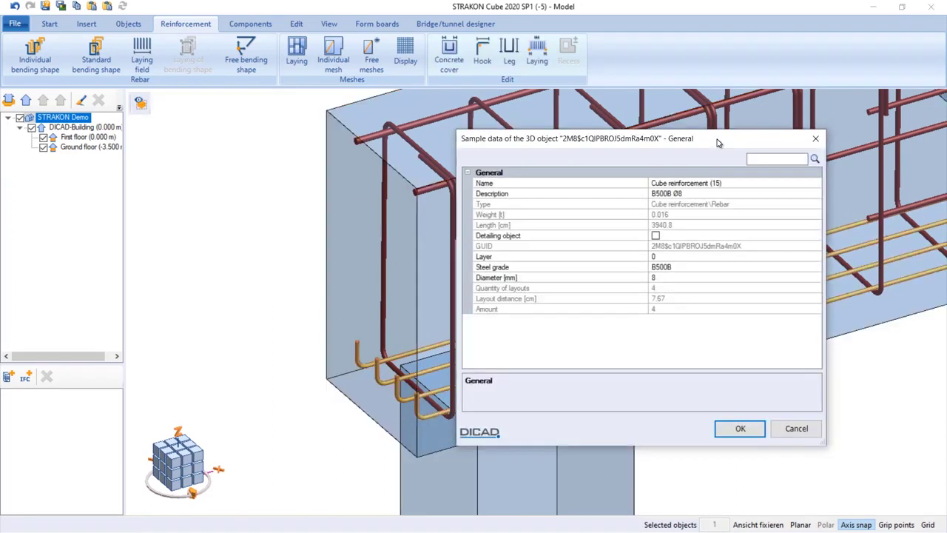
click(815, 276)
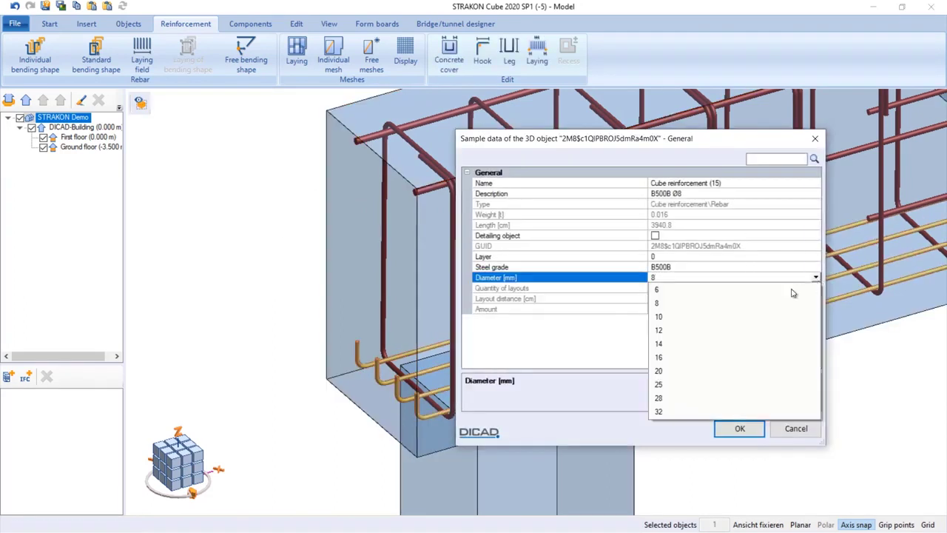
click(658, 371)
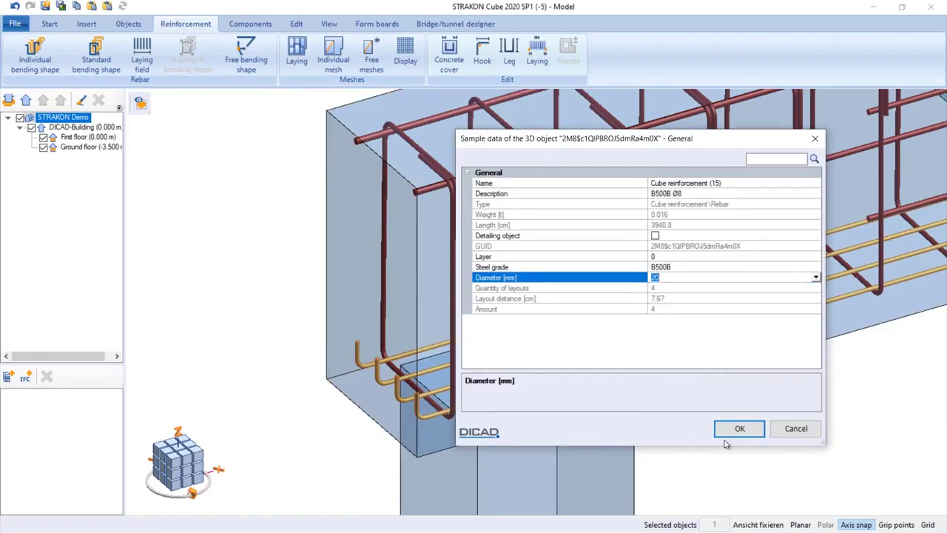
click(740, 429)
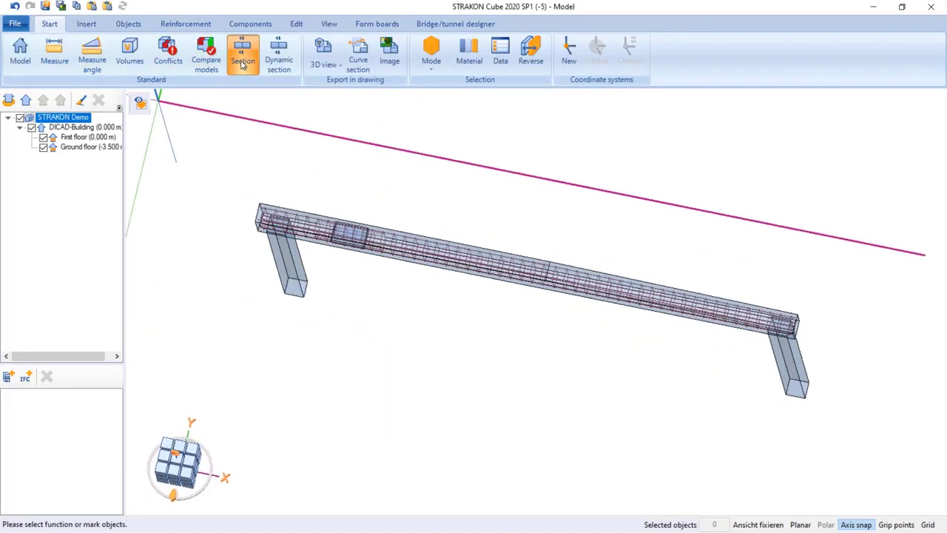
Cut a longitudinal section along the beam at the set height for the front view.
click(243, 51)
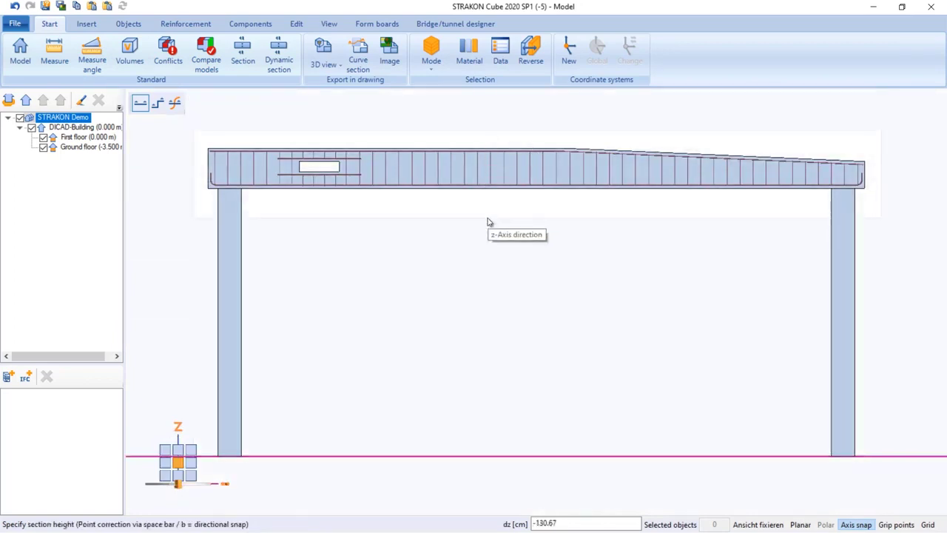
click(324, 52)
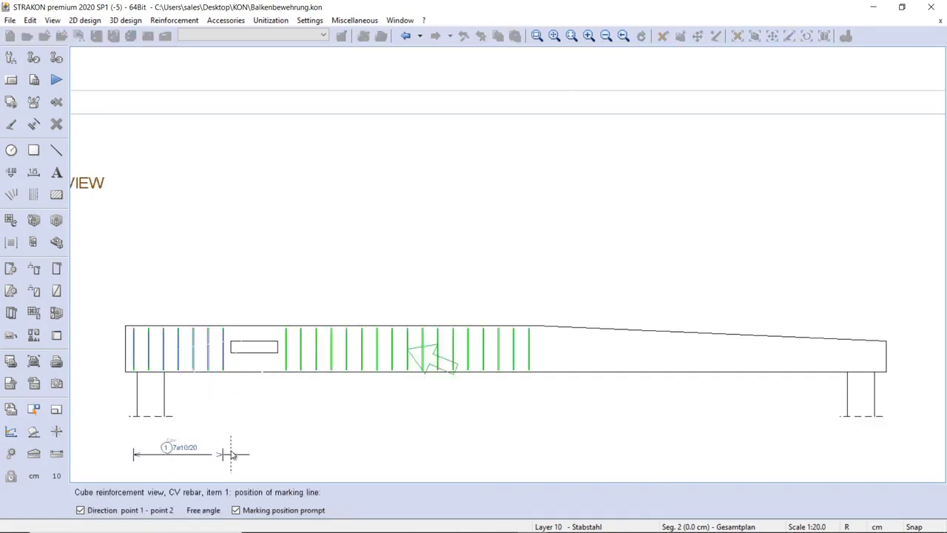
Label stirrup item 1 and dimension beam length and end heights (60, 5.30, 4.50, 9.80, 40).
click(263, 278)
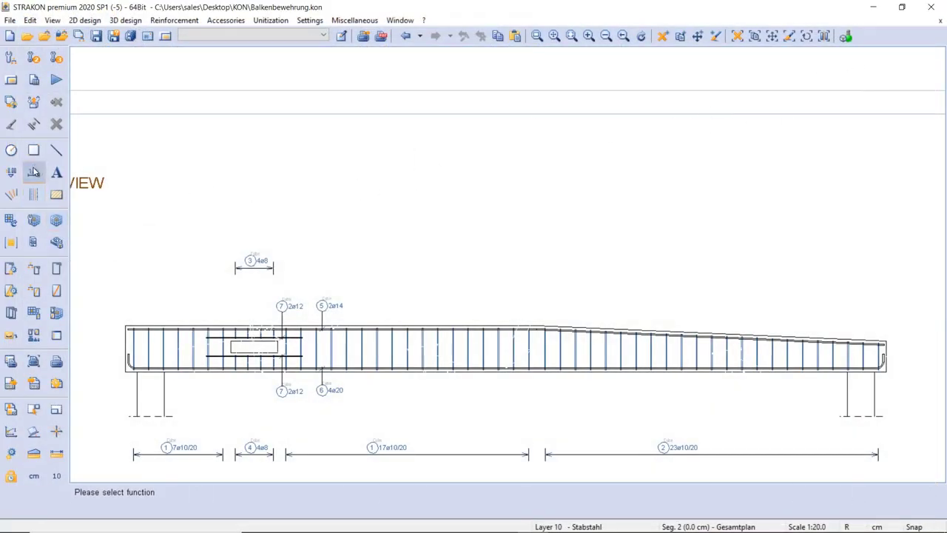
click(34, 171)
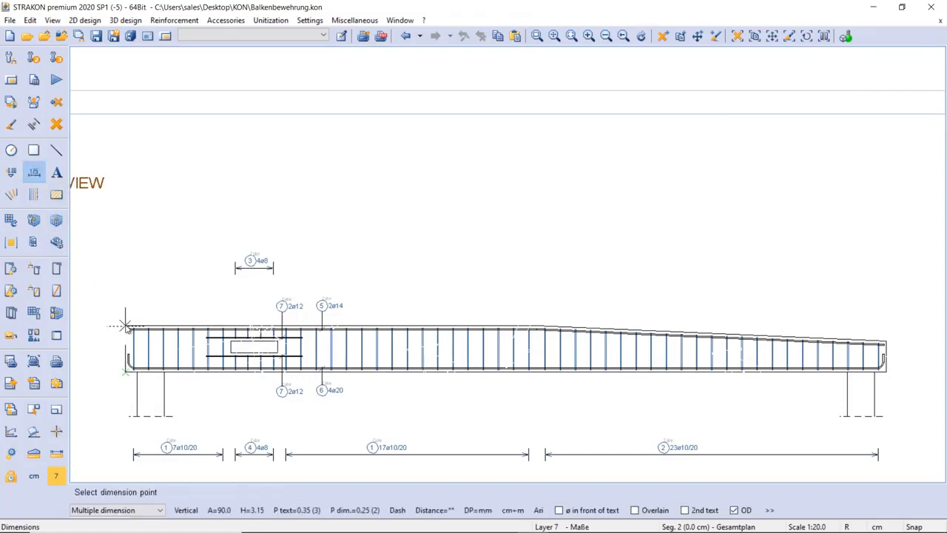
click(126, 326)
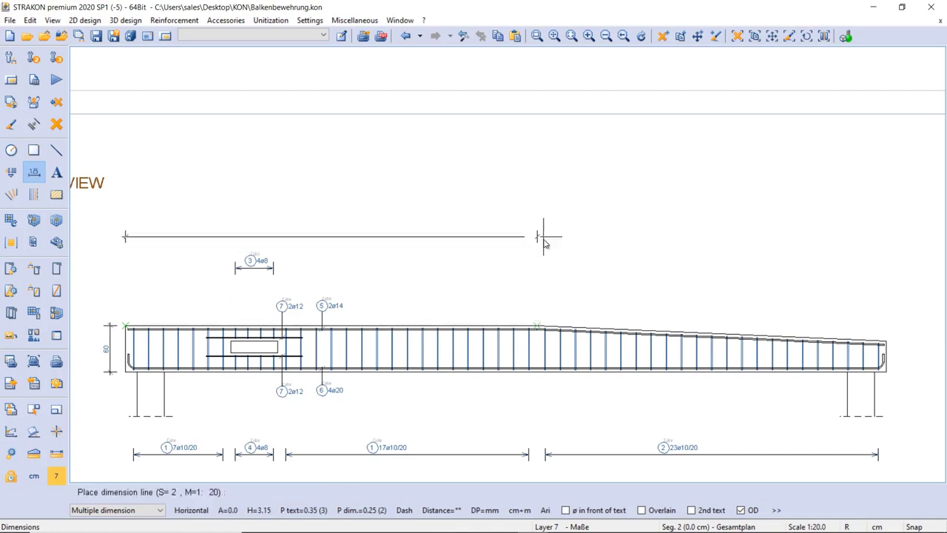
click(537, 237)
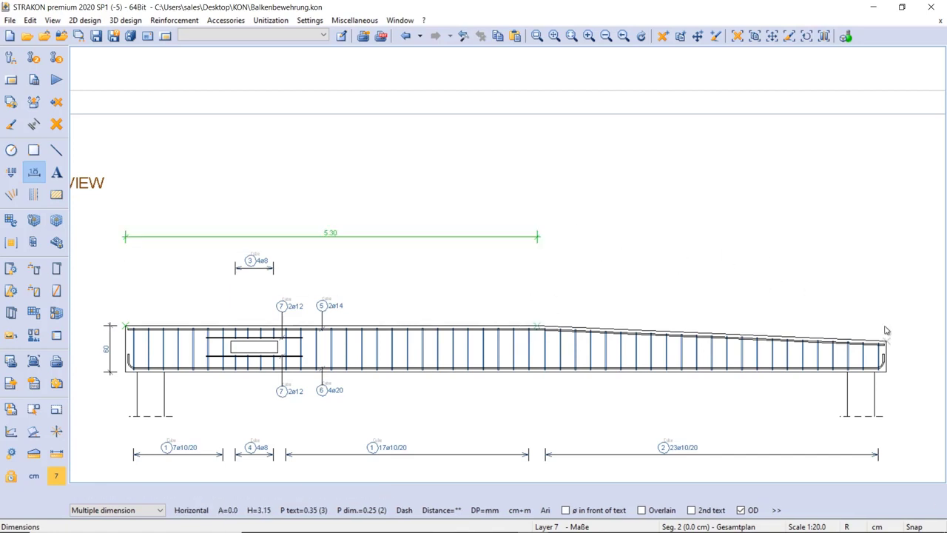
click(886, 333)
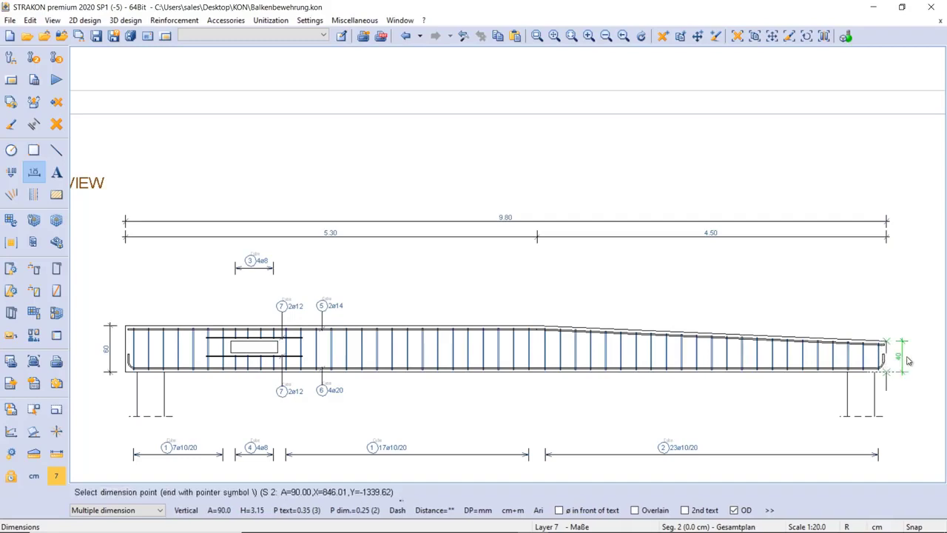
click(888, 359)
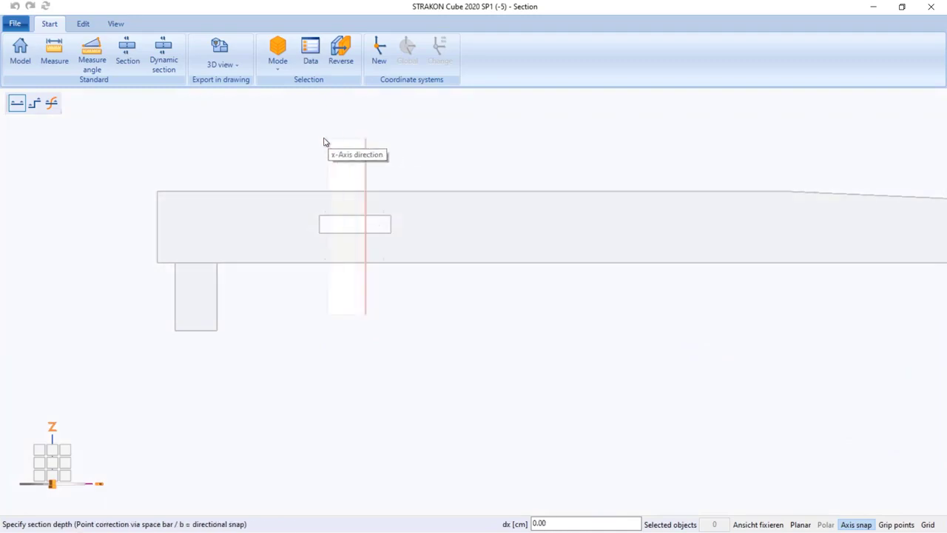
Export a cross-section at the opening and a second through the solid beam, placed beside it.
click(220, 52)
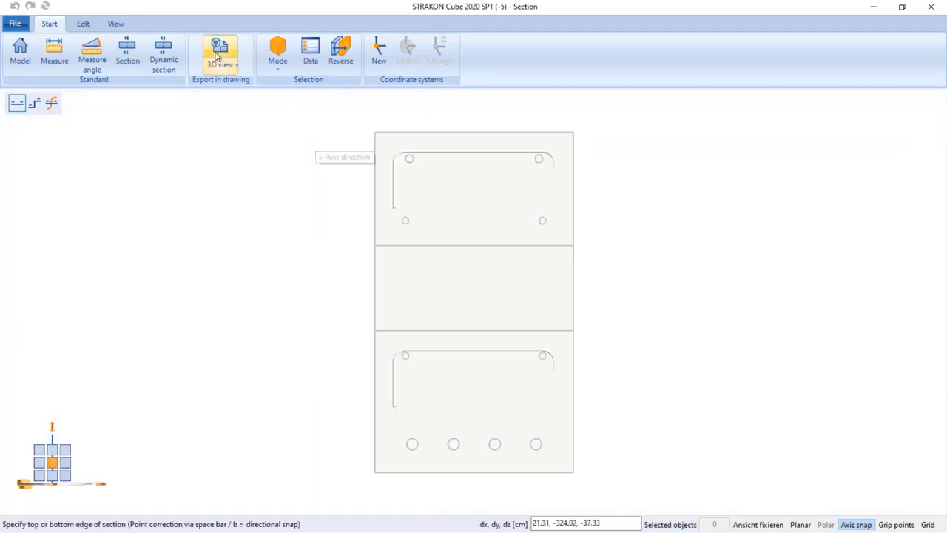
click(219, 52)
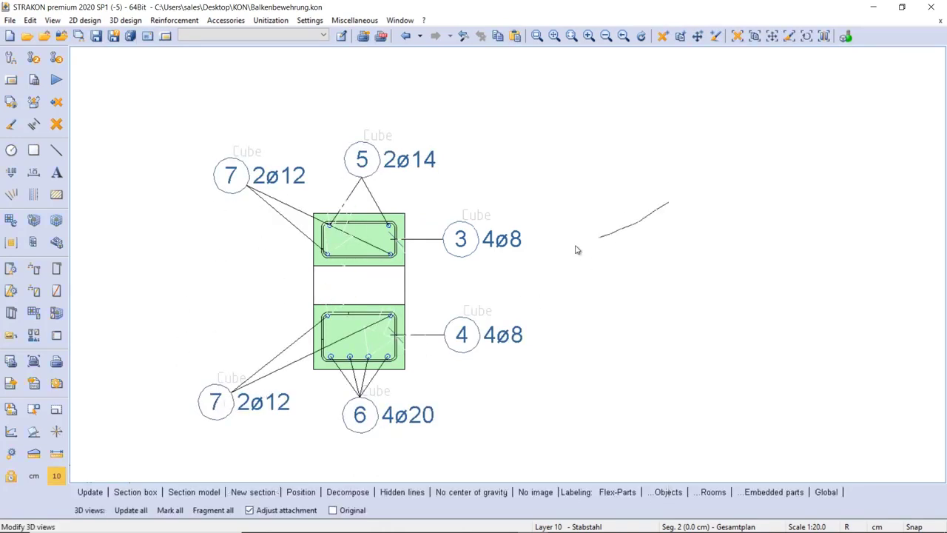
click(253, 491)
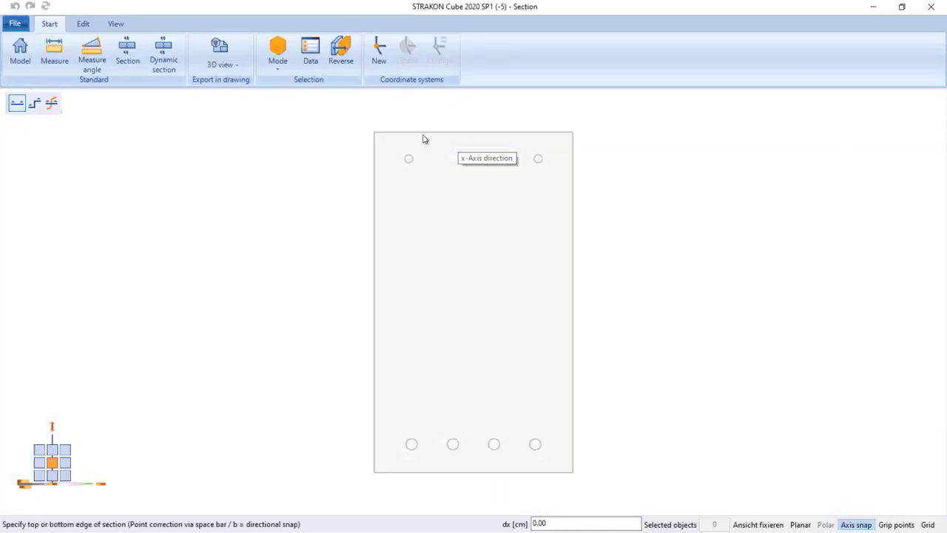
click(220, 52)
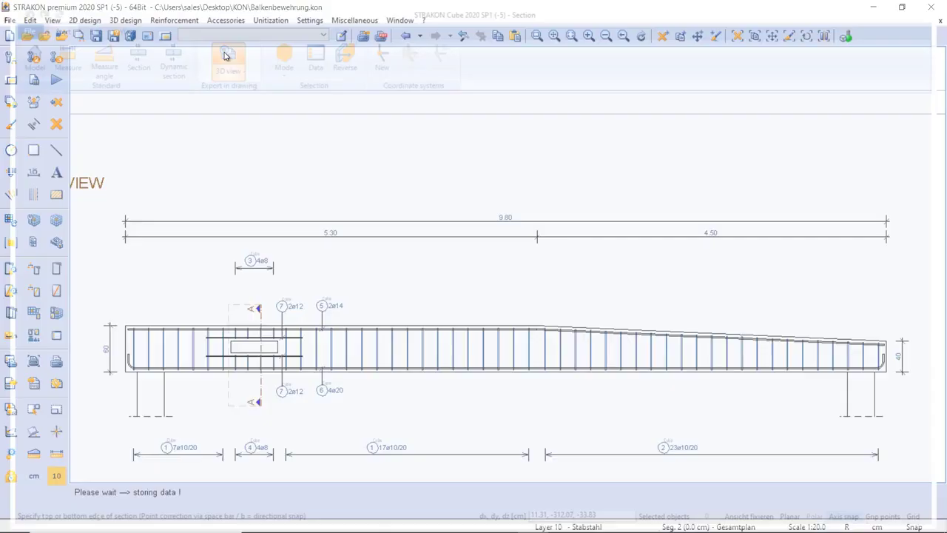
click(228, 59)
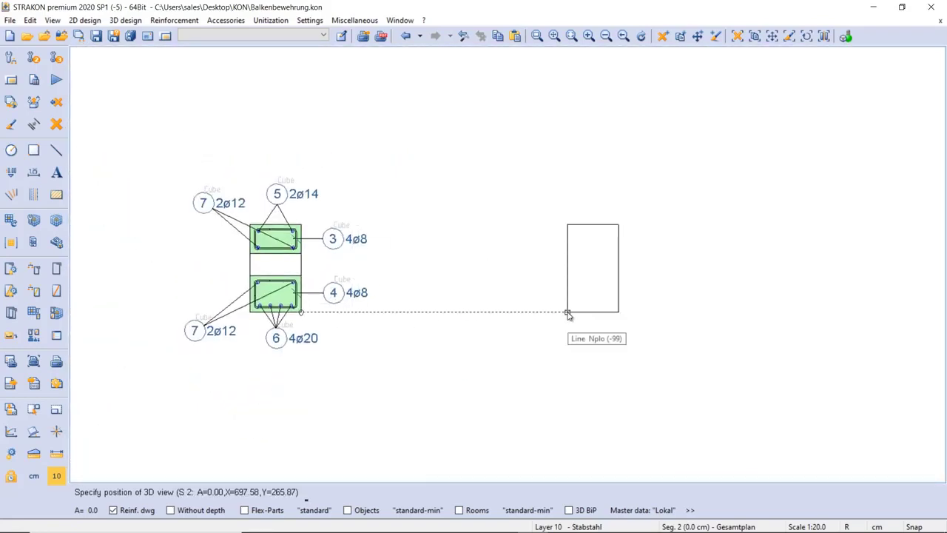
click(567, 313)
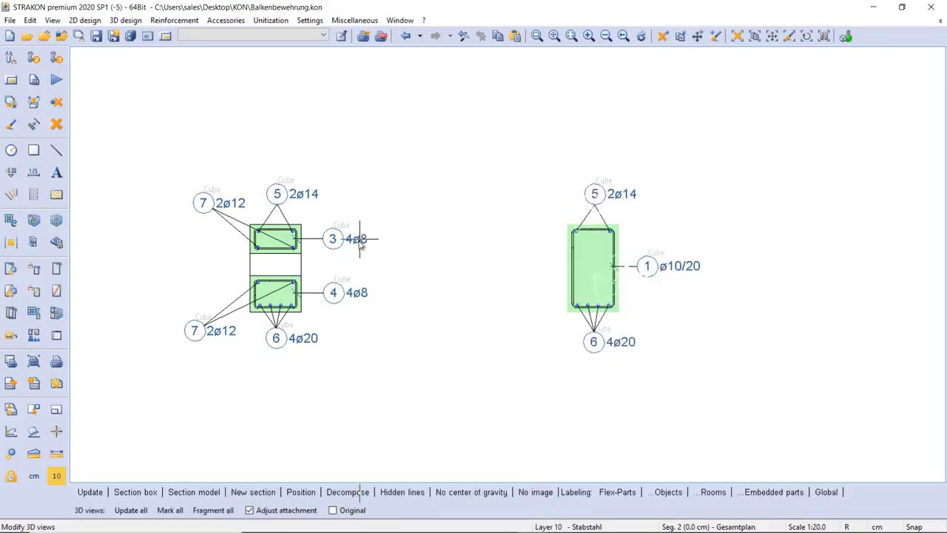
Place dimensioned bending shapes for stirrup items 3, 4 and 1 beside the cross-sections.
click(56, 268)
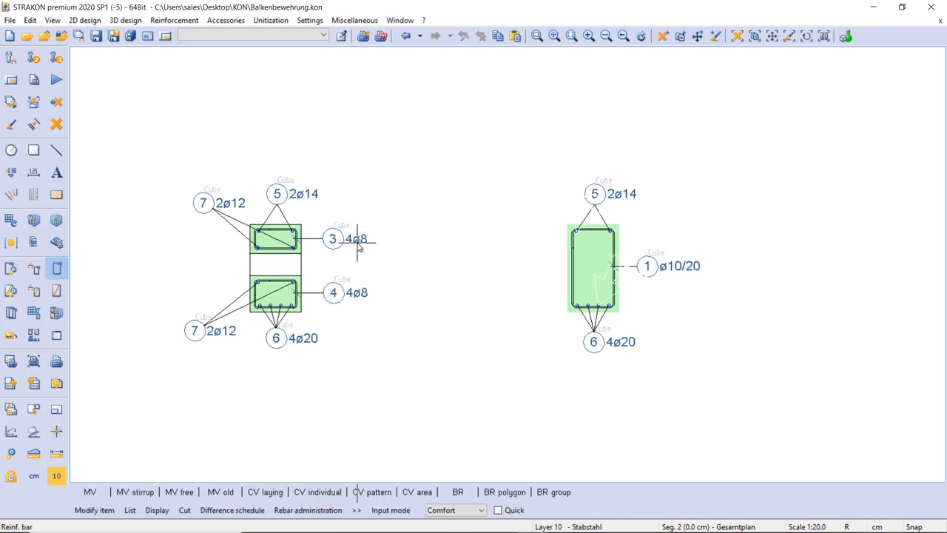
click(57, 268)
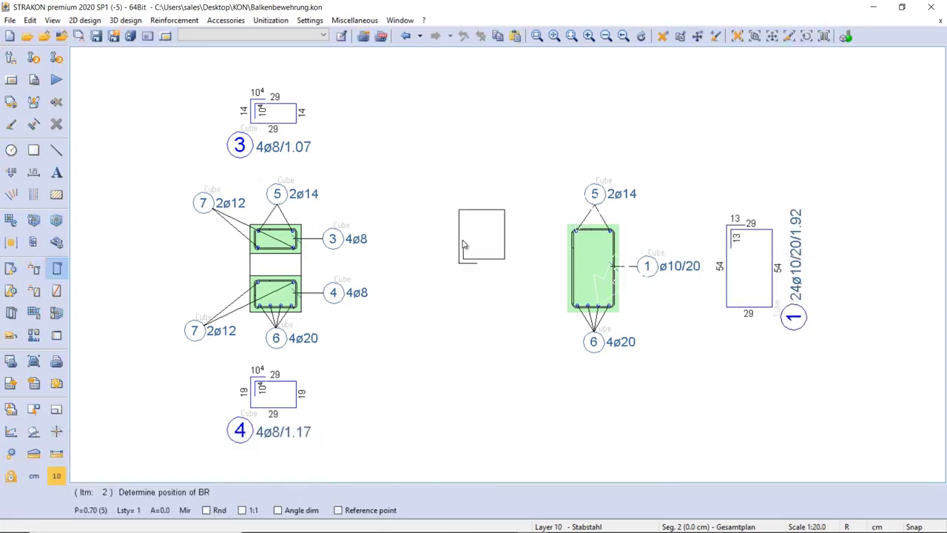
scroll(down, 3)
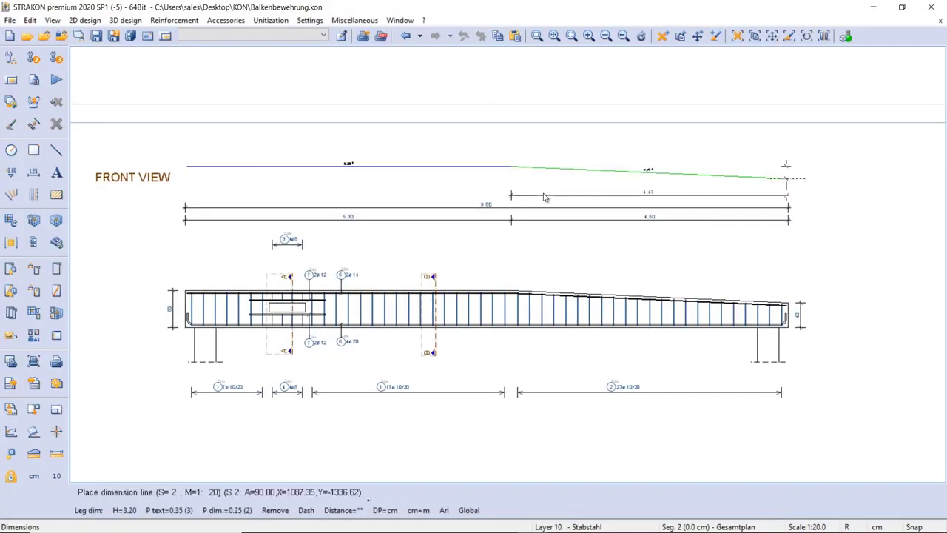
Place top bar 5's labelled shape above the front view, then return to STRAKON Cube.
click(57, 269)
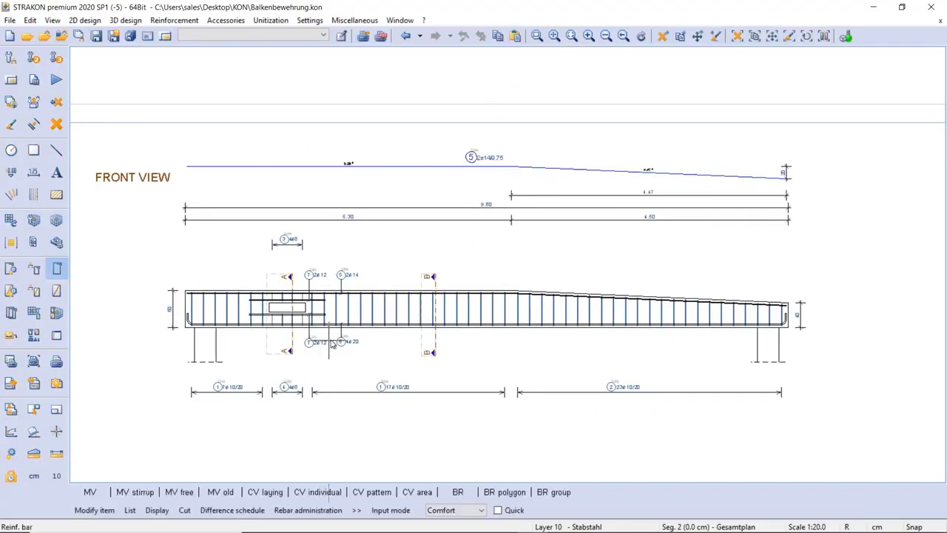
click(340, 341)
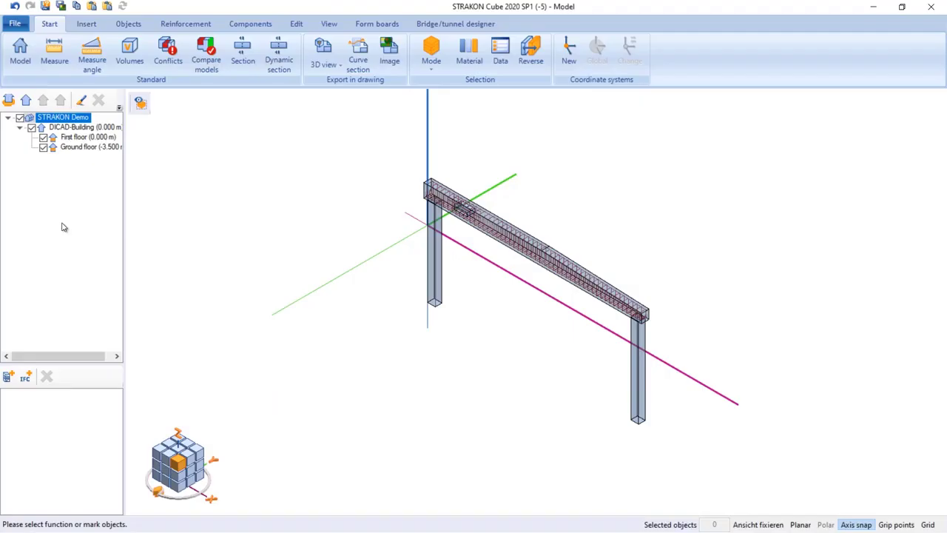
Reopen the notched concrete column model in the 3D view.
scroll(up, 3)
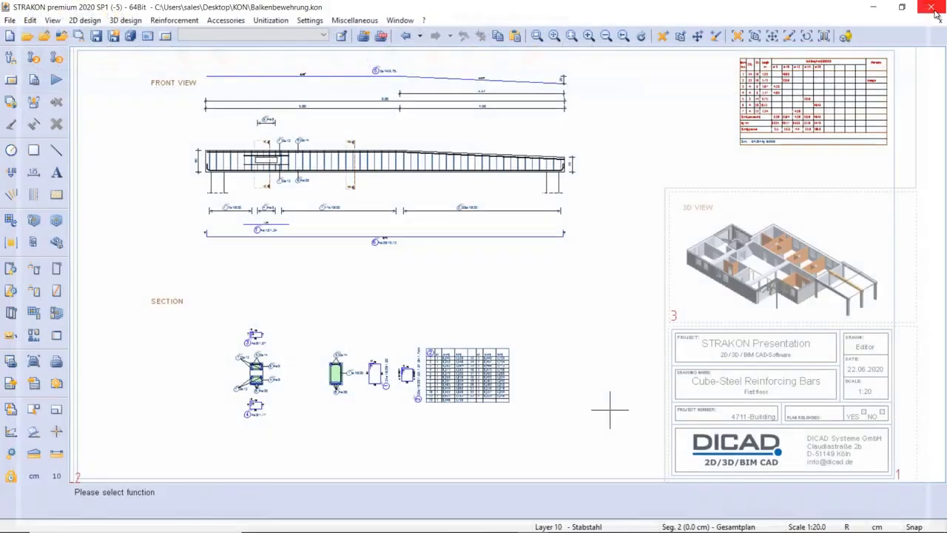
click(845, 35)
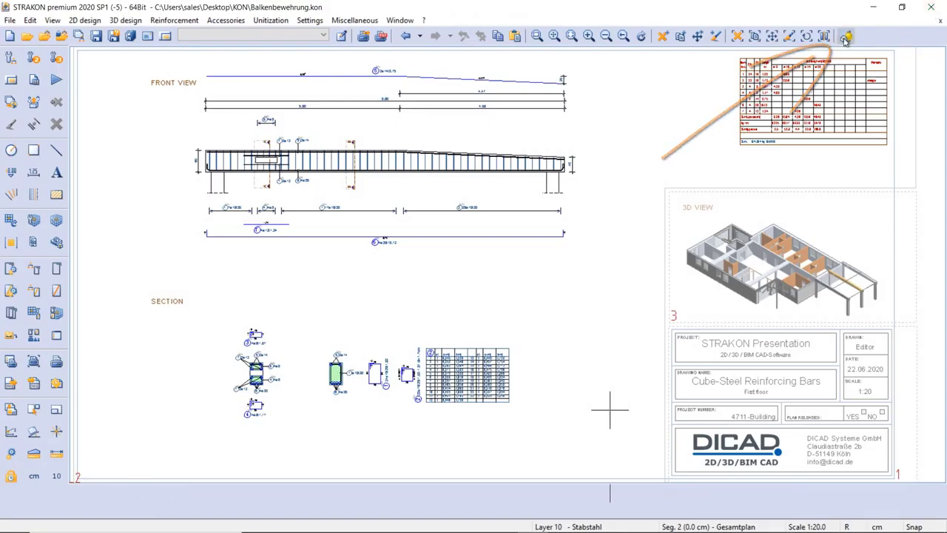
click(846, 36)
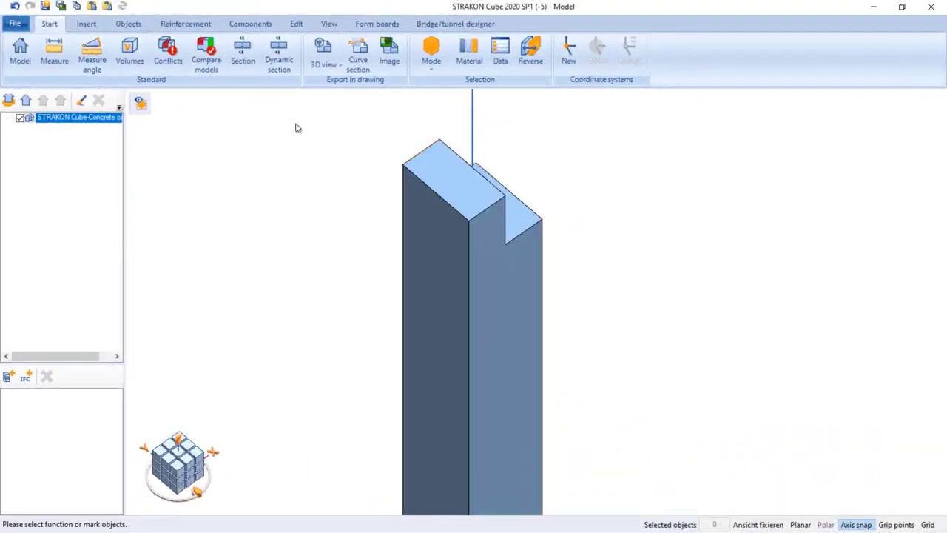
Lay Ø8 stirrups with CV ranges 50/10, 750.2/20 and 50/10.
click(185, 23)
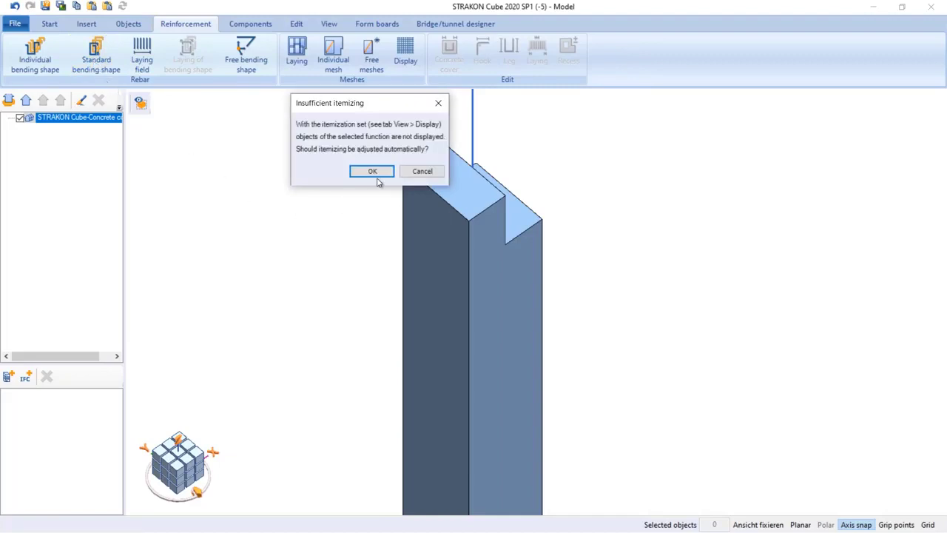
click(372, 171)
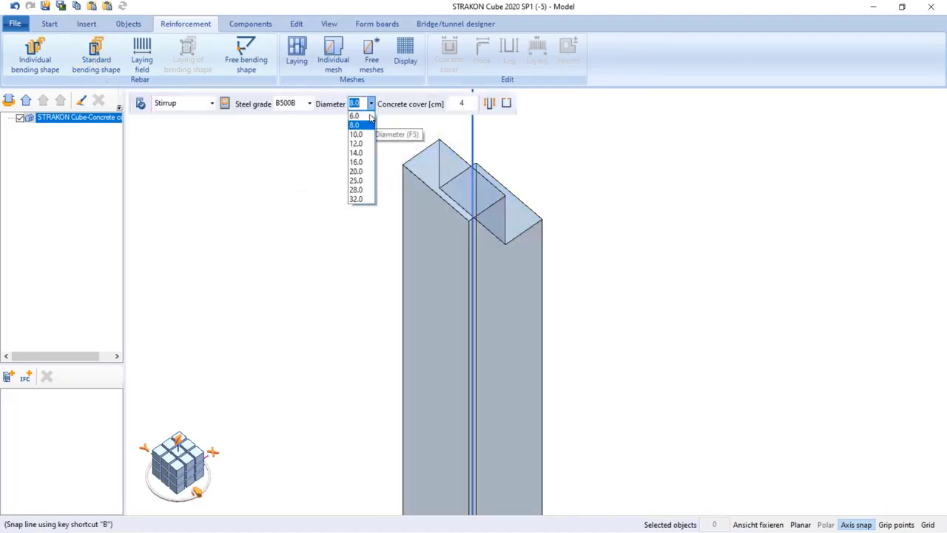
click(354, 125)
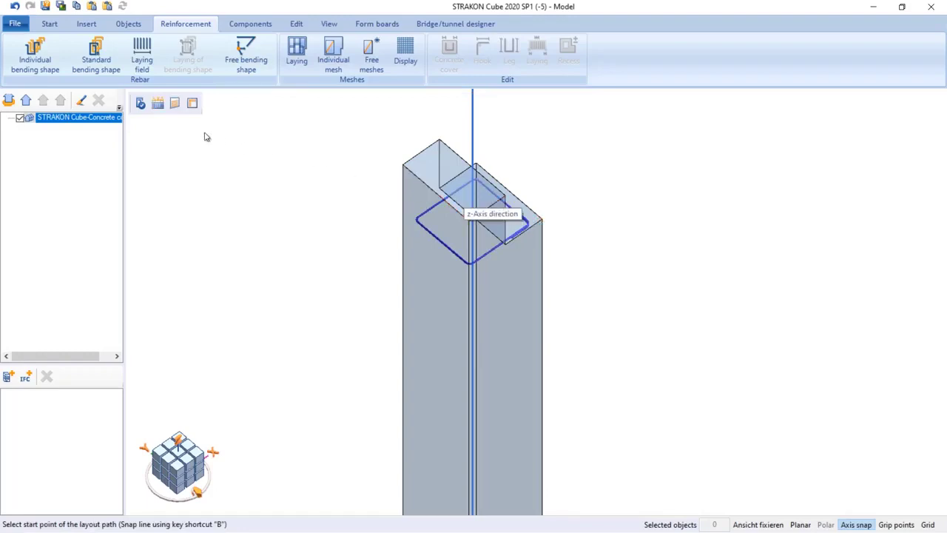
mouse_move(158, 103)
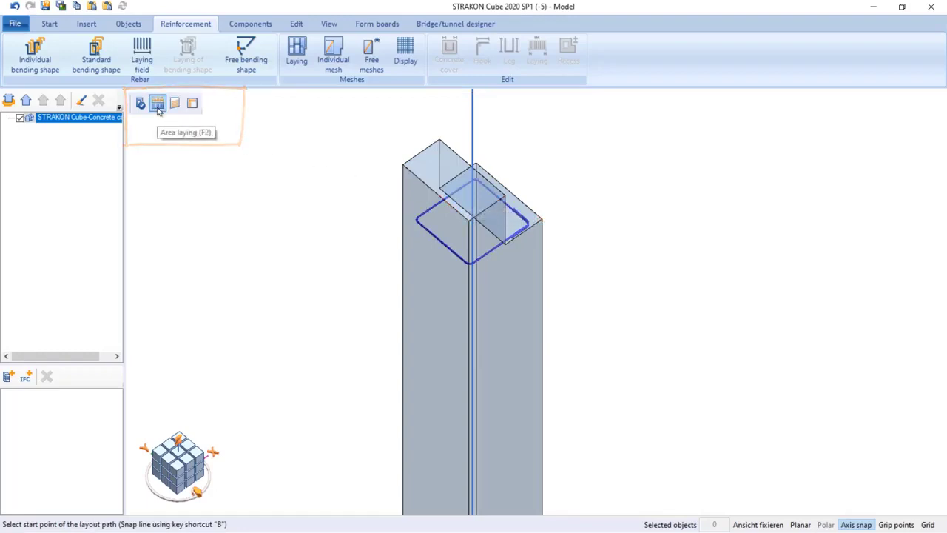
mouse_move(545, 329)
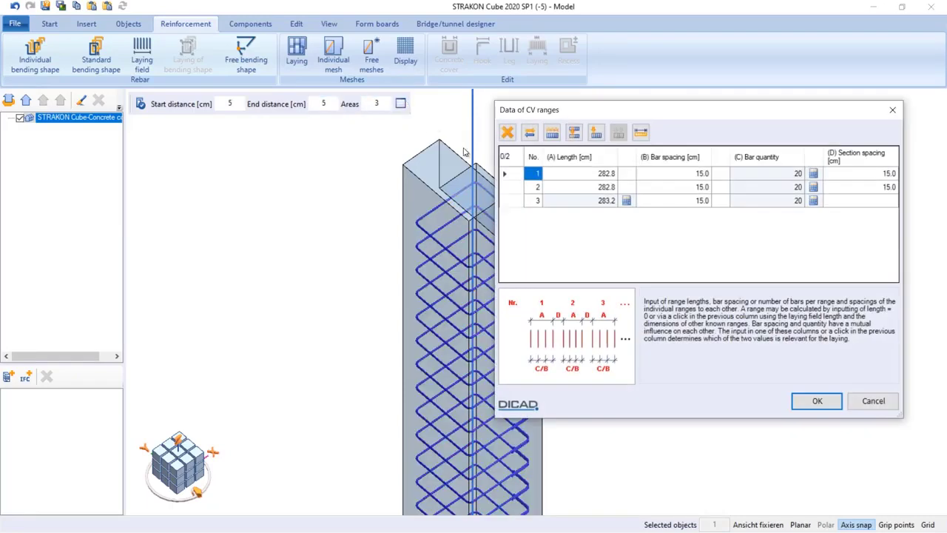
click(581, 173)
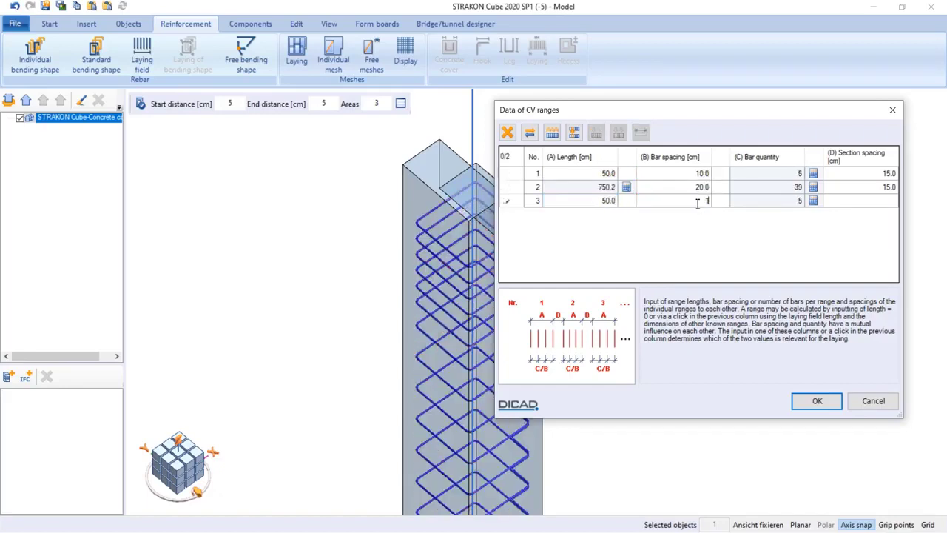
click(817, 401)
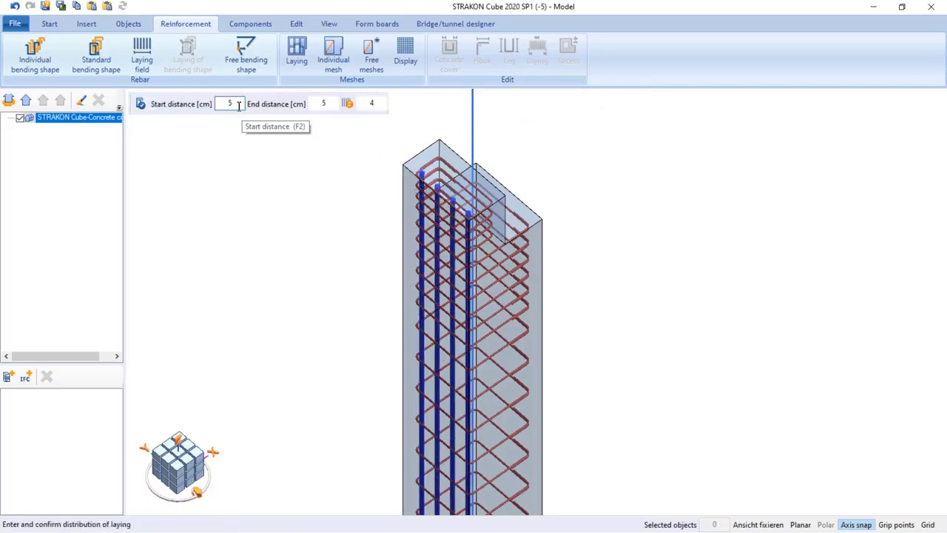
Confirm the vertical corner bars, then lay L-shaped bars with start distance 6.
click(324, 103)
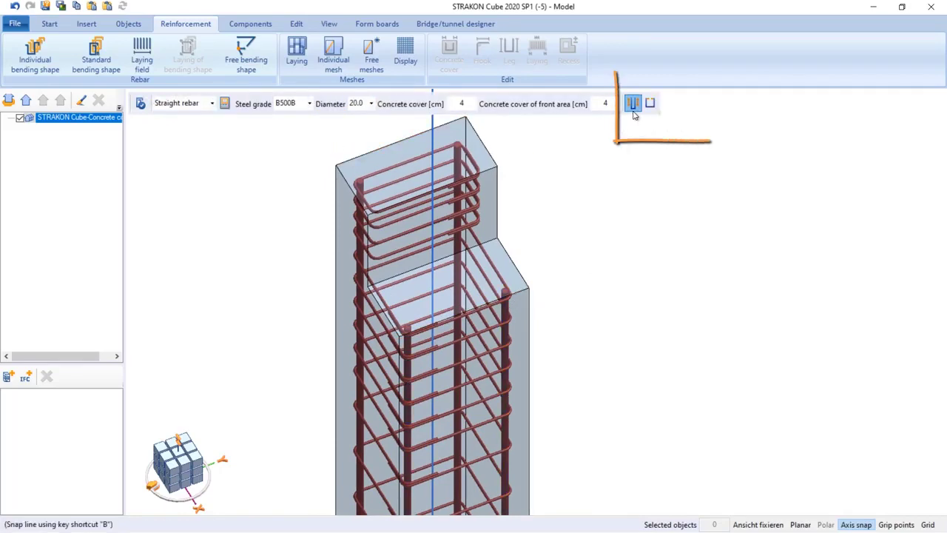
mouse_move(633, 103)
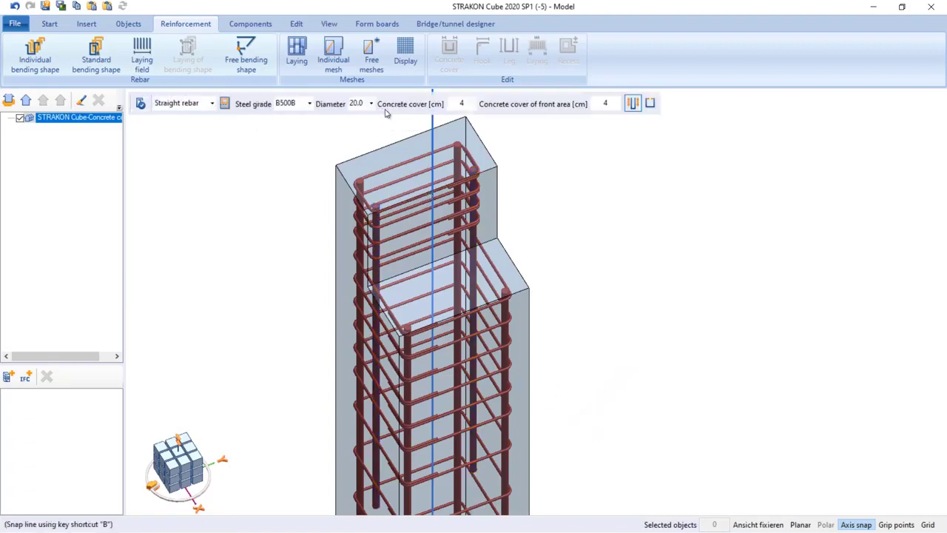
click(211, 103)
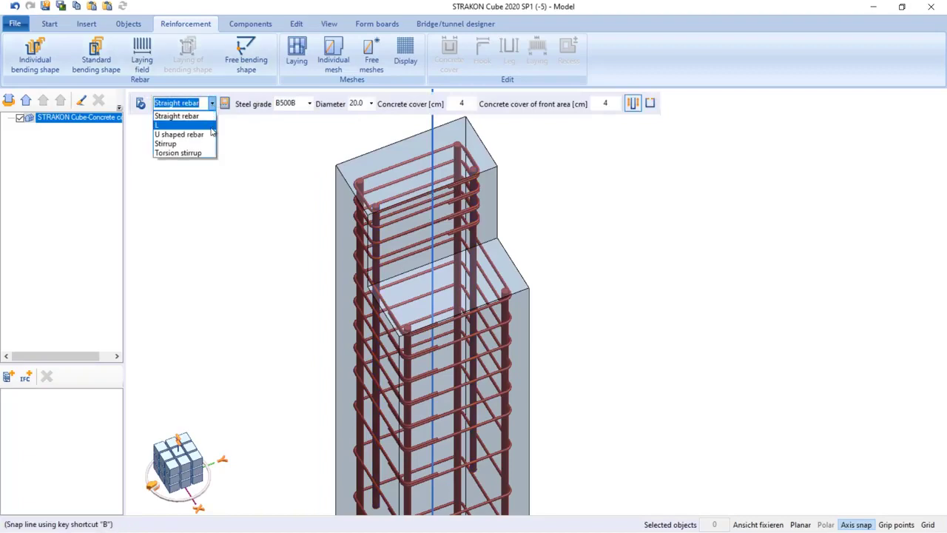
click(179, 134)
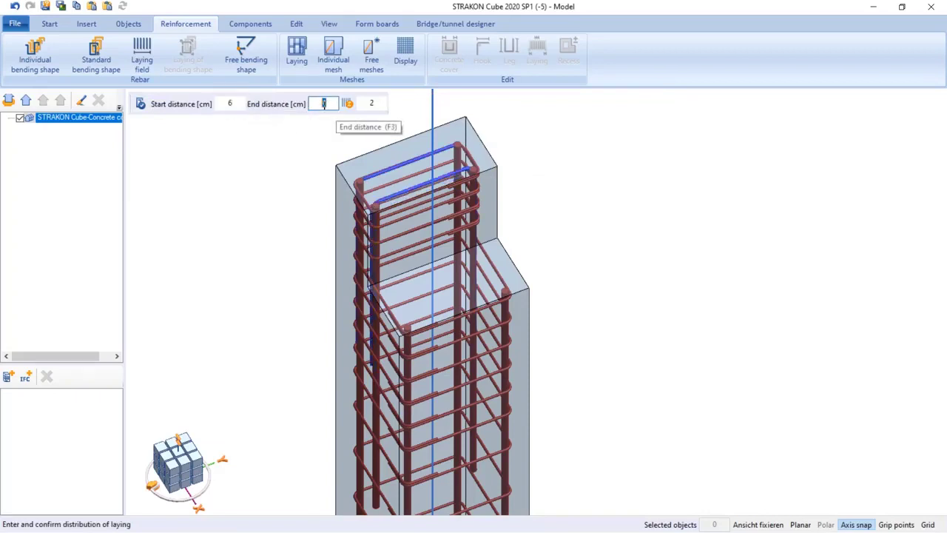
text(6)
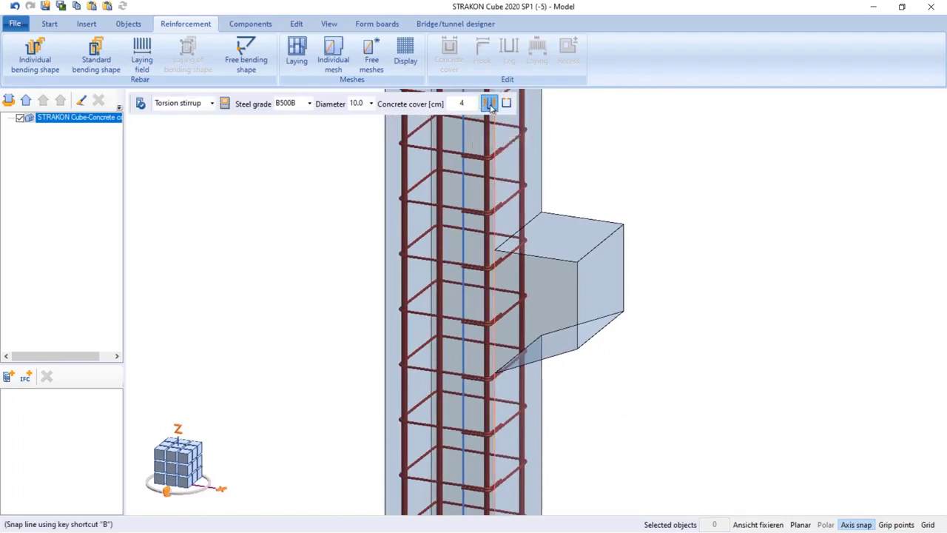
Lay Ø10 torsion stirrups with cover 4 on the corbel faces.
click(490, 103)
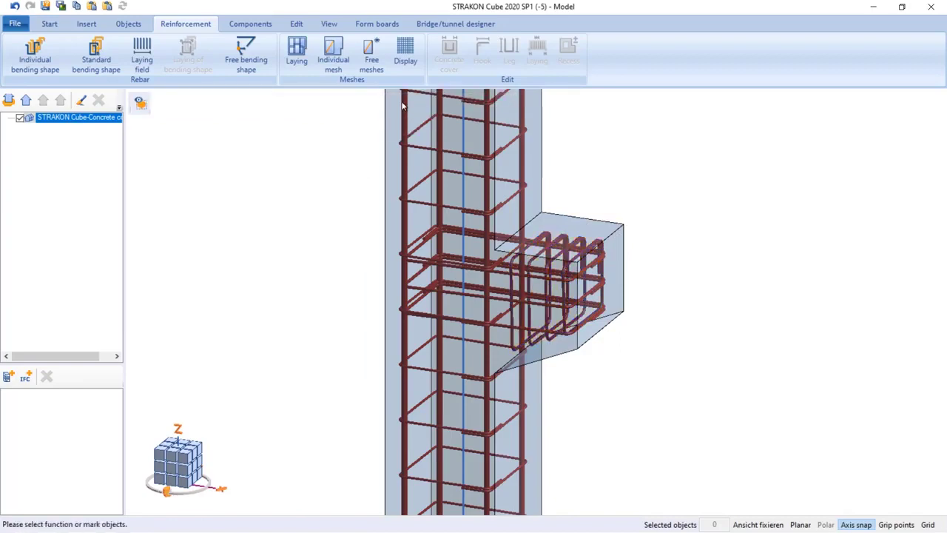
click(540, 266)
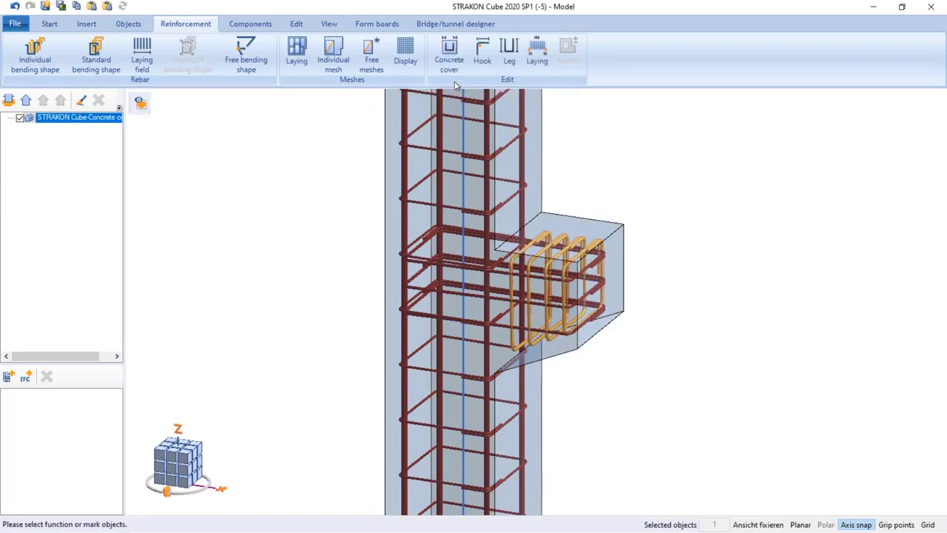
click(449, 52)
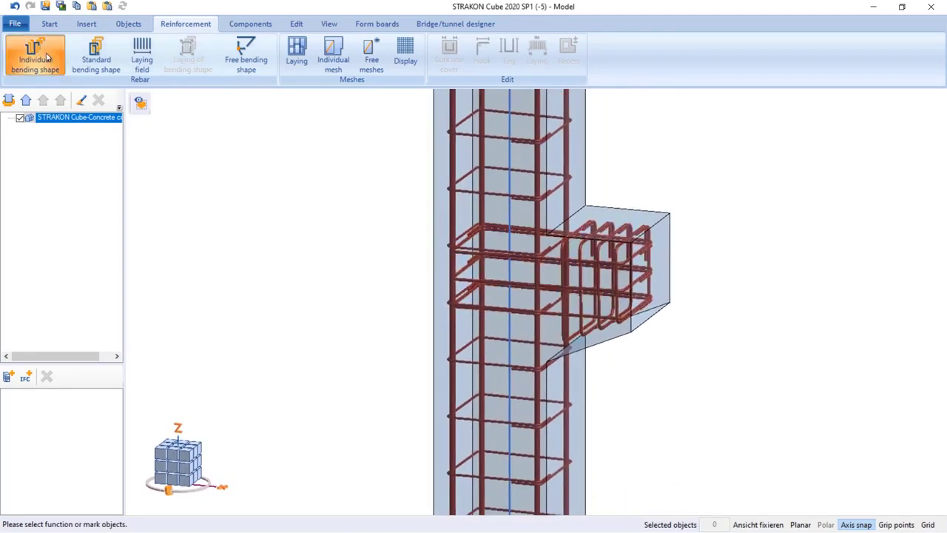
Draw two individually bent bars into the corbel and pick Ø16 for the next shape.
click(35, 55)
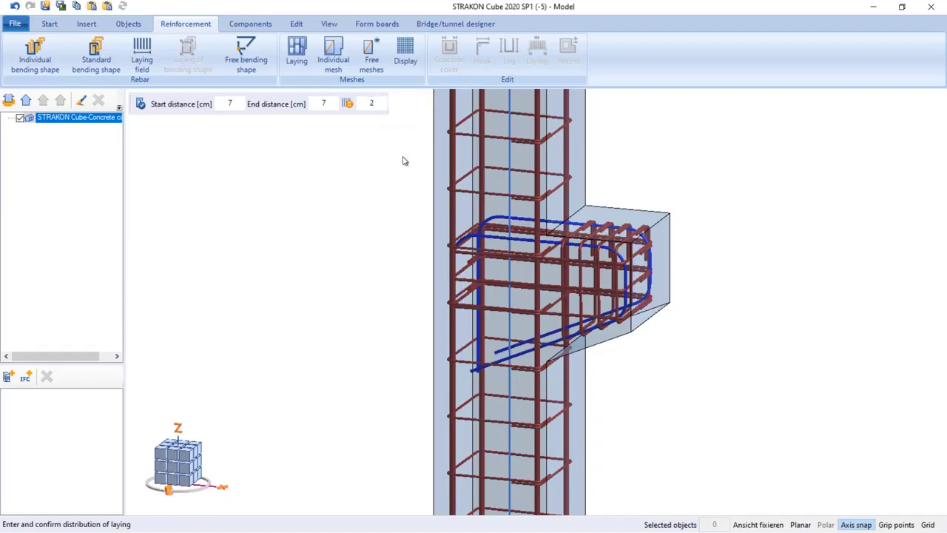
click(284, 103)
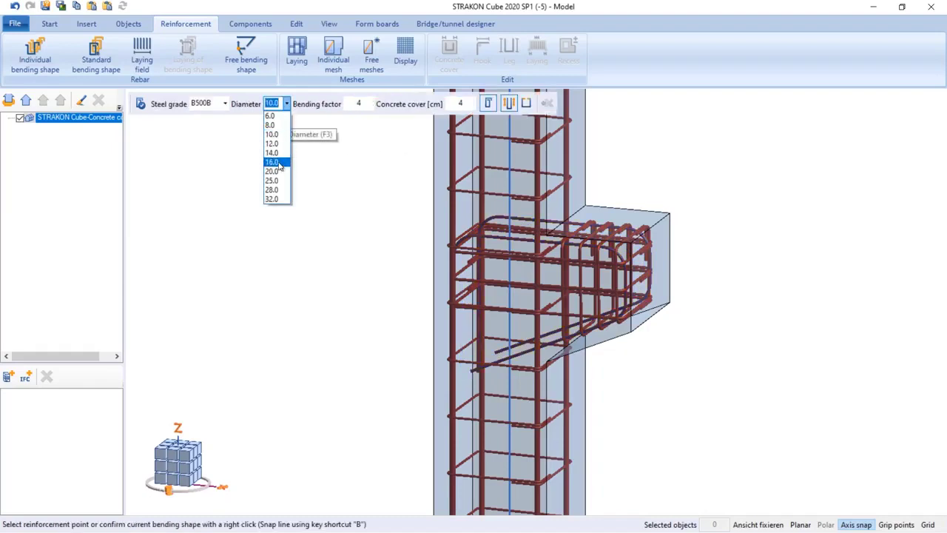
click(271, 152)
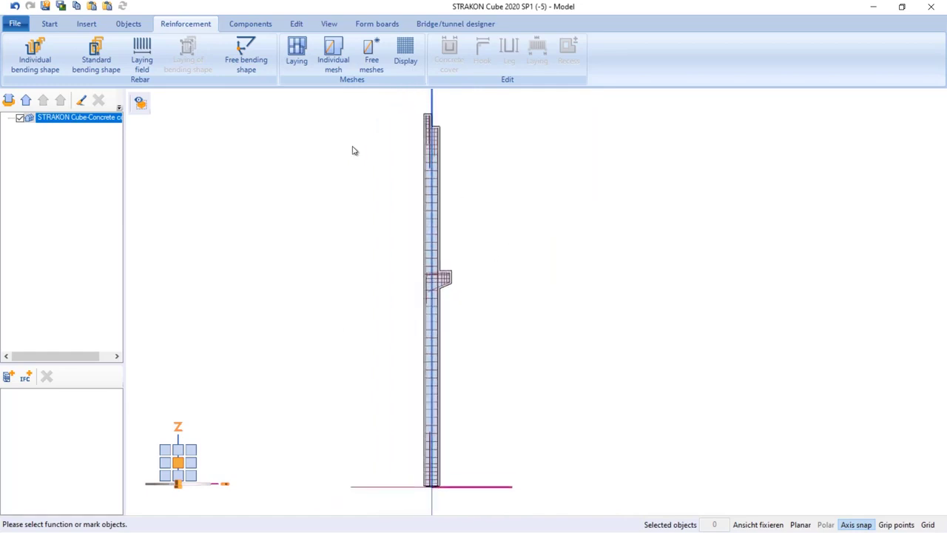
Export the column to the COLUMN S-011 drawing and place its bar list and schedule.
click(49, 23)
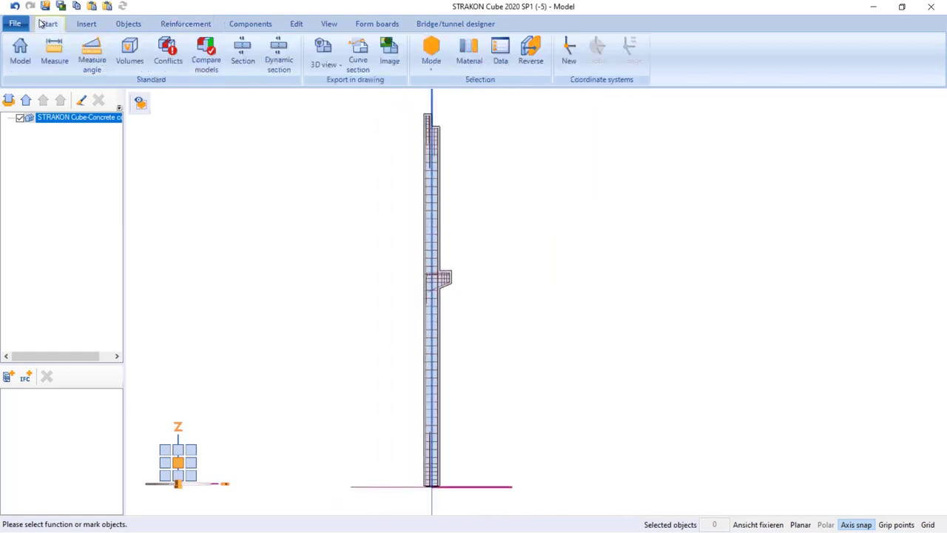
click(323, 52)
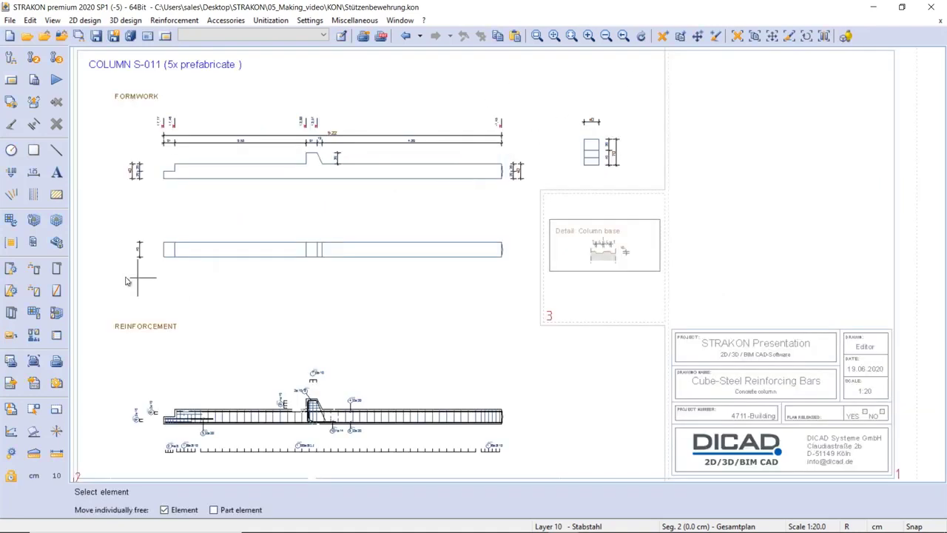
click(57, 269)
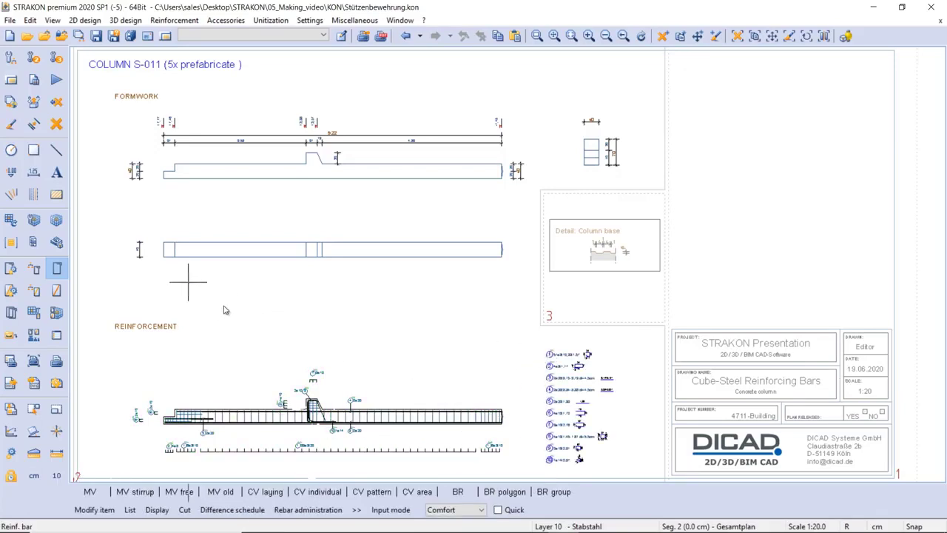
click(56, 335)
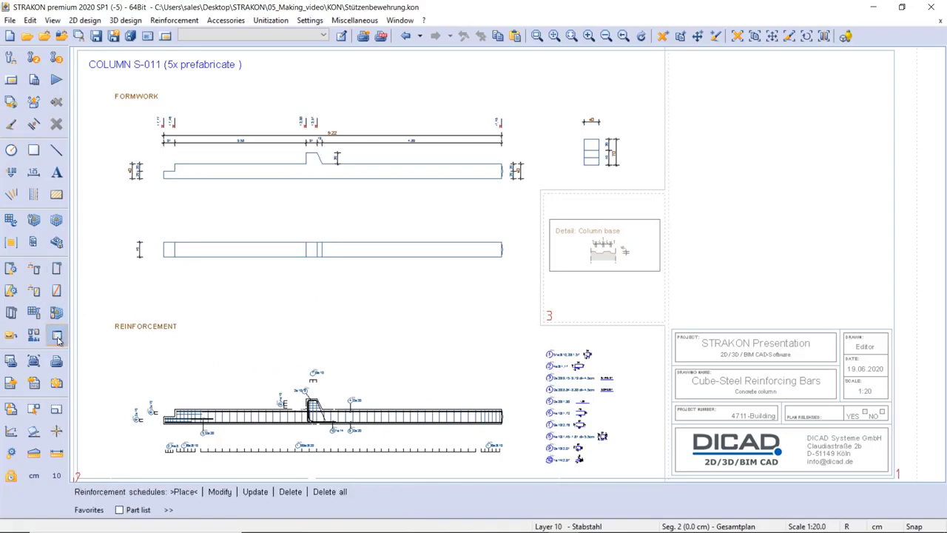
click(57, 335)
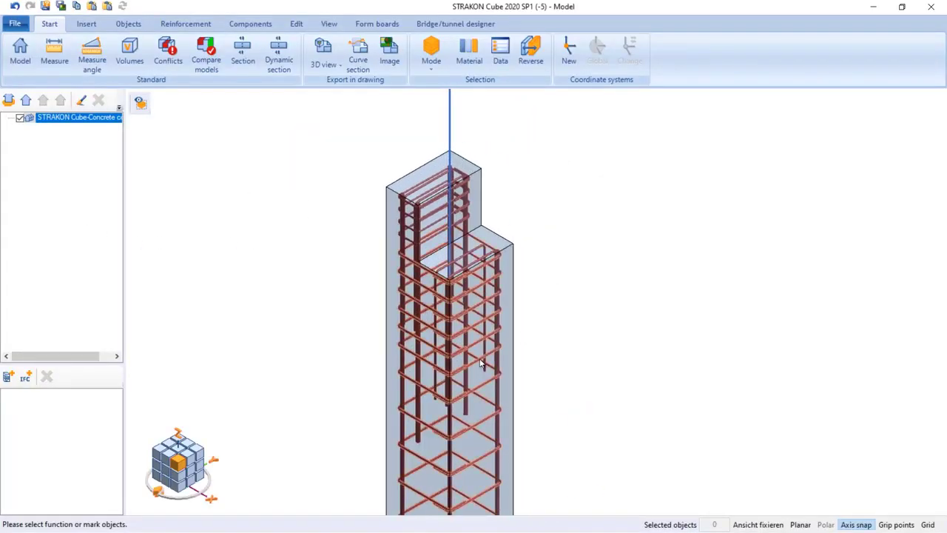
Change the first stirrup range length to 70 cm in the CV range data.
click(185, 24)
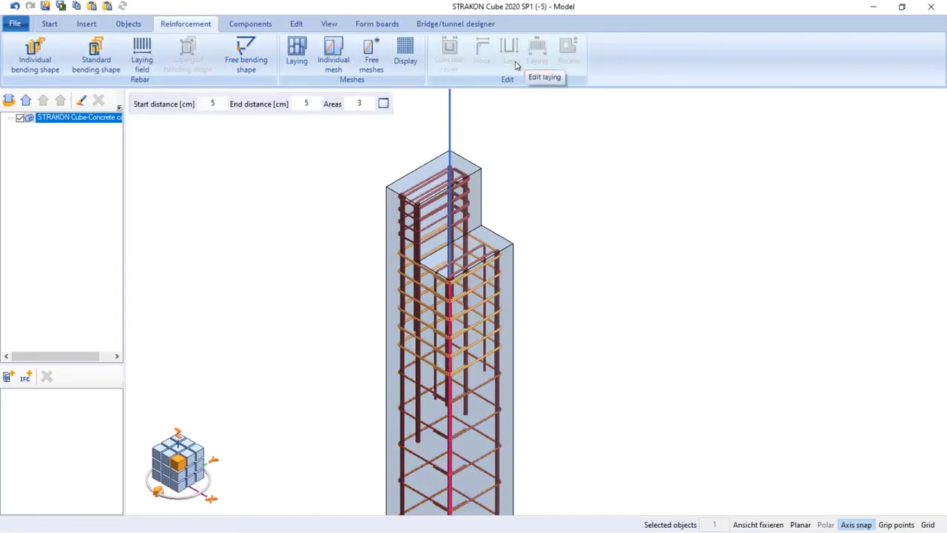
click(509, 52)
text(70)
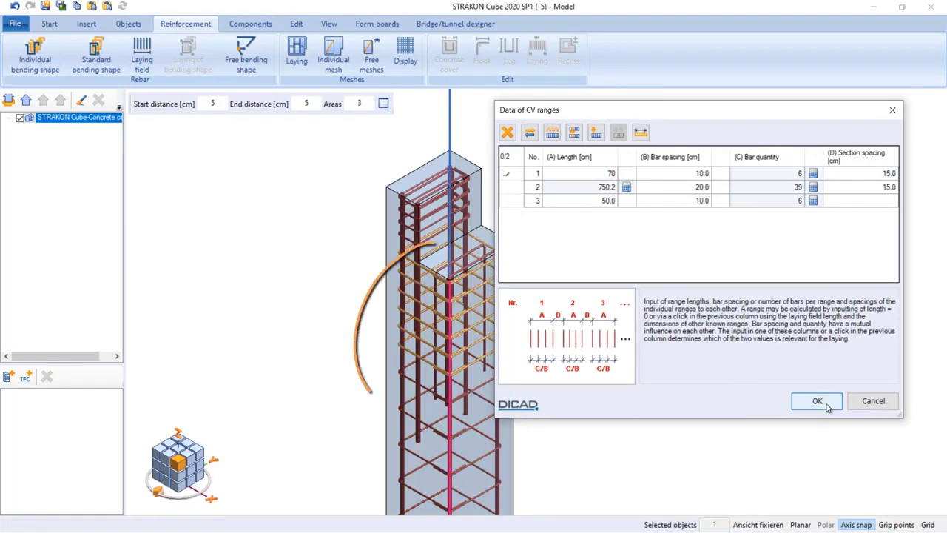
click(817, 400)
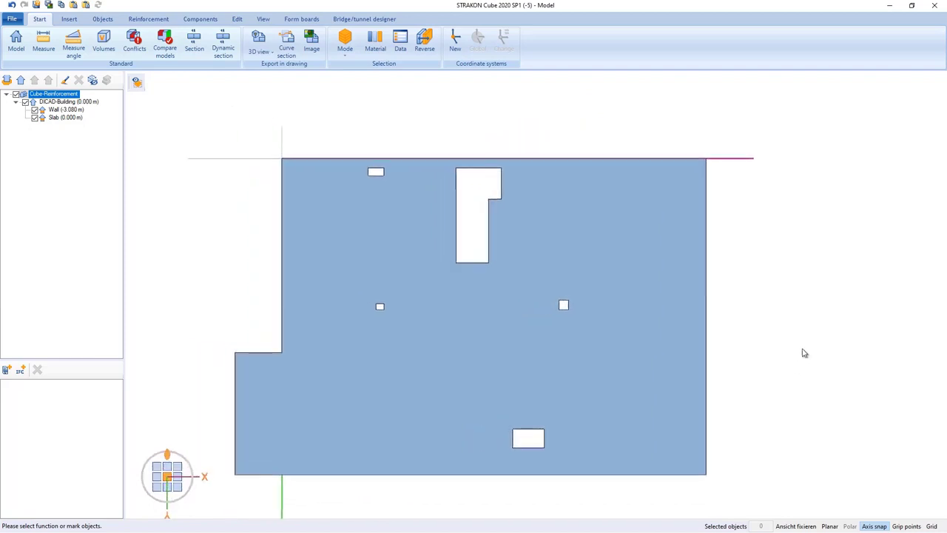
Start an individual mesh and choose Q257A from the mesh catalogue.
click(148, 18)
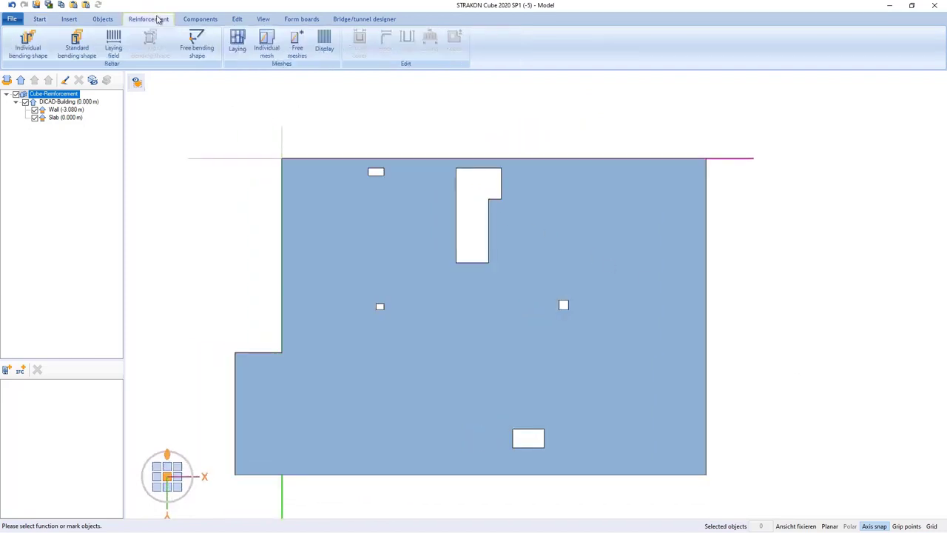
mouse_move(297, 43)
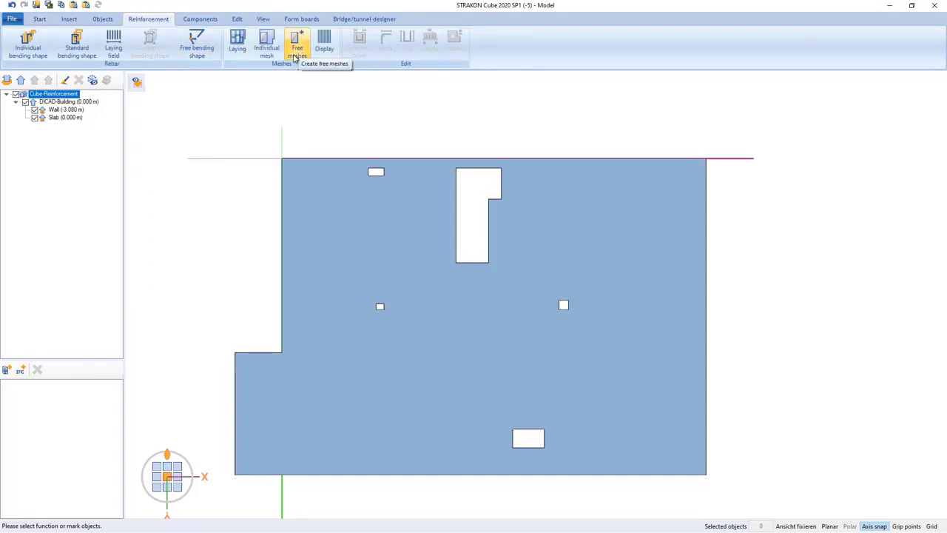
mouse_move(266, 43)
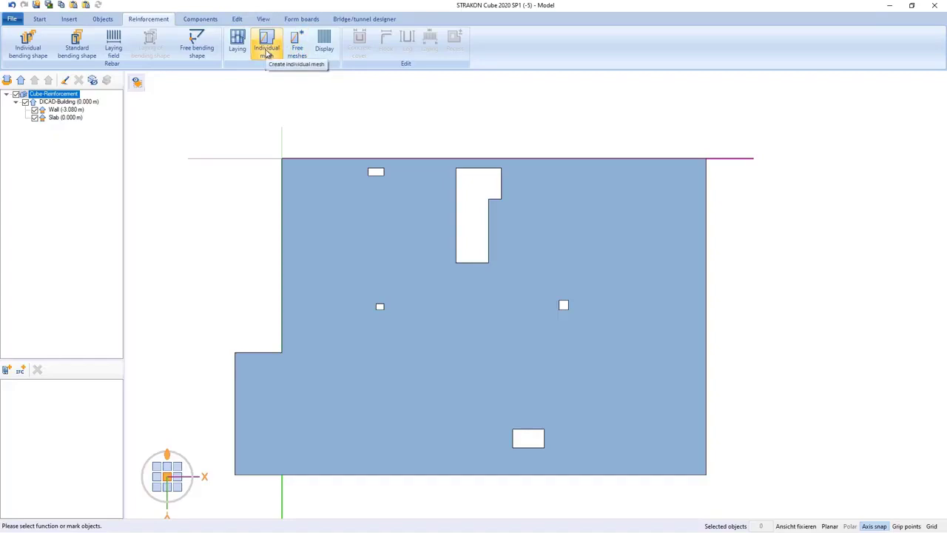
click(266, 44)
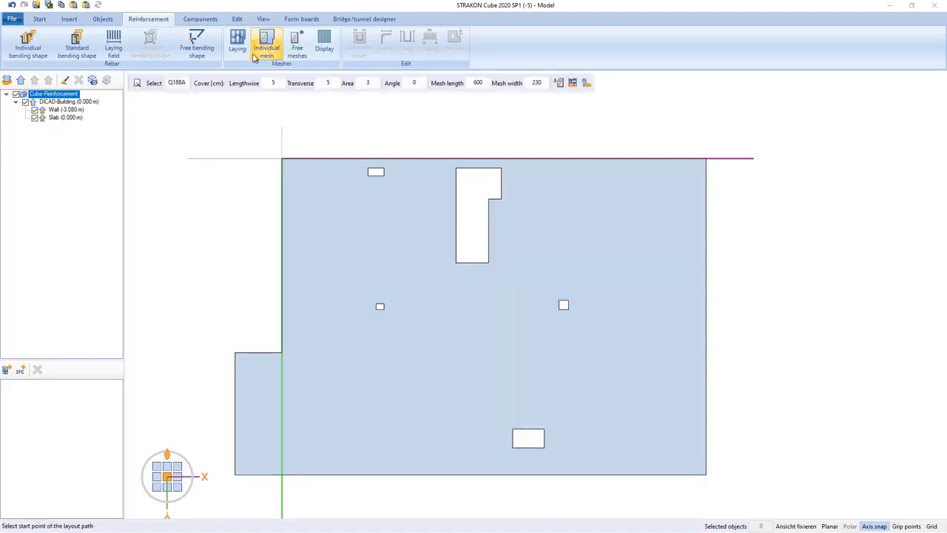
click(154, 83)
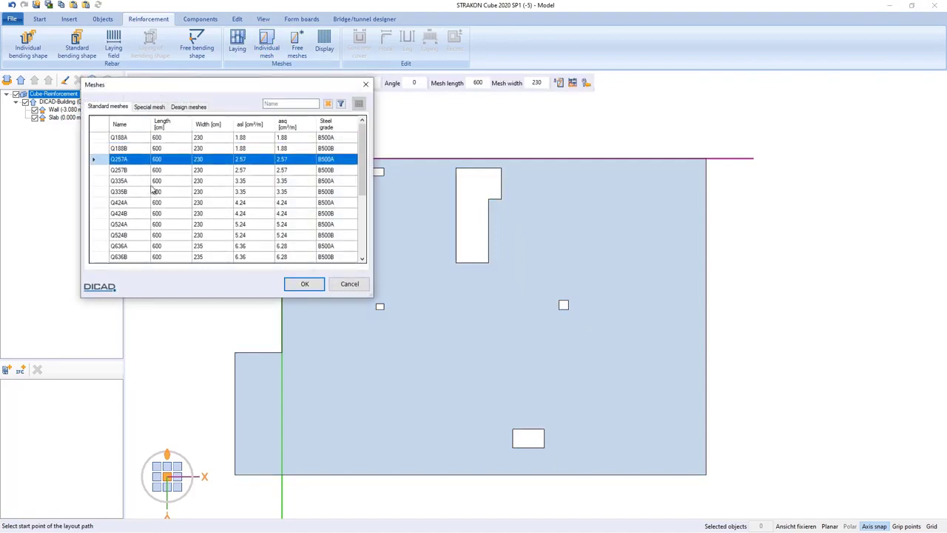
click(304, 283)
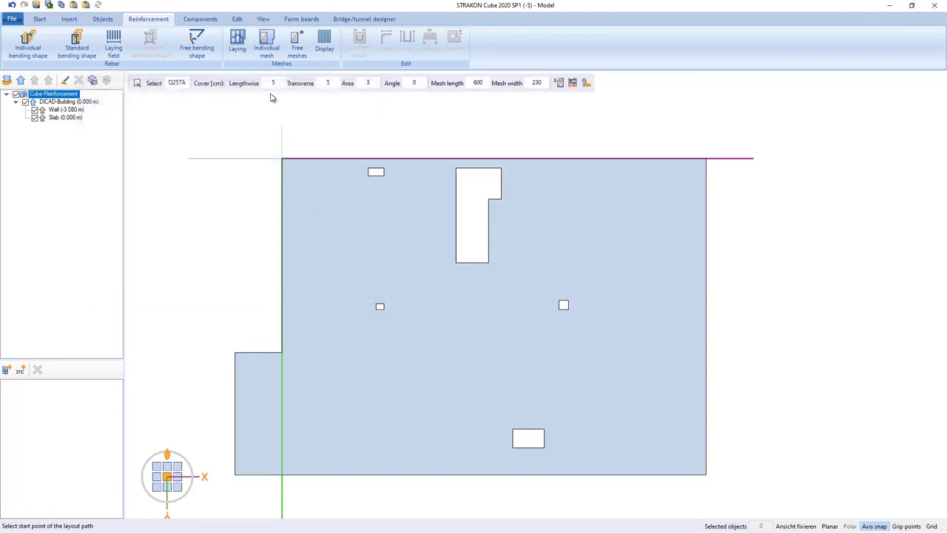
mouse_move(393, 104)
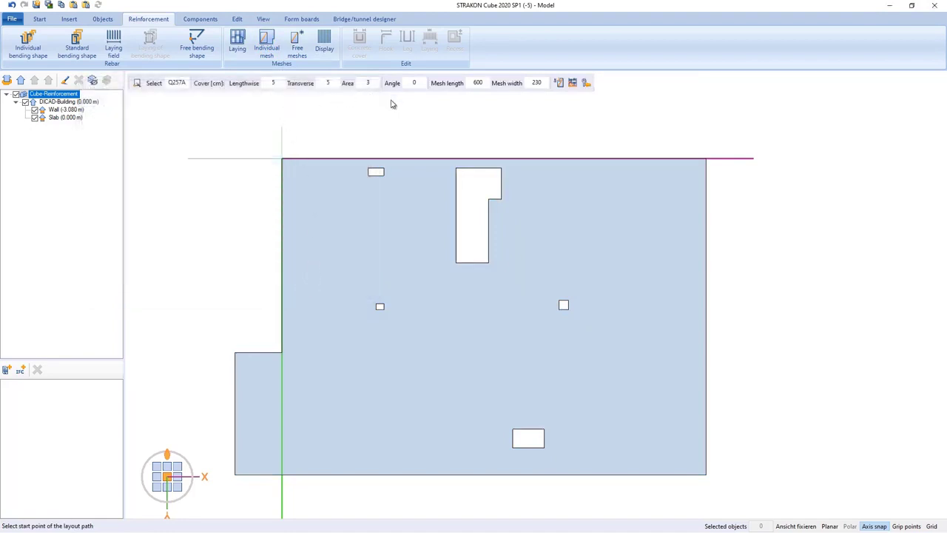
mouse_move(503, 101)
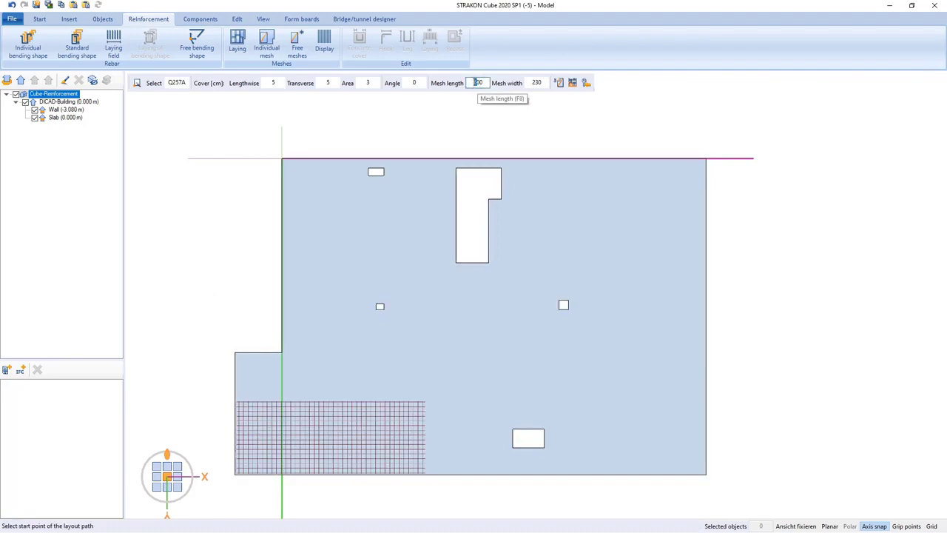
mouse_move(218, 209)
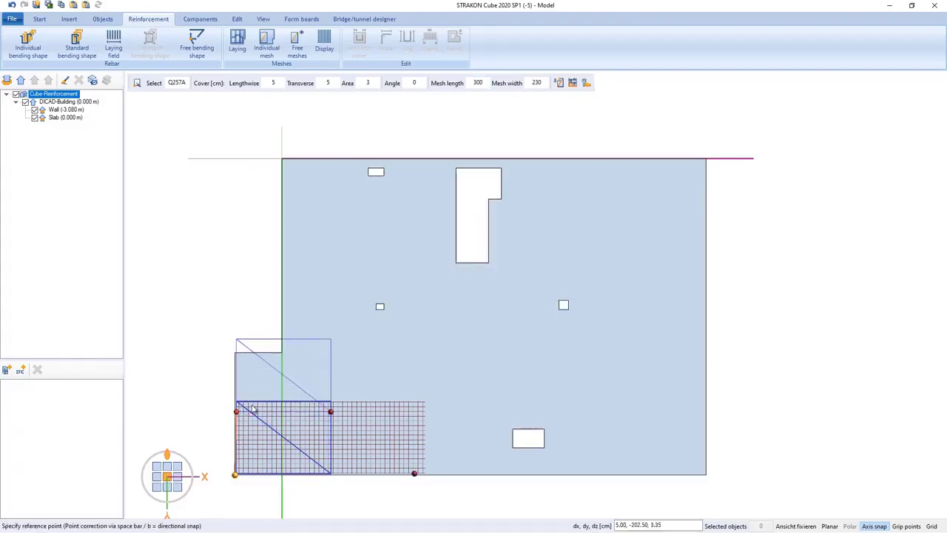
mouse_move(539, 123)
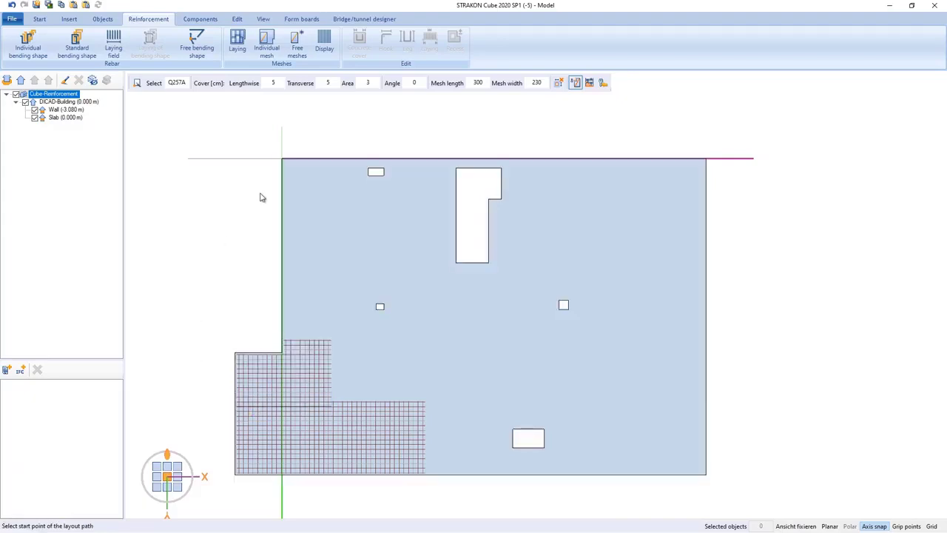
Toggle the mesh outline display for the lower-left corner meshes.
click(324, 45)
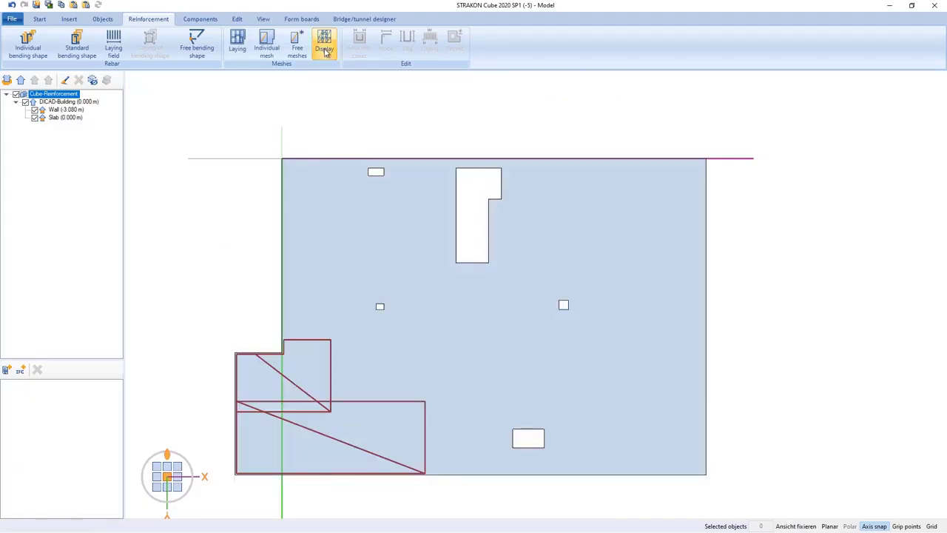
click(324, 43)
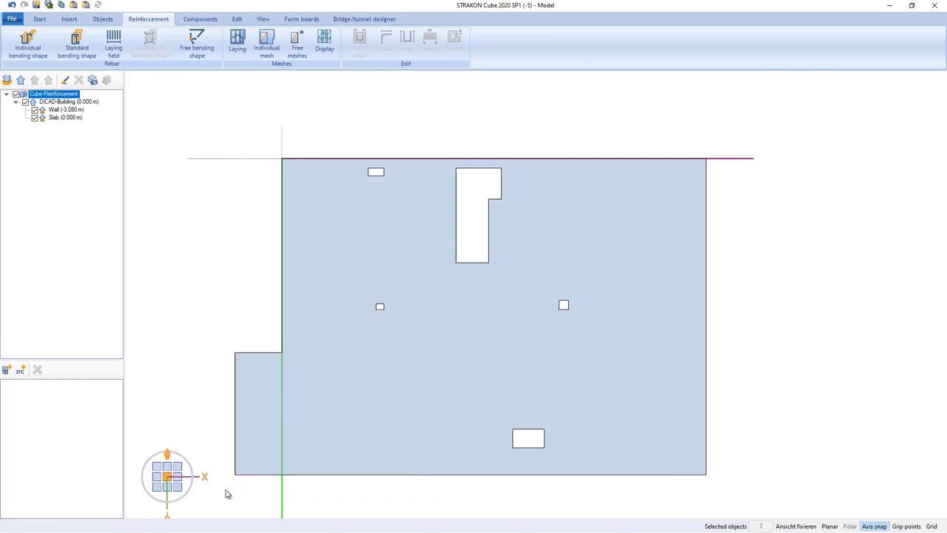
Lay Q257A meshes over the slab area, rotated to run horizontally.
click(238, 43)
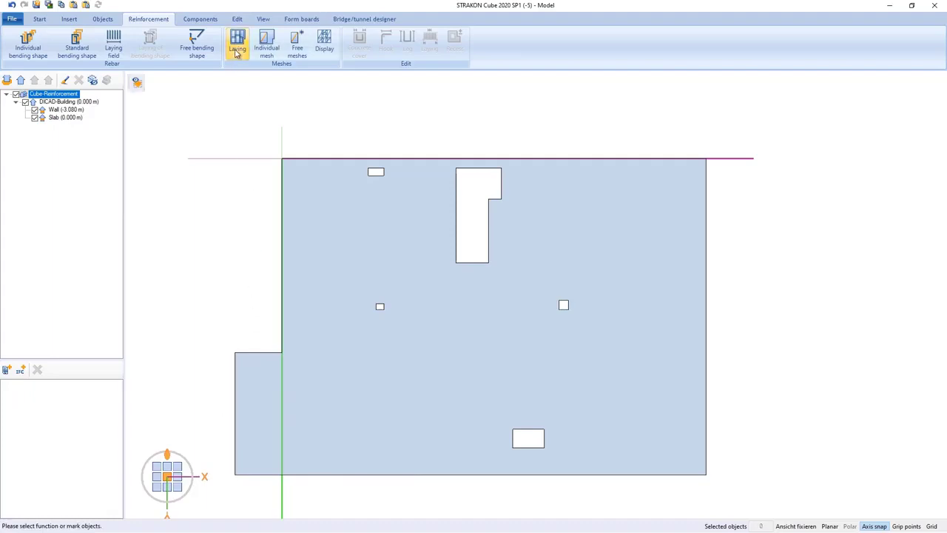
click(237, 44)
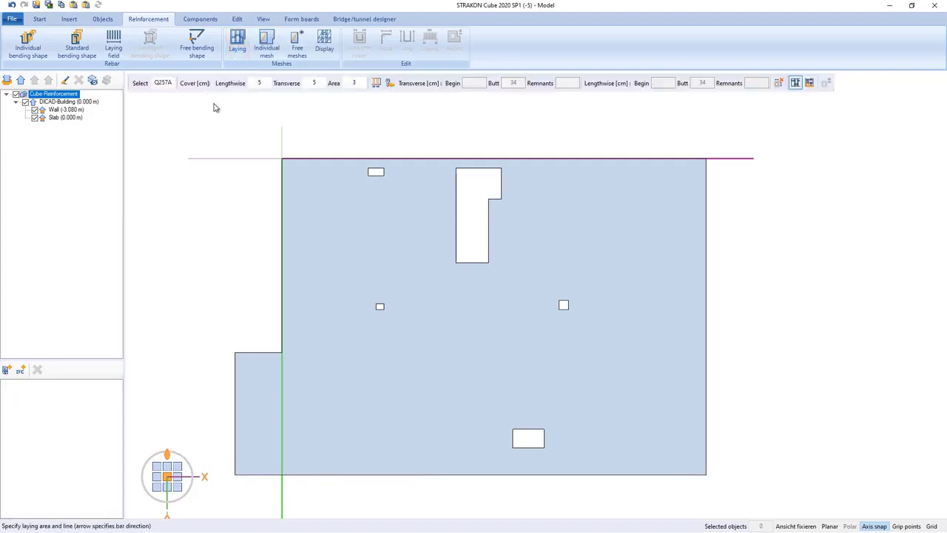
mouse_move(360, 106)
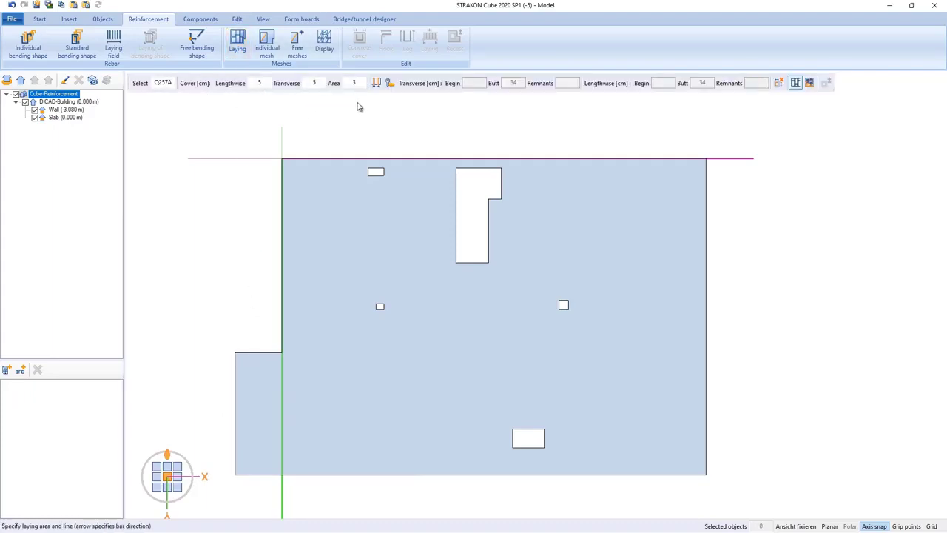
mouse_move(569, 151)
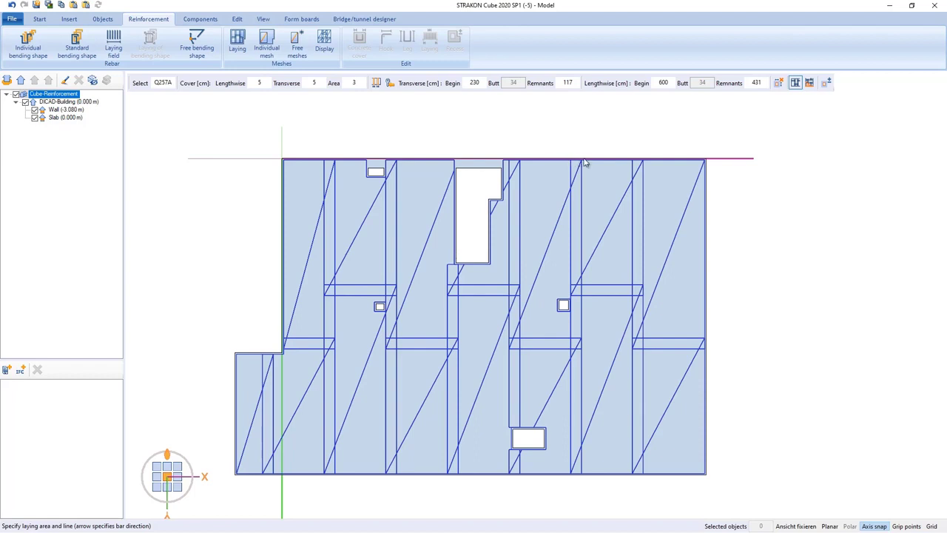
mouse_move(795, 82)
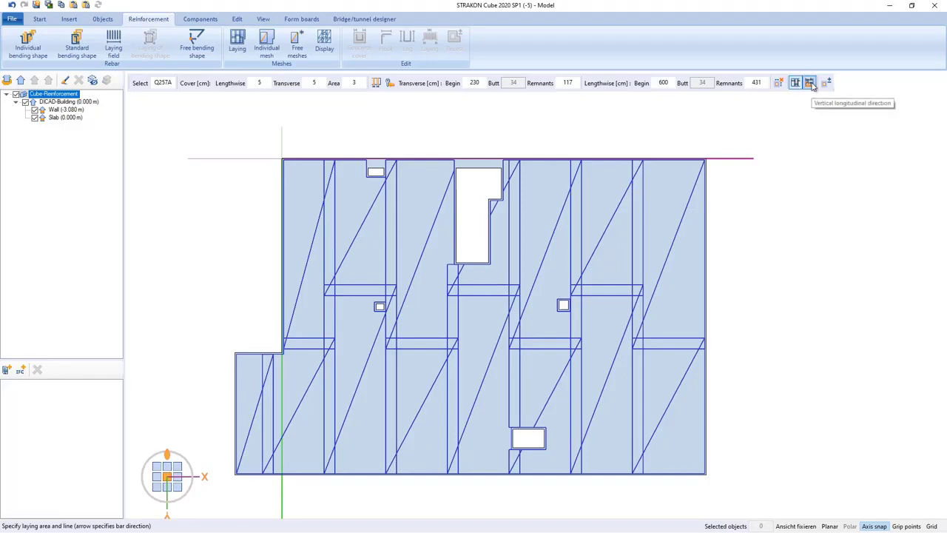
click(810, 83)
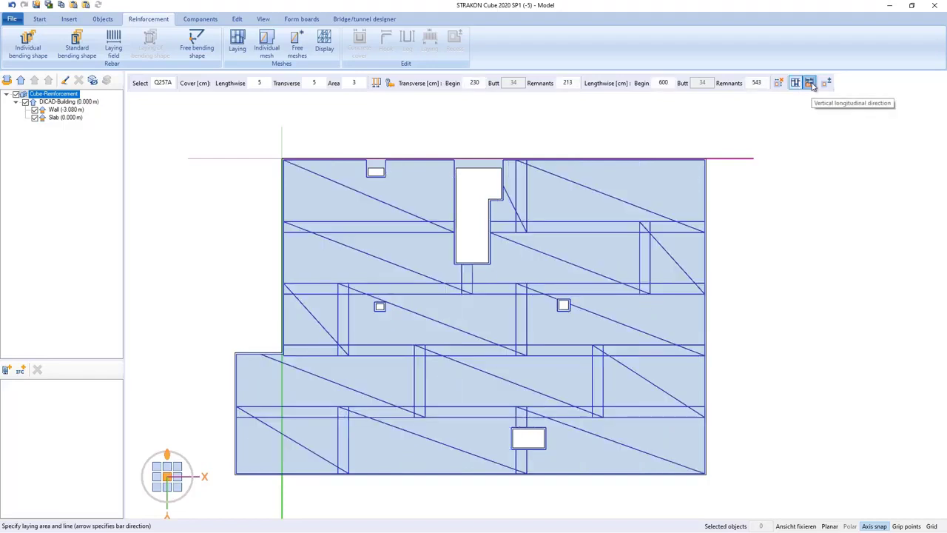
mouse_move(486, 109)
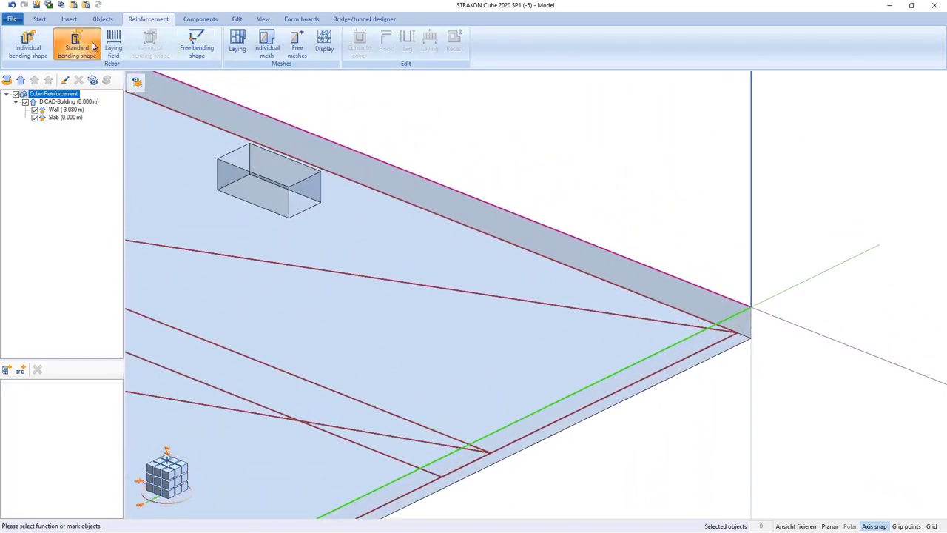
Lay U-shaped standard bars along the slab outline at a distance of 50.
click(76, 44)
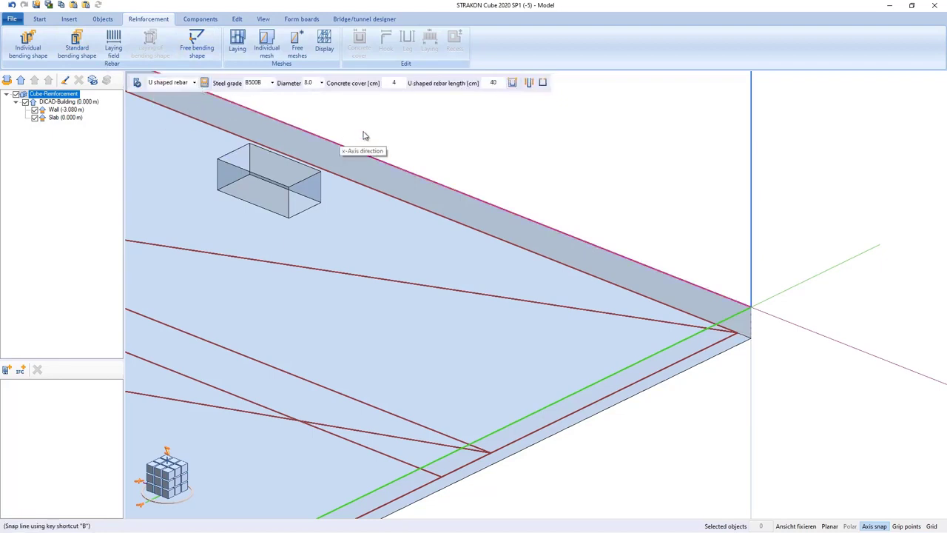
mouse_move(762, 347)
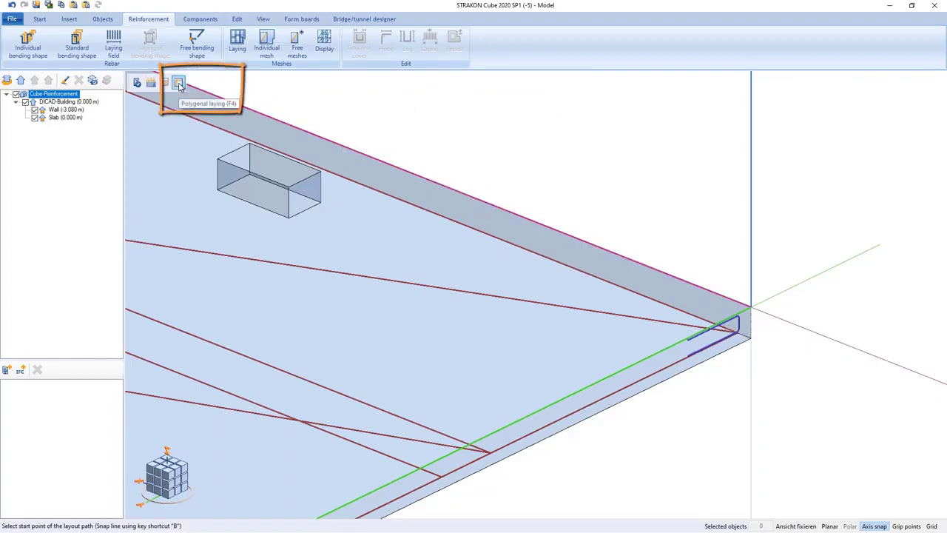
mouse_move(647, 195)
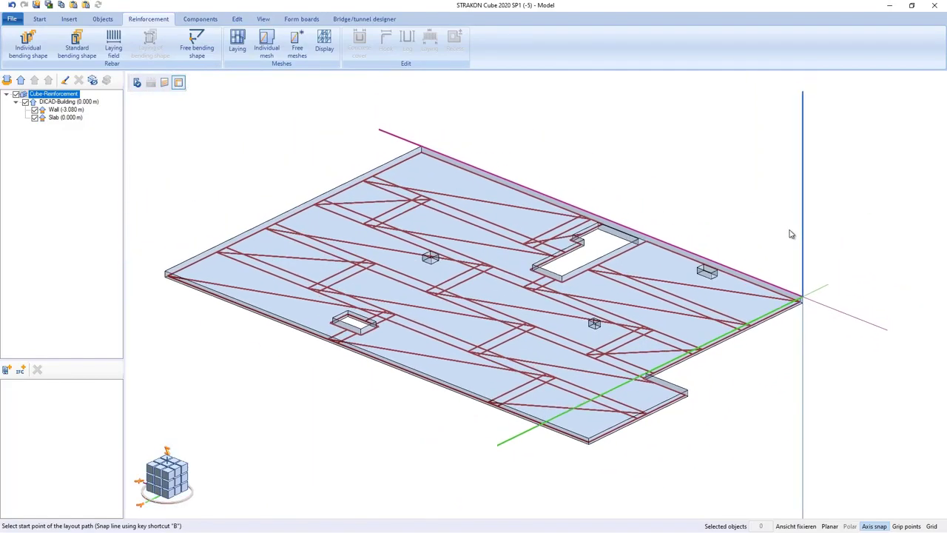
click(422, 150)
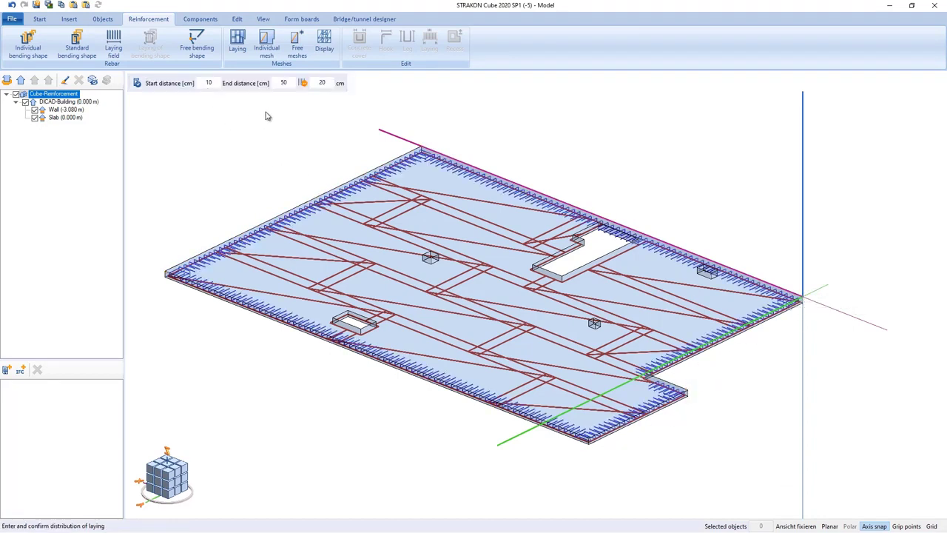
mouse_move(319, 102)
text(20)
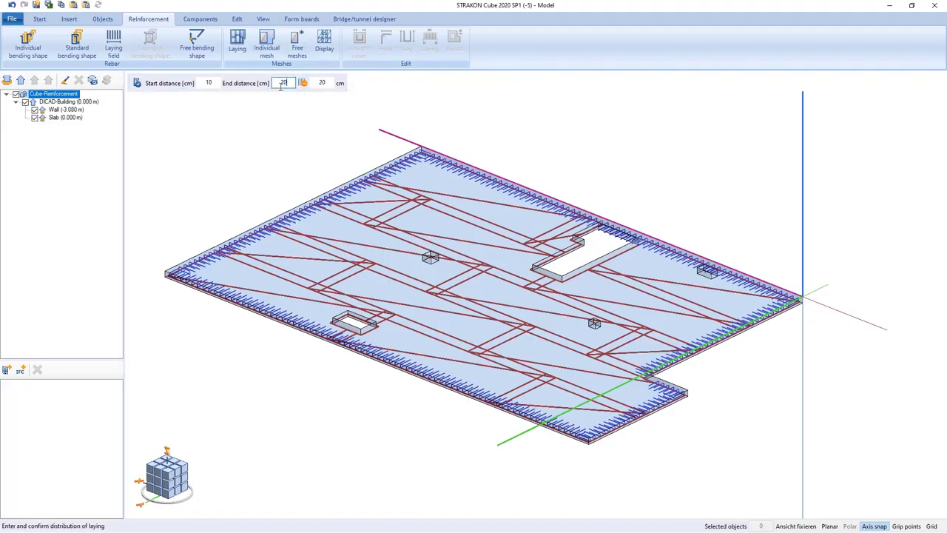
text(50)
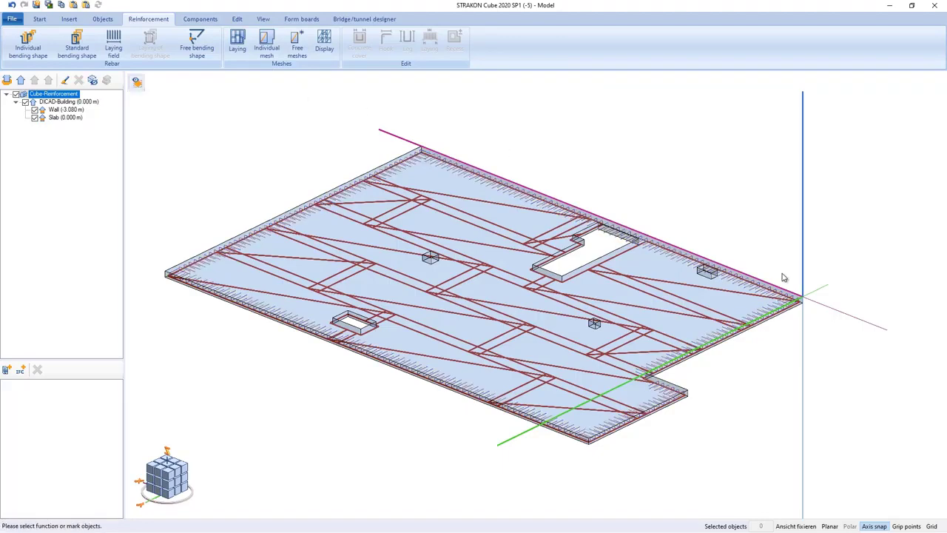
Switch the bar shape to stirrups and lay them along the edge beside the opening.
scroll(up, 3)
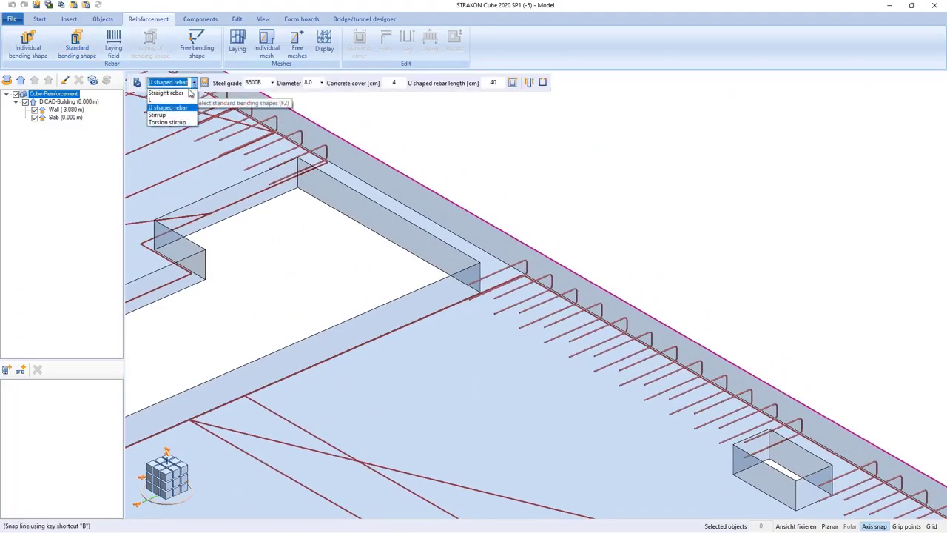
click(157, 115)
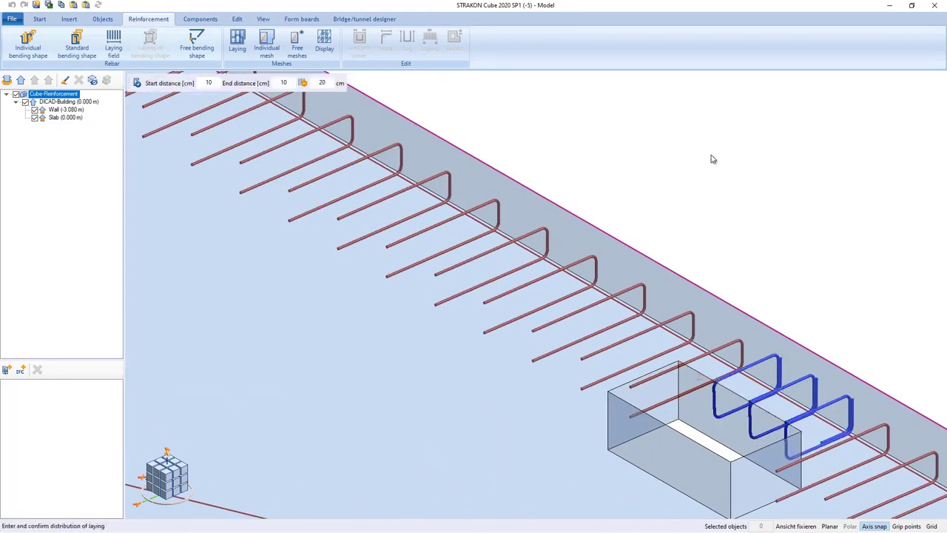
click(39, 18)
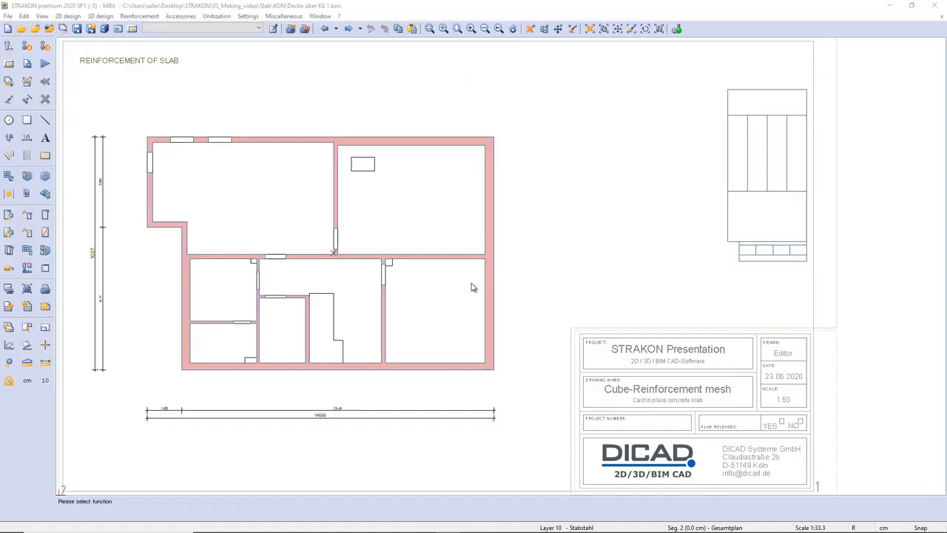
mouse_move(436, 119)
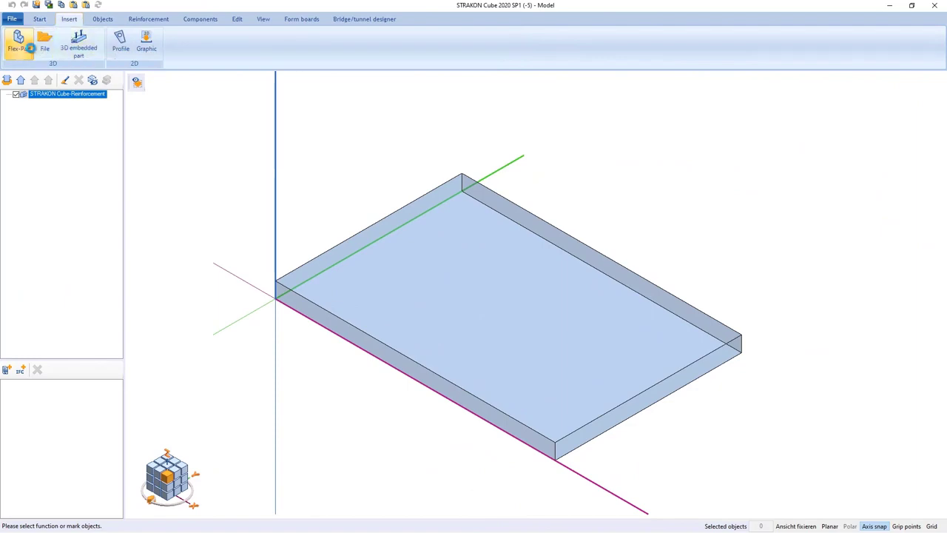
Load the 'Reinforced wall' Flex-Part and confirm it as a displacement object.
click(19, 42)
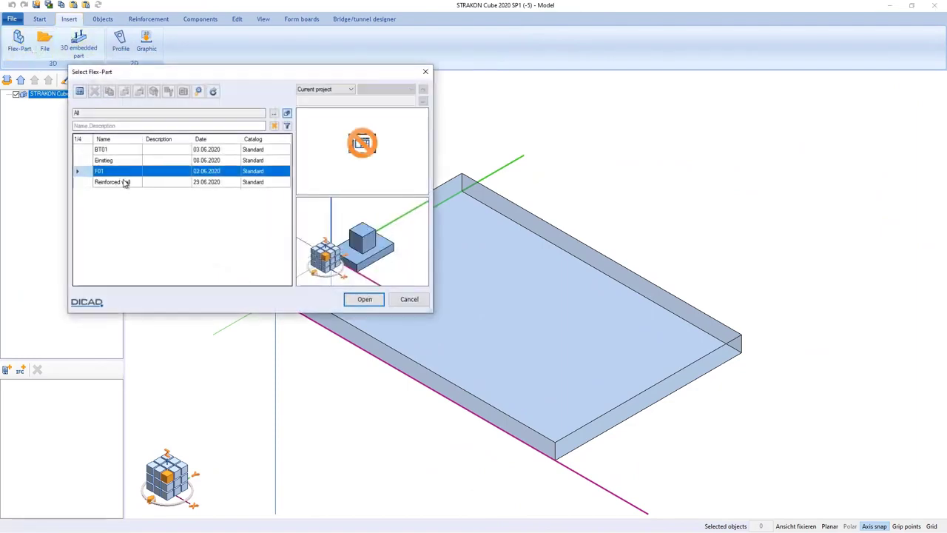
click(113, 182)
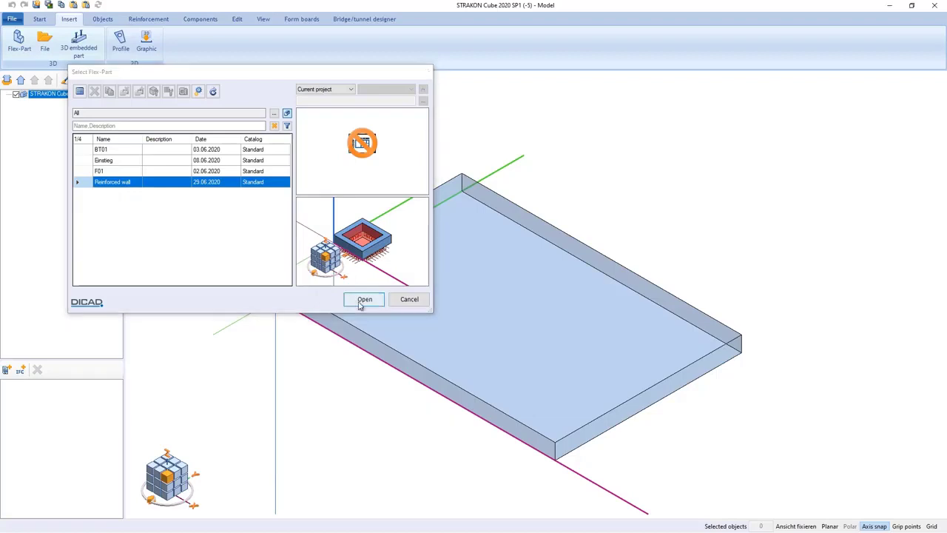
click(364, 299)
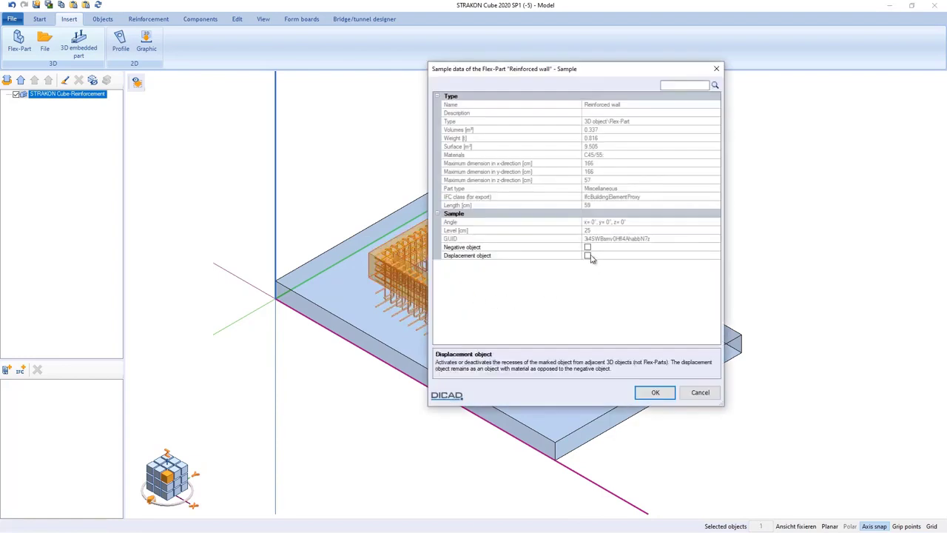
click(588, 255)
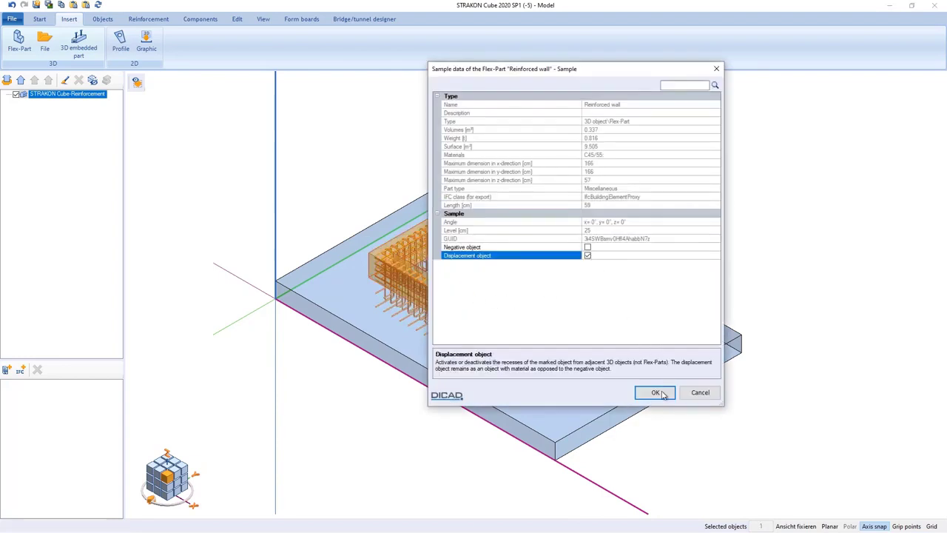
click(655, 393)
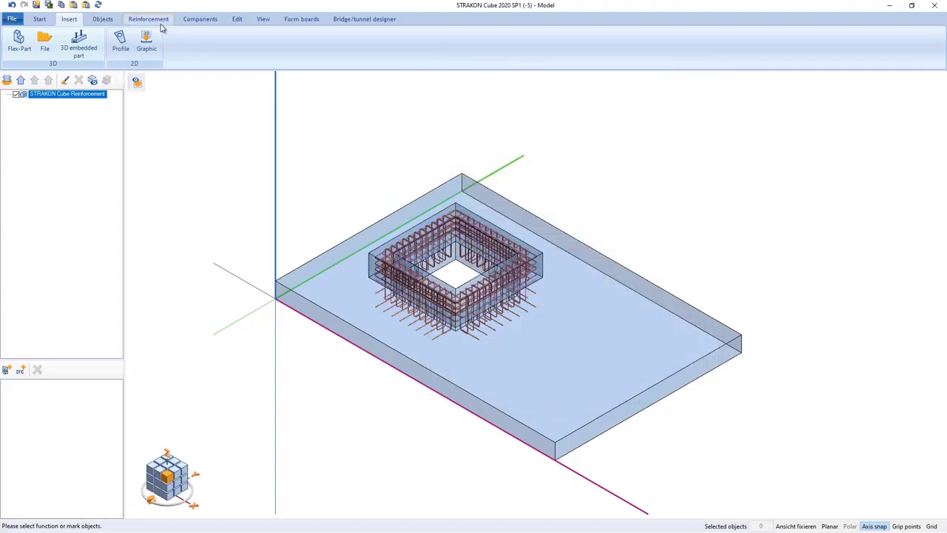
Switch the laying-field bar shape to U-shaped bars with hook input enabled.
click(148, 19)
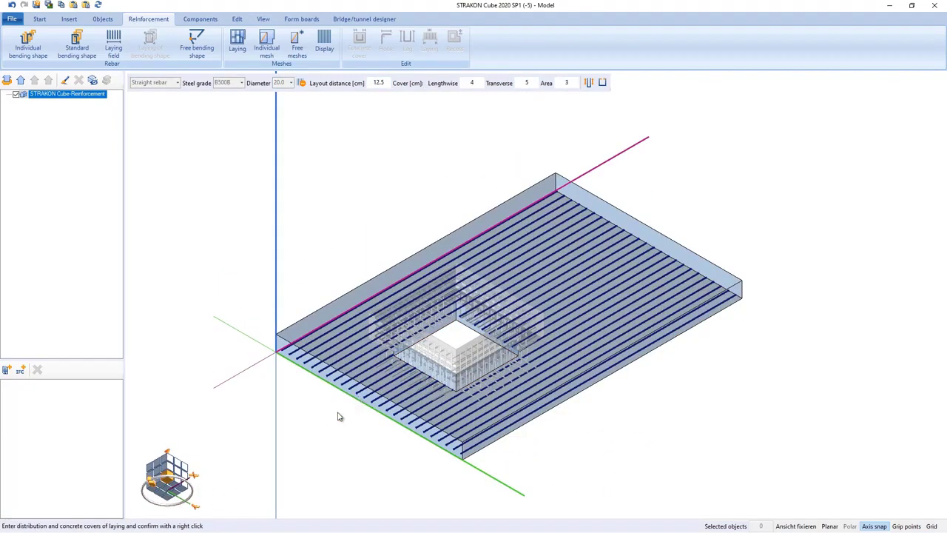
click(176, 82)
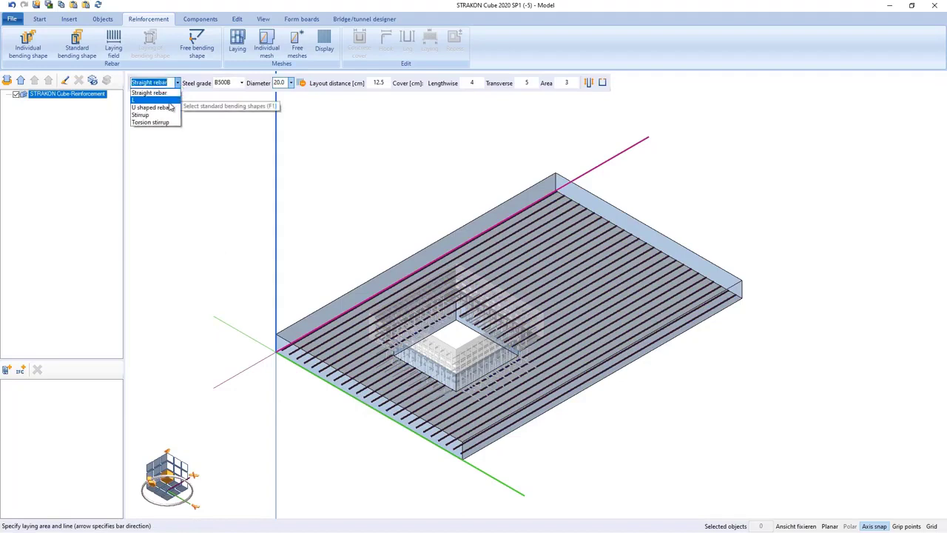
click(152, 107)
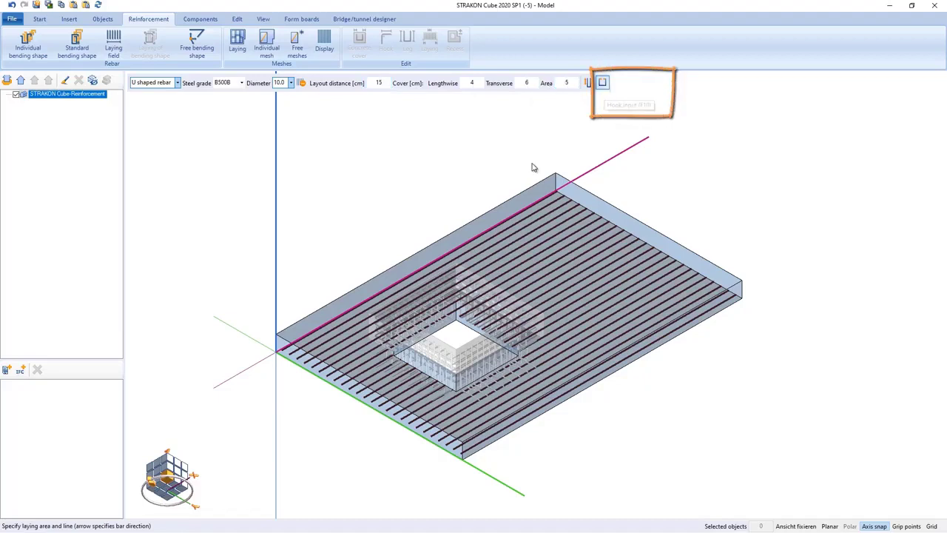
click(603, 81)
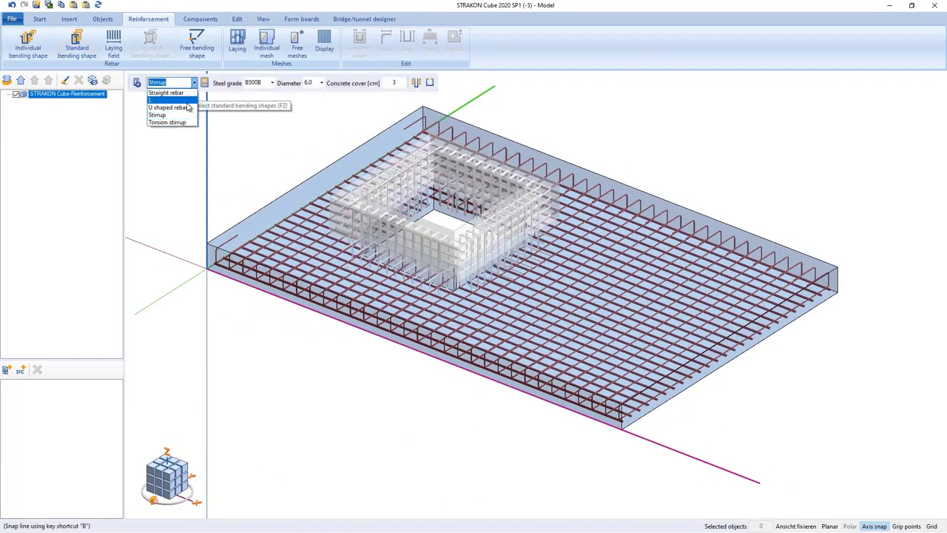
Choose stirrups, start their path at the slab corner, and select the edge bars.
click(167, 107)
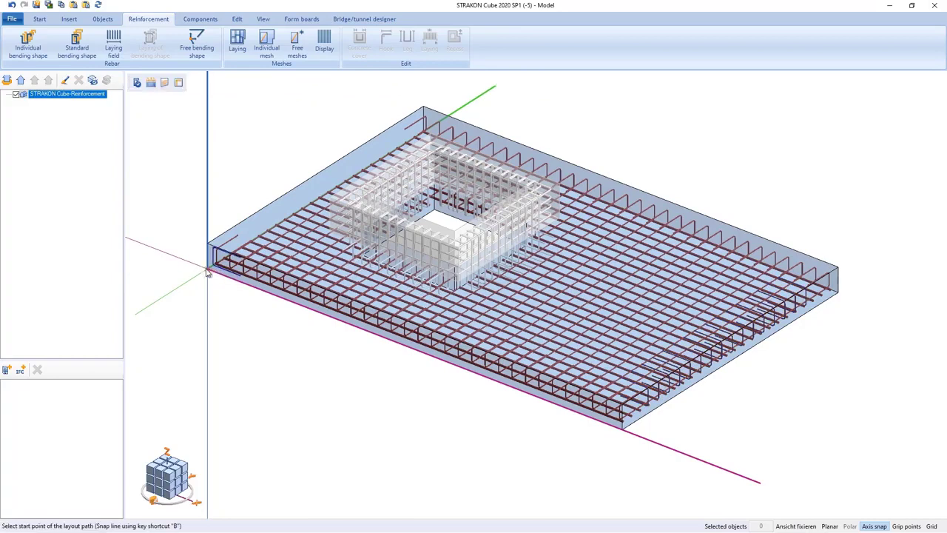
click(210, 272)
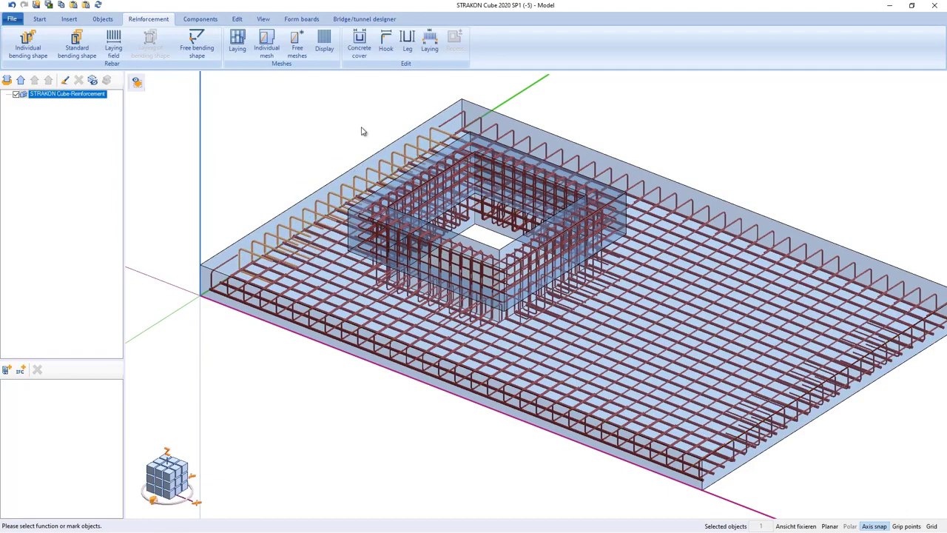
click(359, 43)
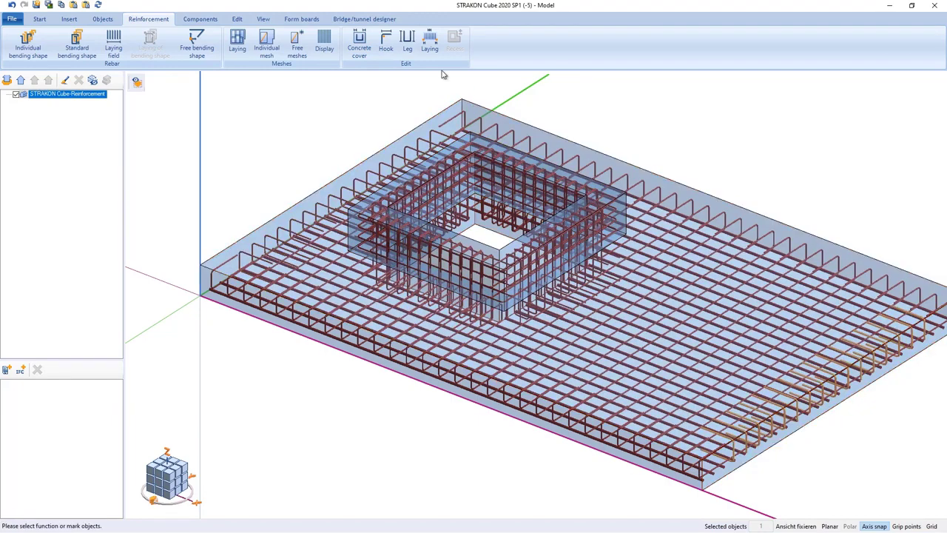
click(359, 41)
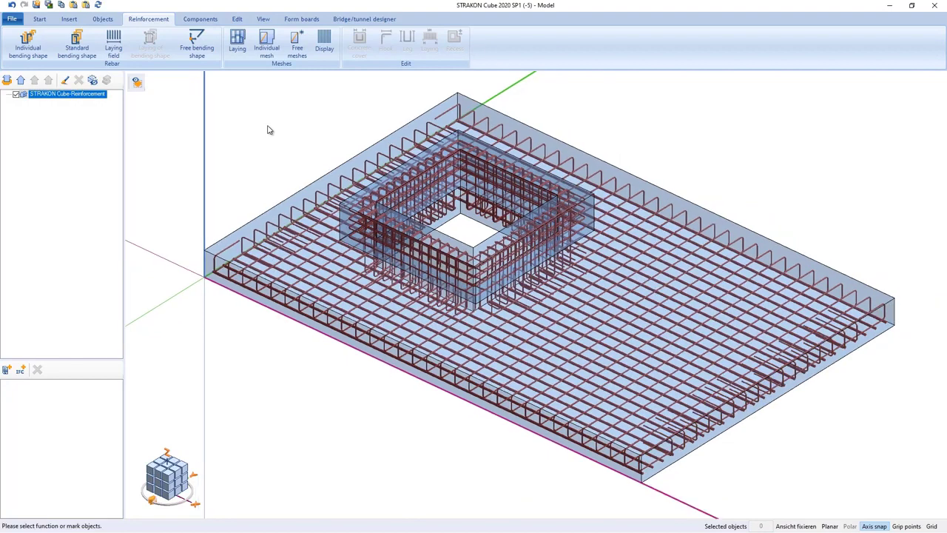
Lay Q424A standard meshes over the slab in the vertical longitudinal direction.
click(238, 43)
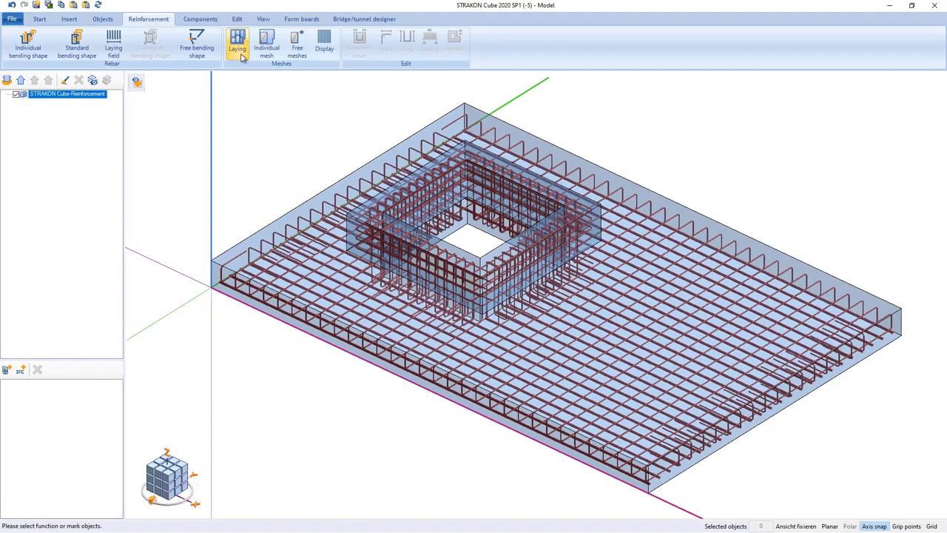
click(237, 43)
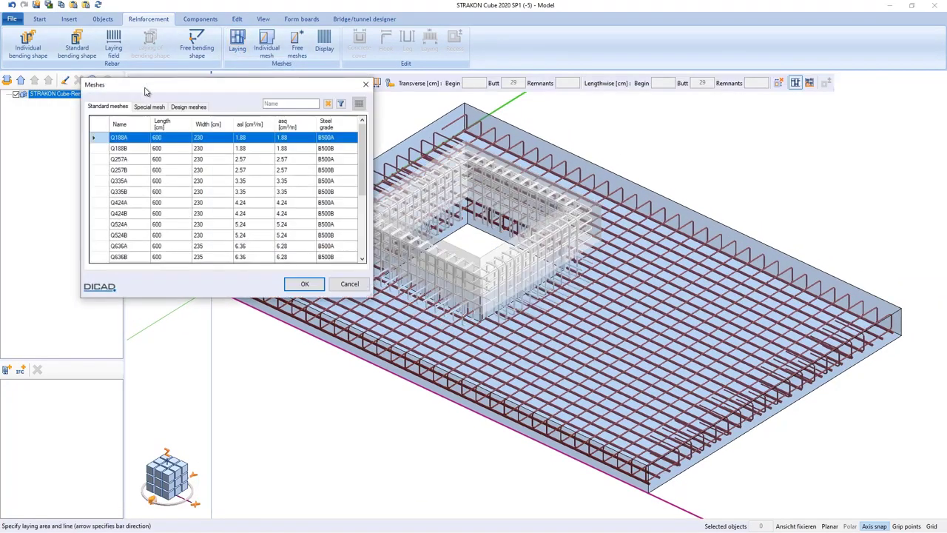
click(304, 283)
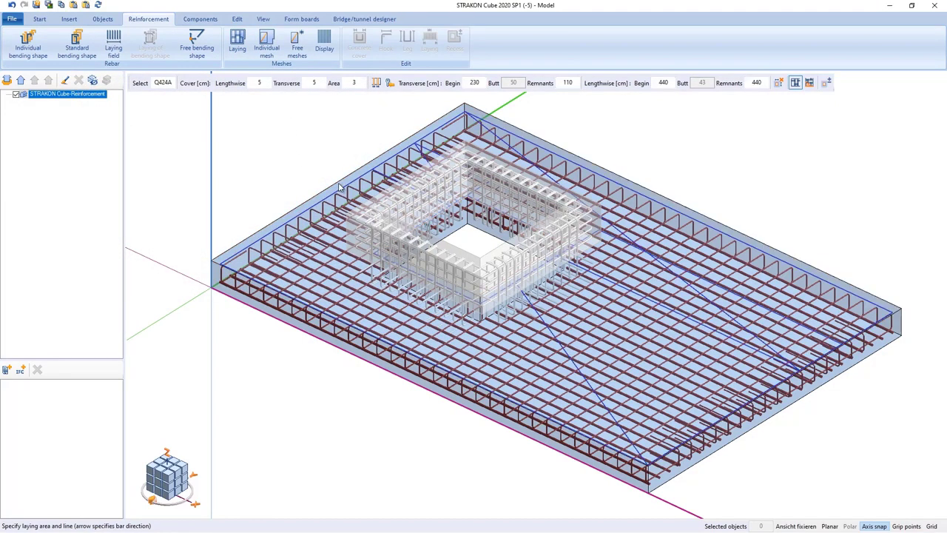
mouse_move(814, 93)
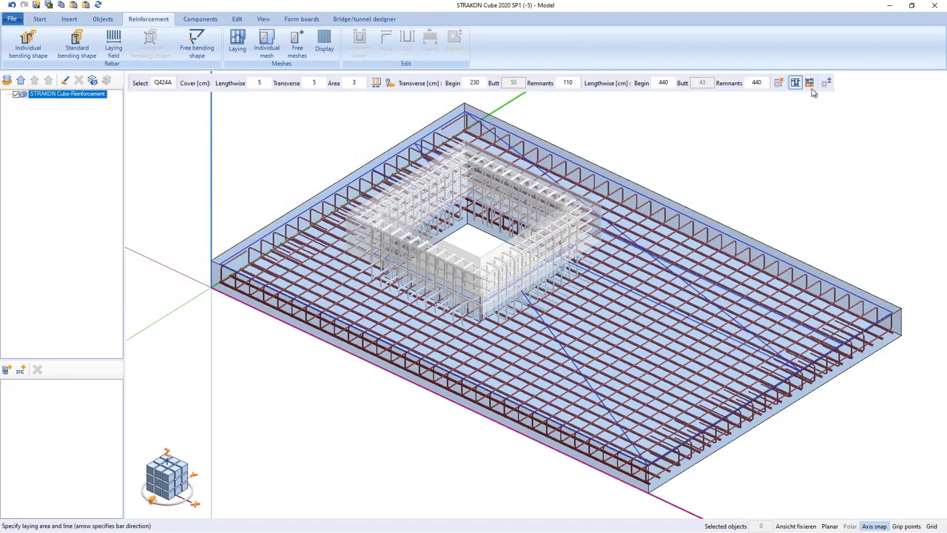
click(809, 82)
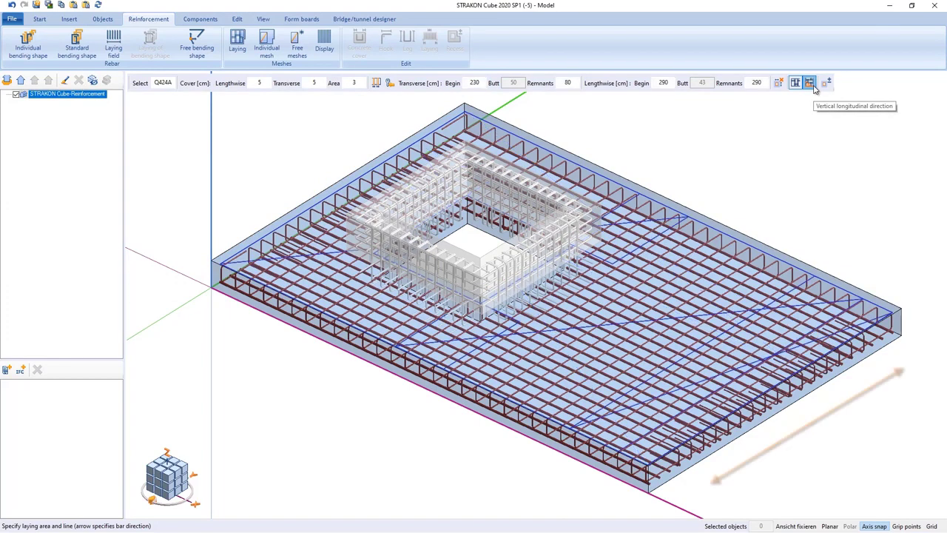
click(809, 82)
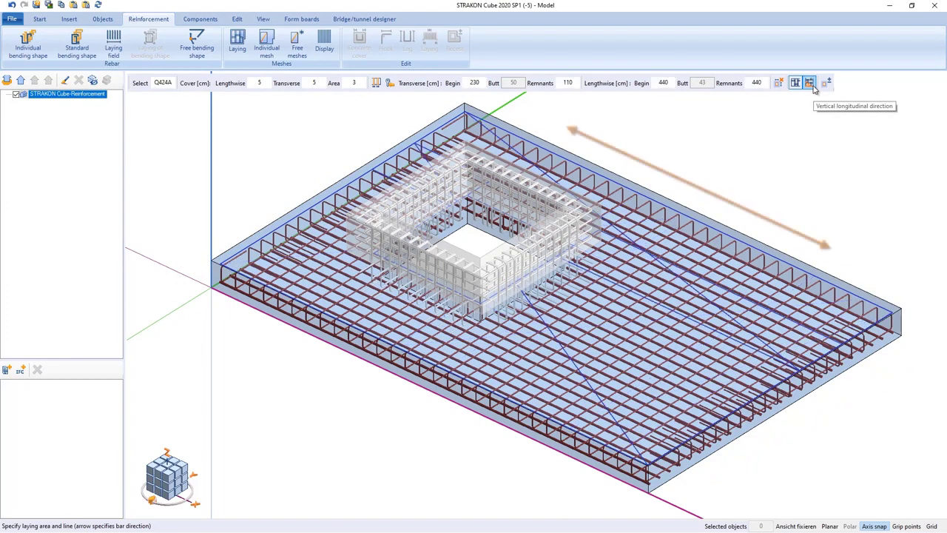
click(795, 82)
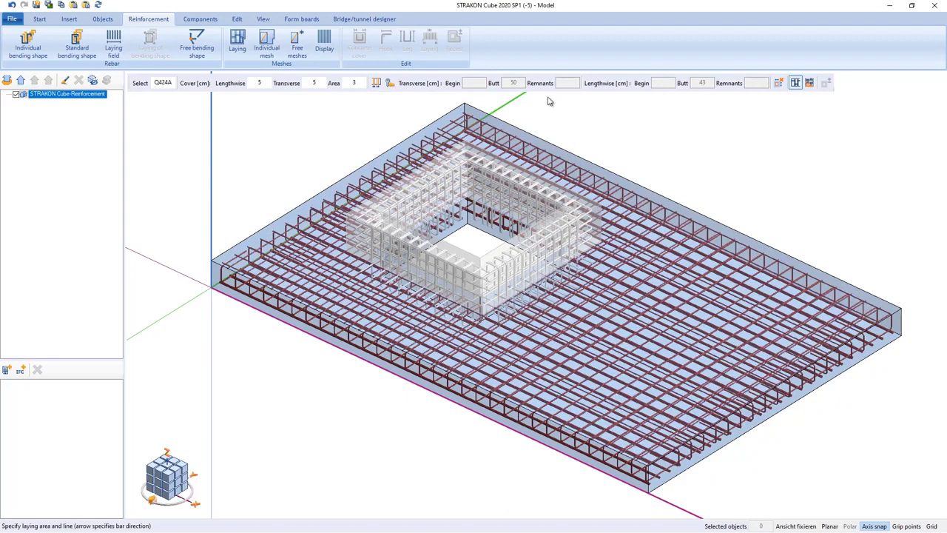
In top view, select the reinforced wall around the opening for deletion via Edit.
click(324, 43)
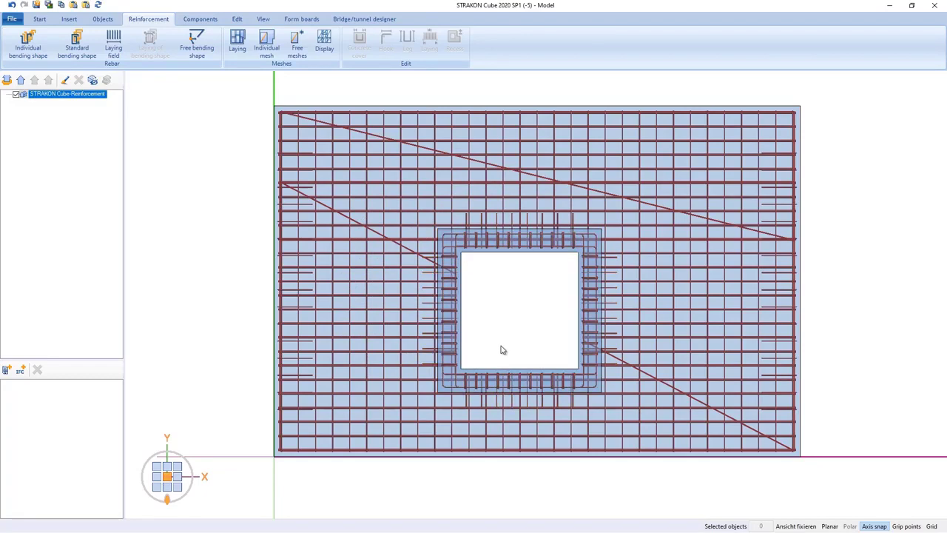
click(503, 350)
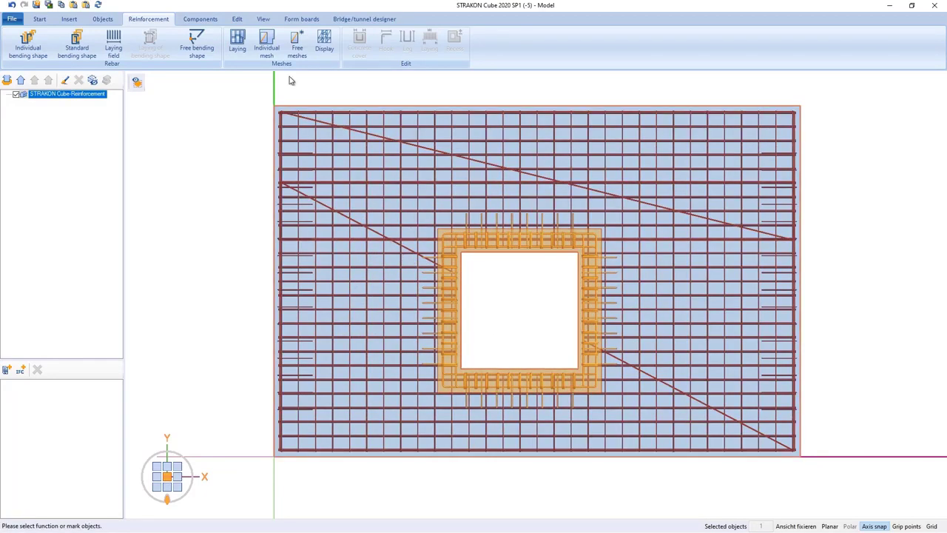
click(237, 19)
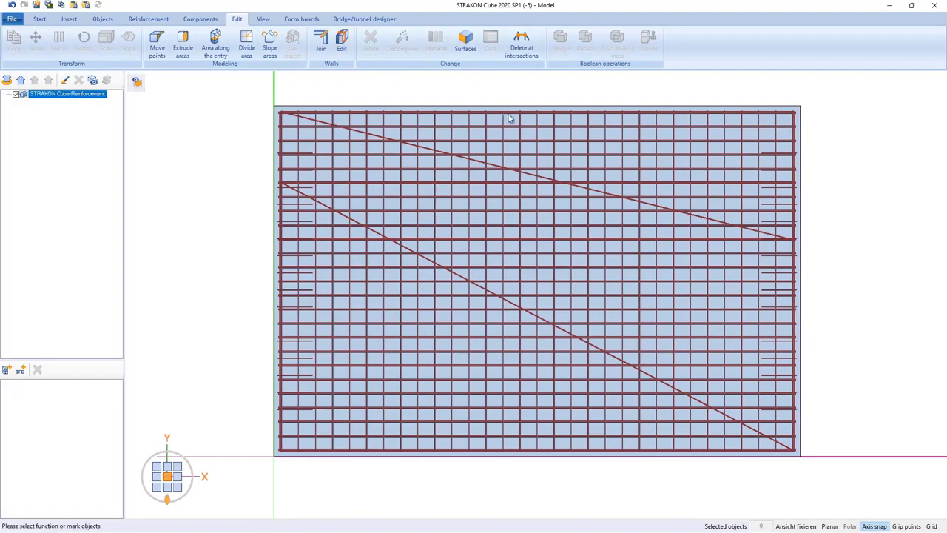
mouse_move(837, 259)
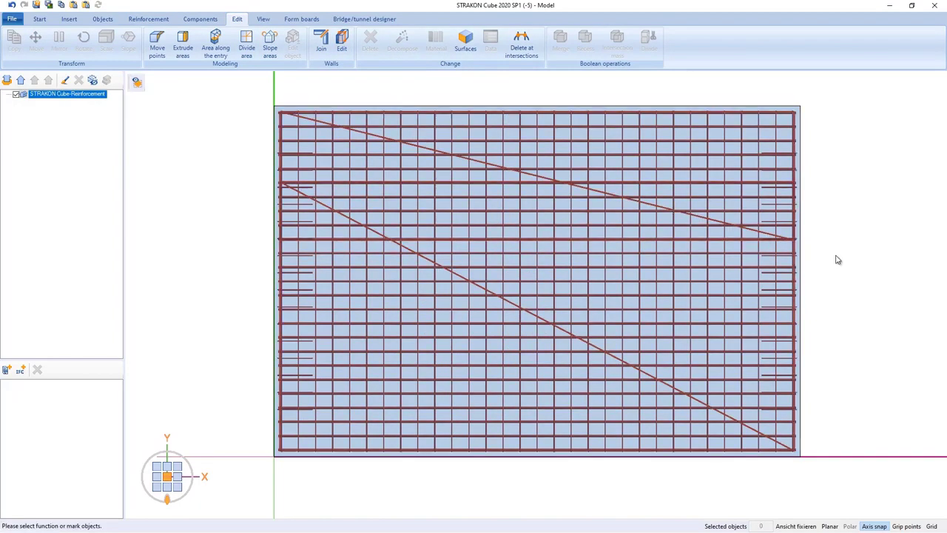